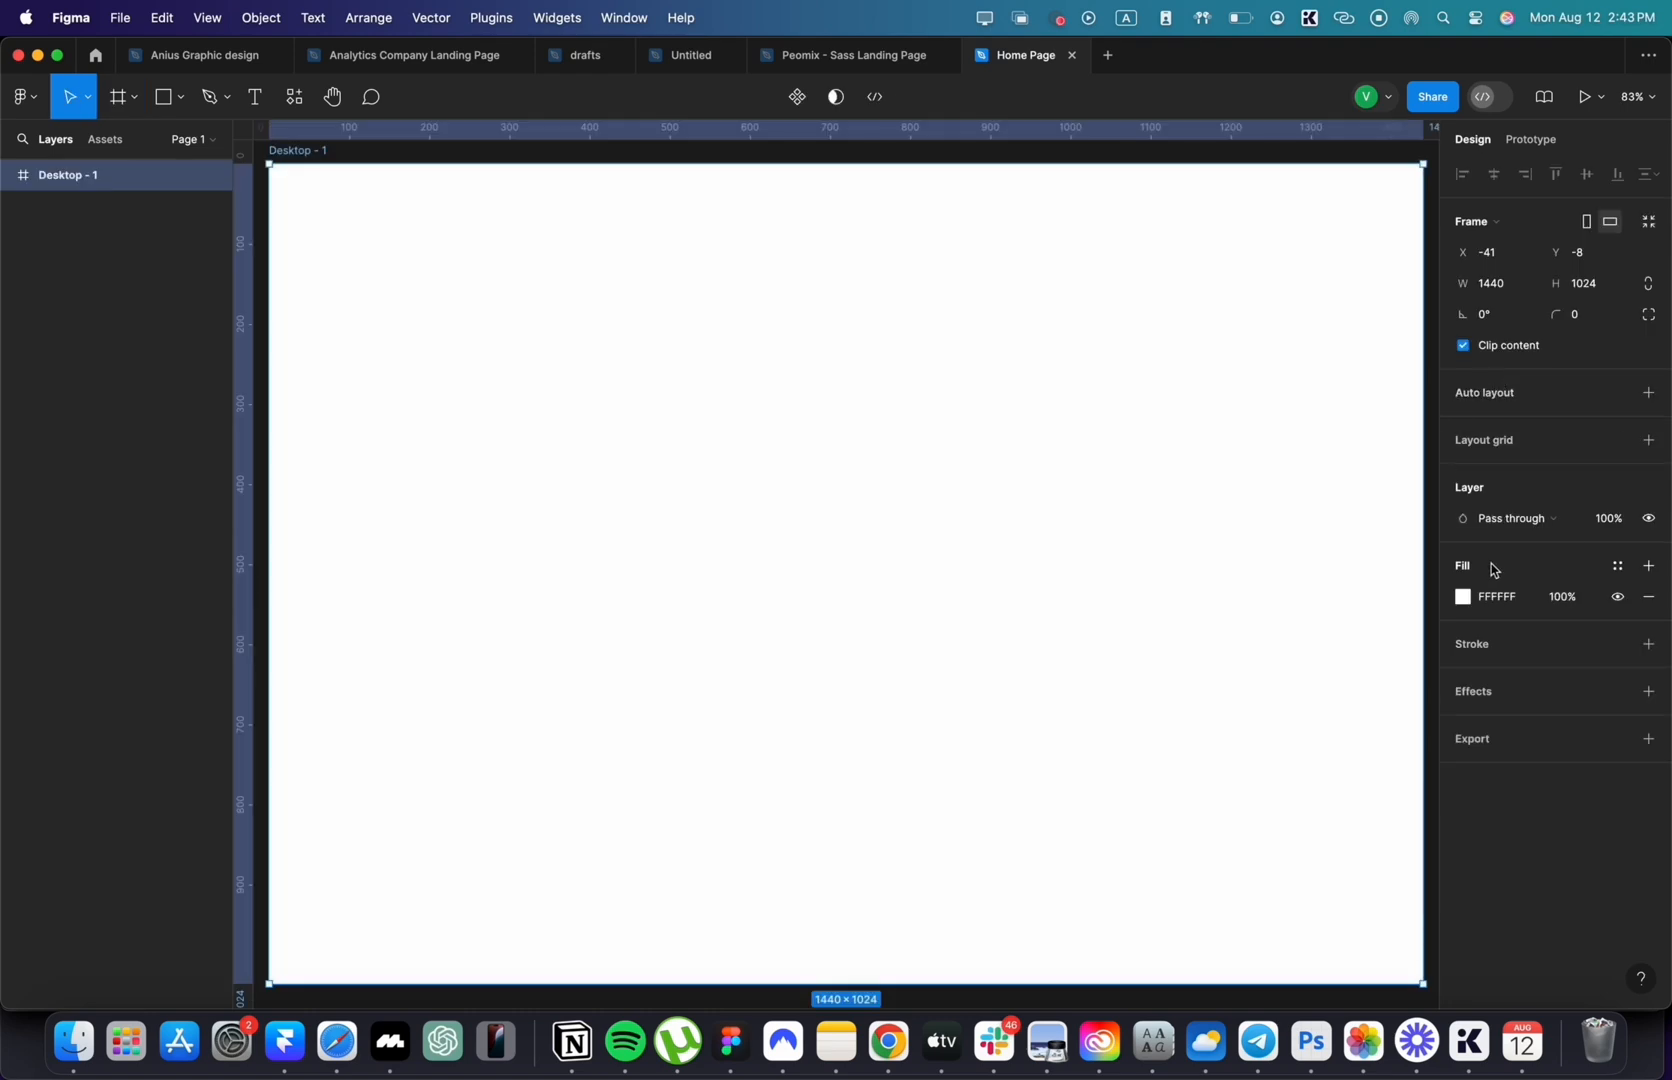
- Give the desktop frame a dark fill and rename the duplicated text layer 'Homepage'
left_click(1498, 596)
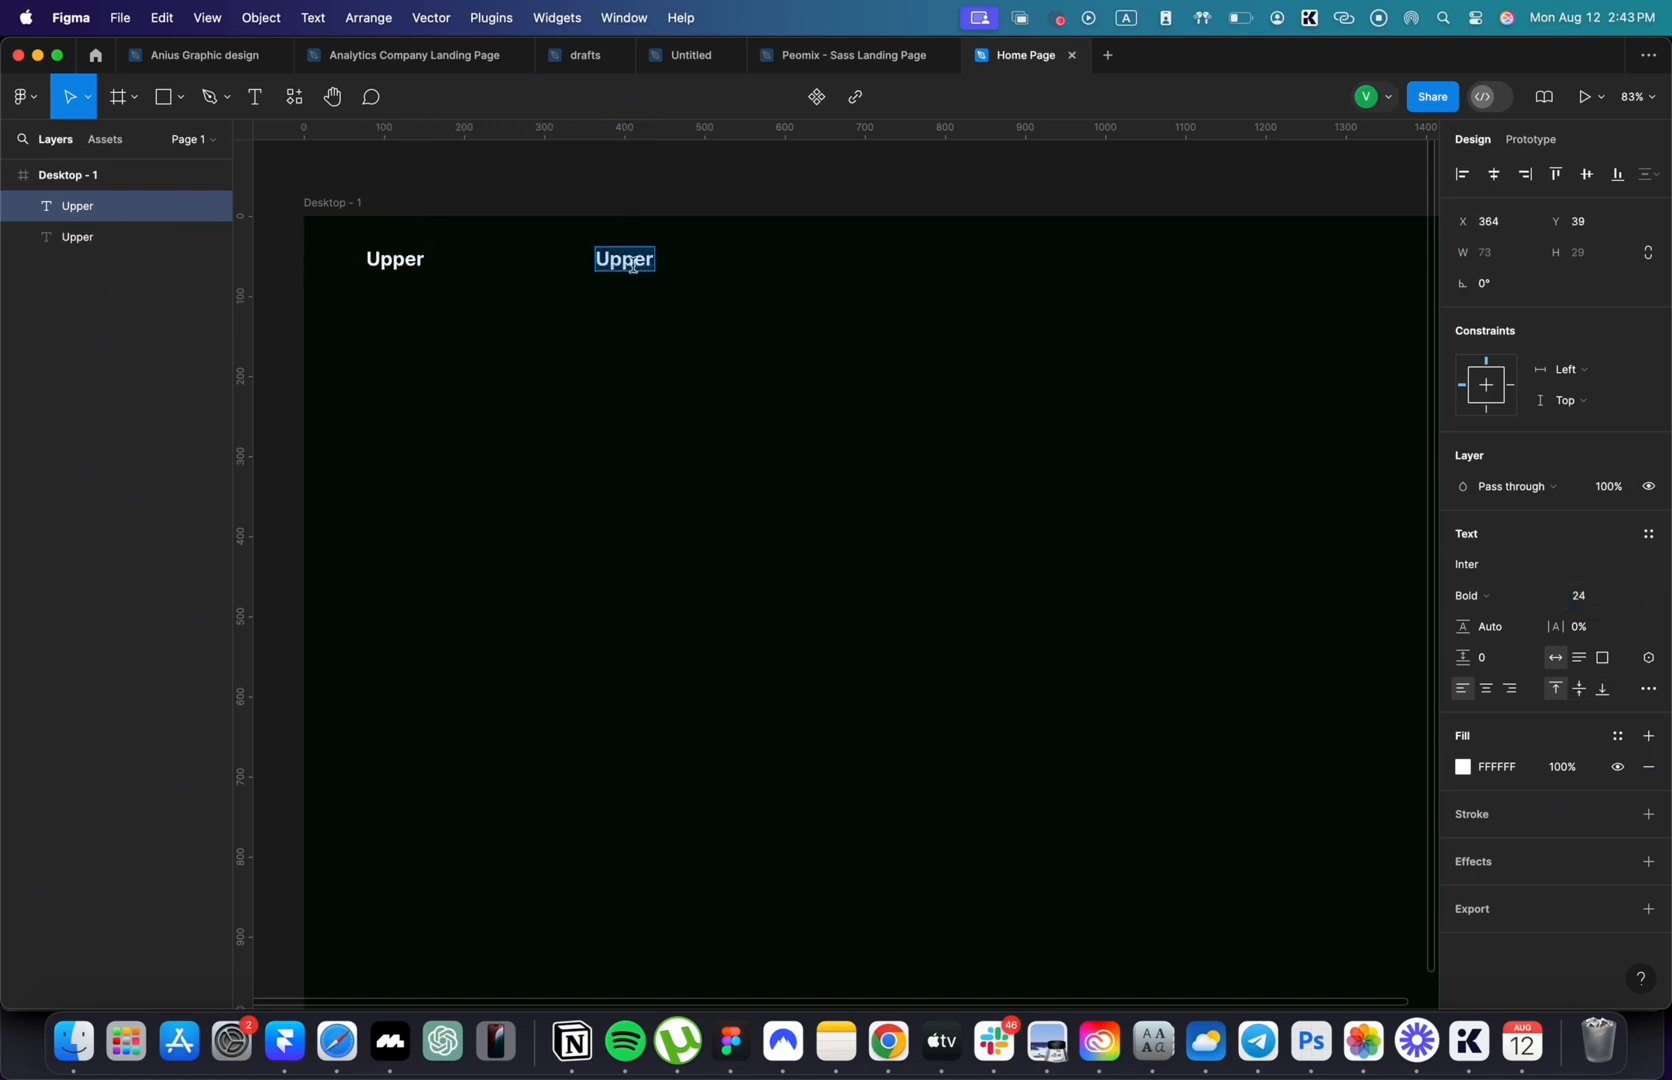
type("Homepage")
type("Log ib")
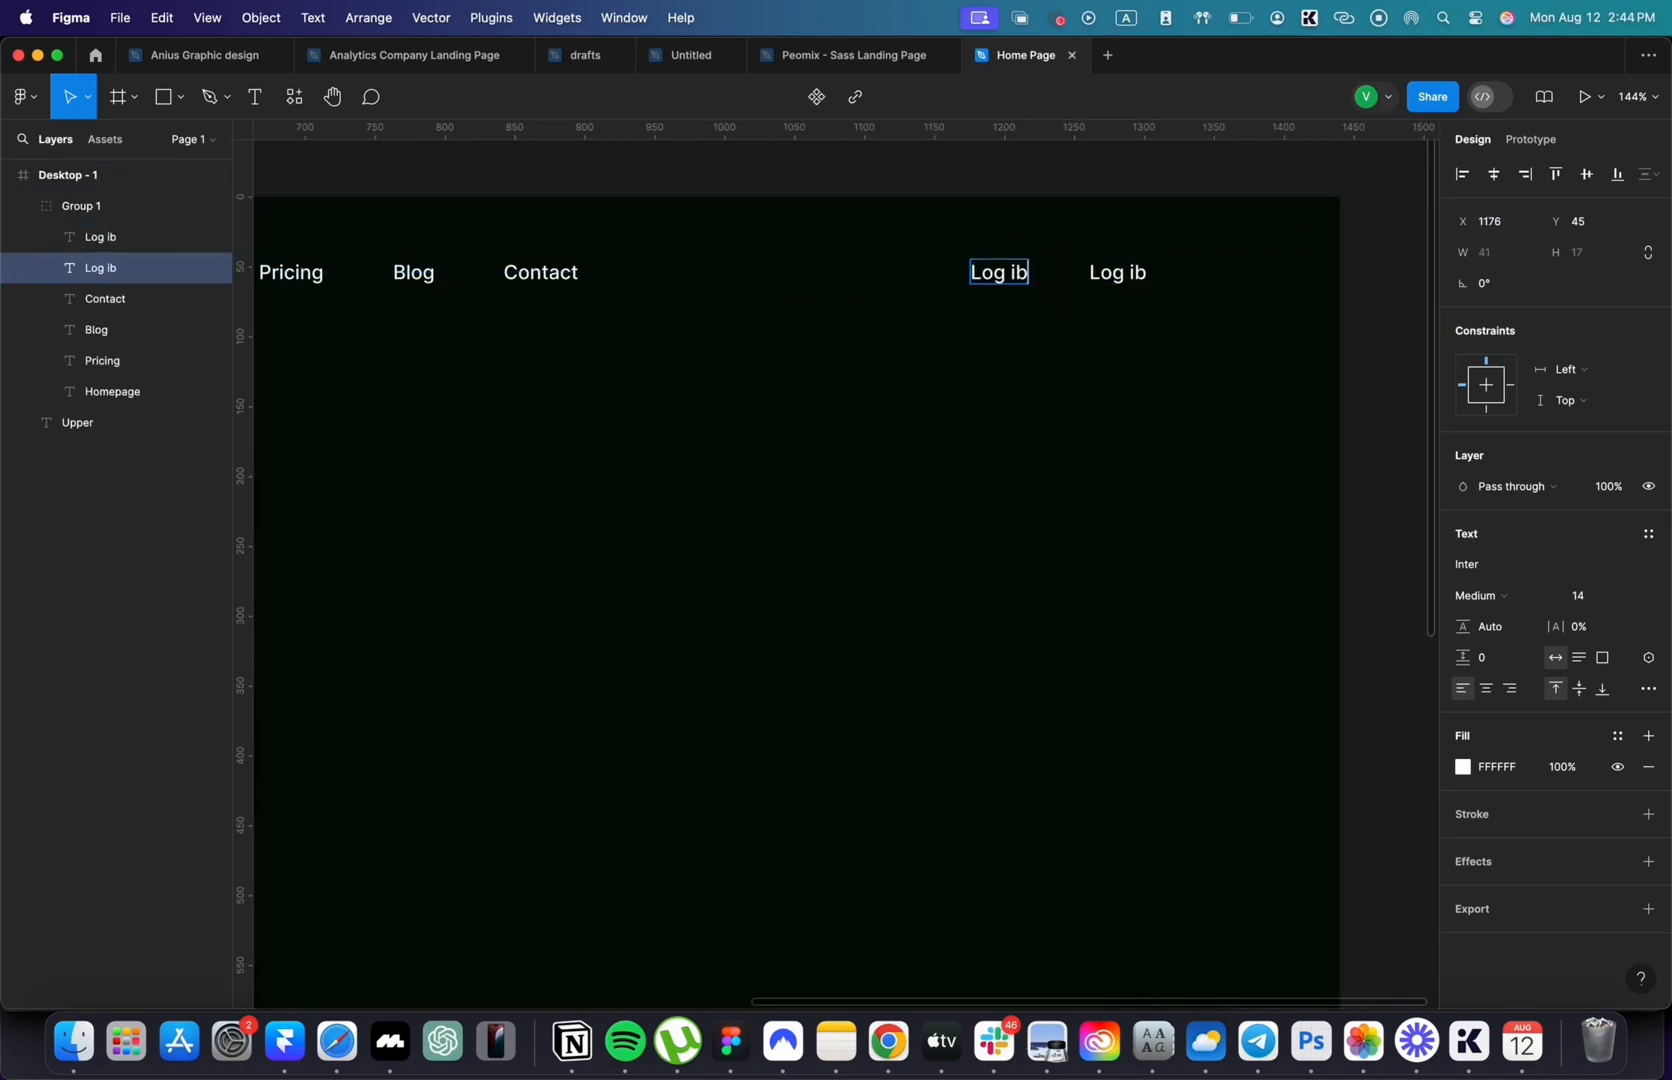
- Edit a nav label to 'Sign' and move the upper logo to the header's top-left
type("Sign")
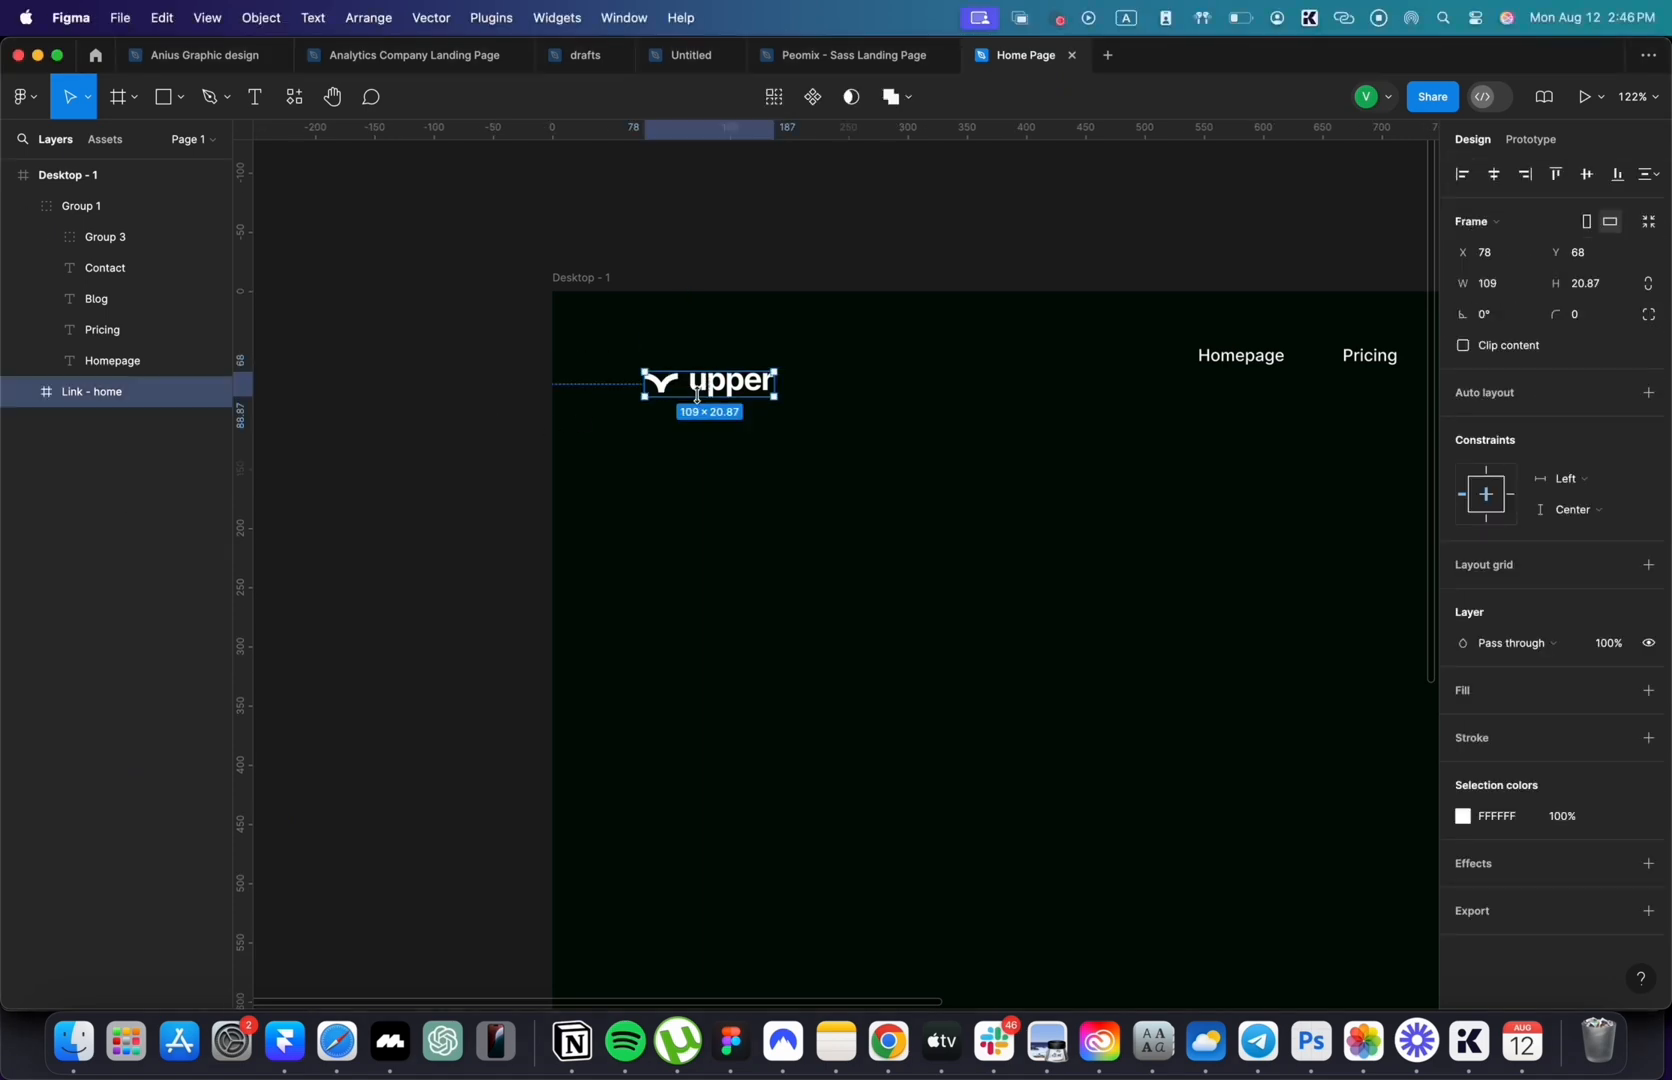
left_click_drag(709, 384, 661, 357)
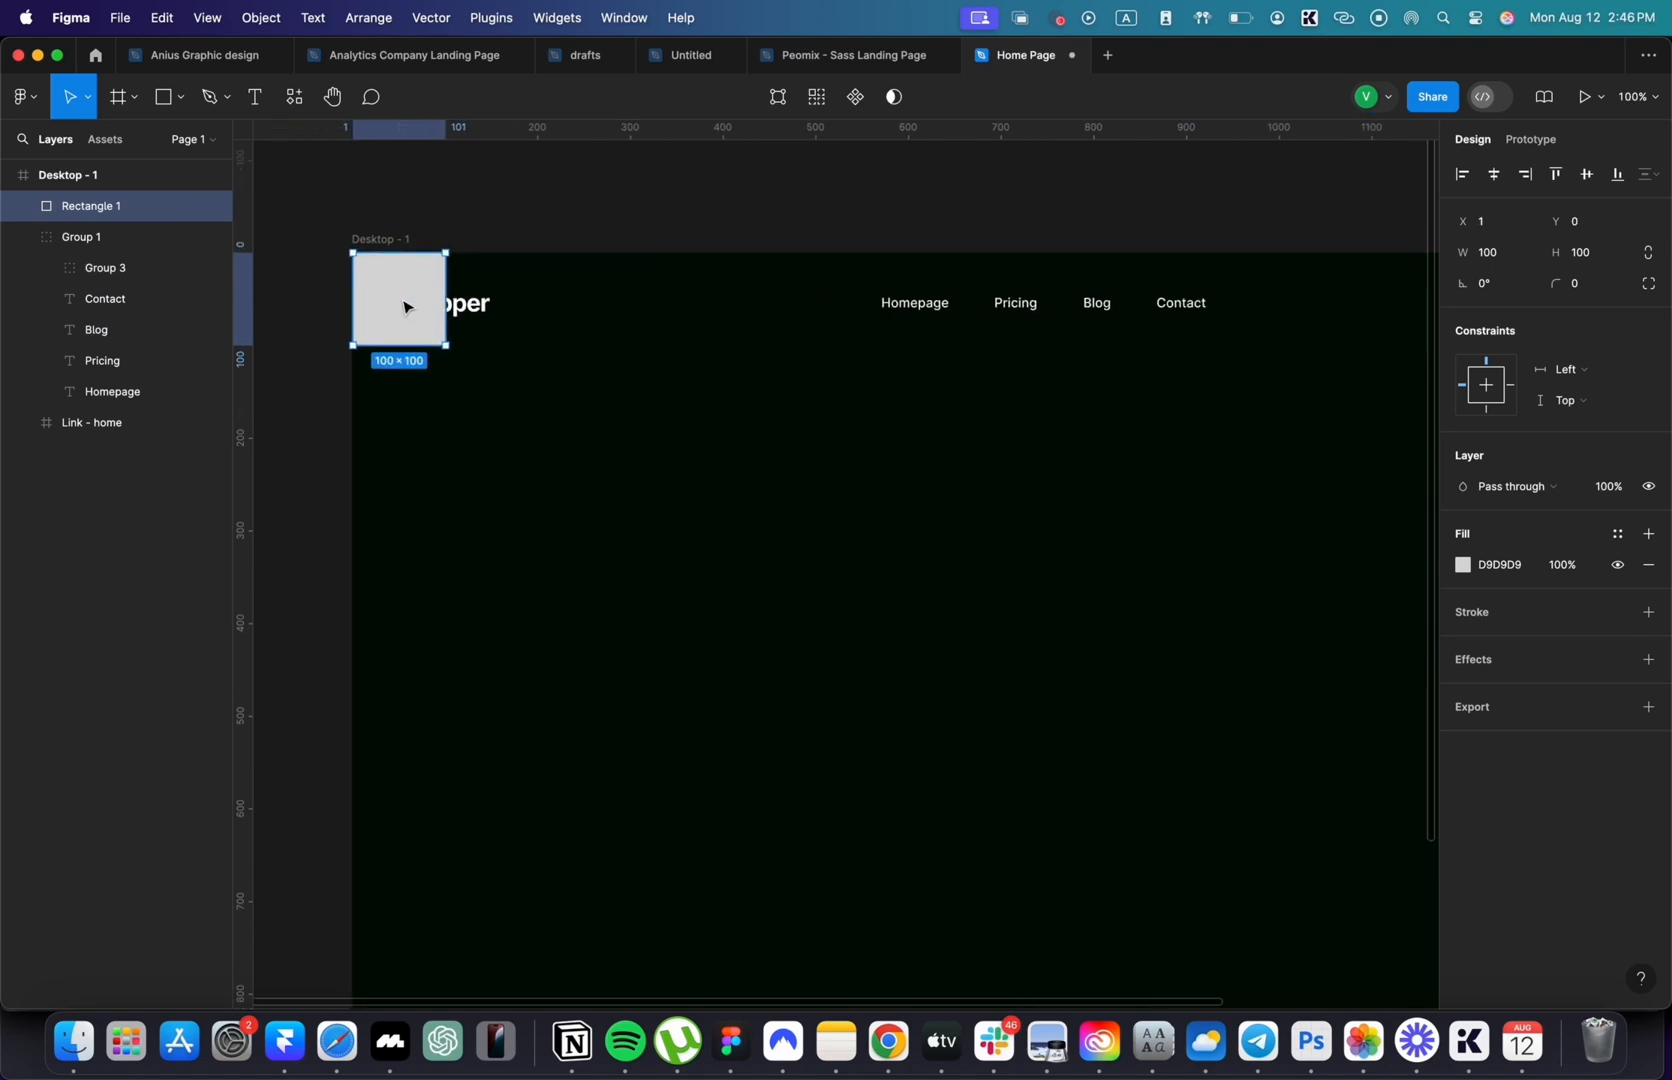
- Stretch the header rectangle to full width, shorten it to 64 high, and add a 1px stroke
left_click_drag(447, 301, 1090, 301)
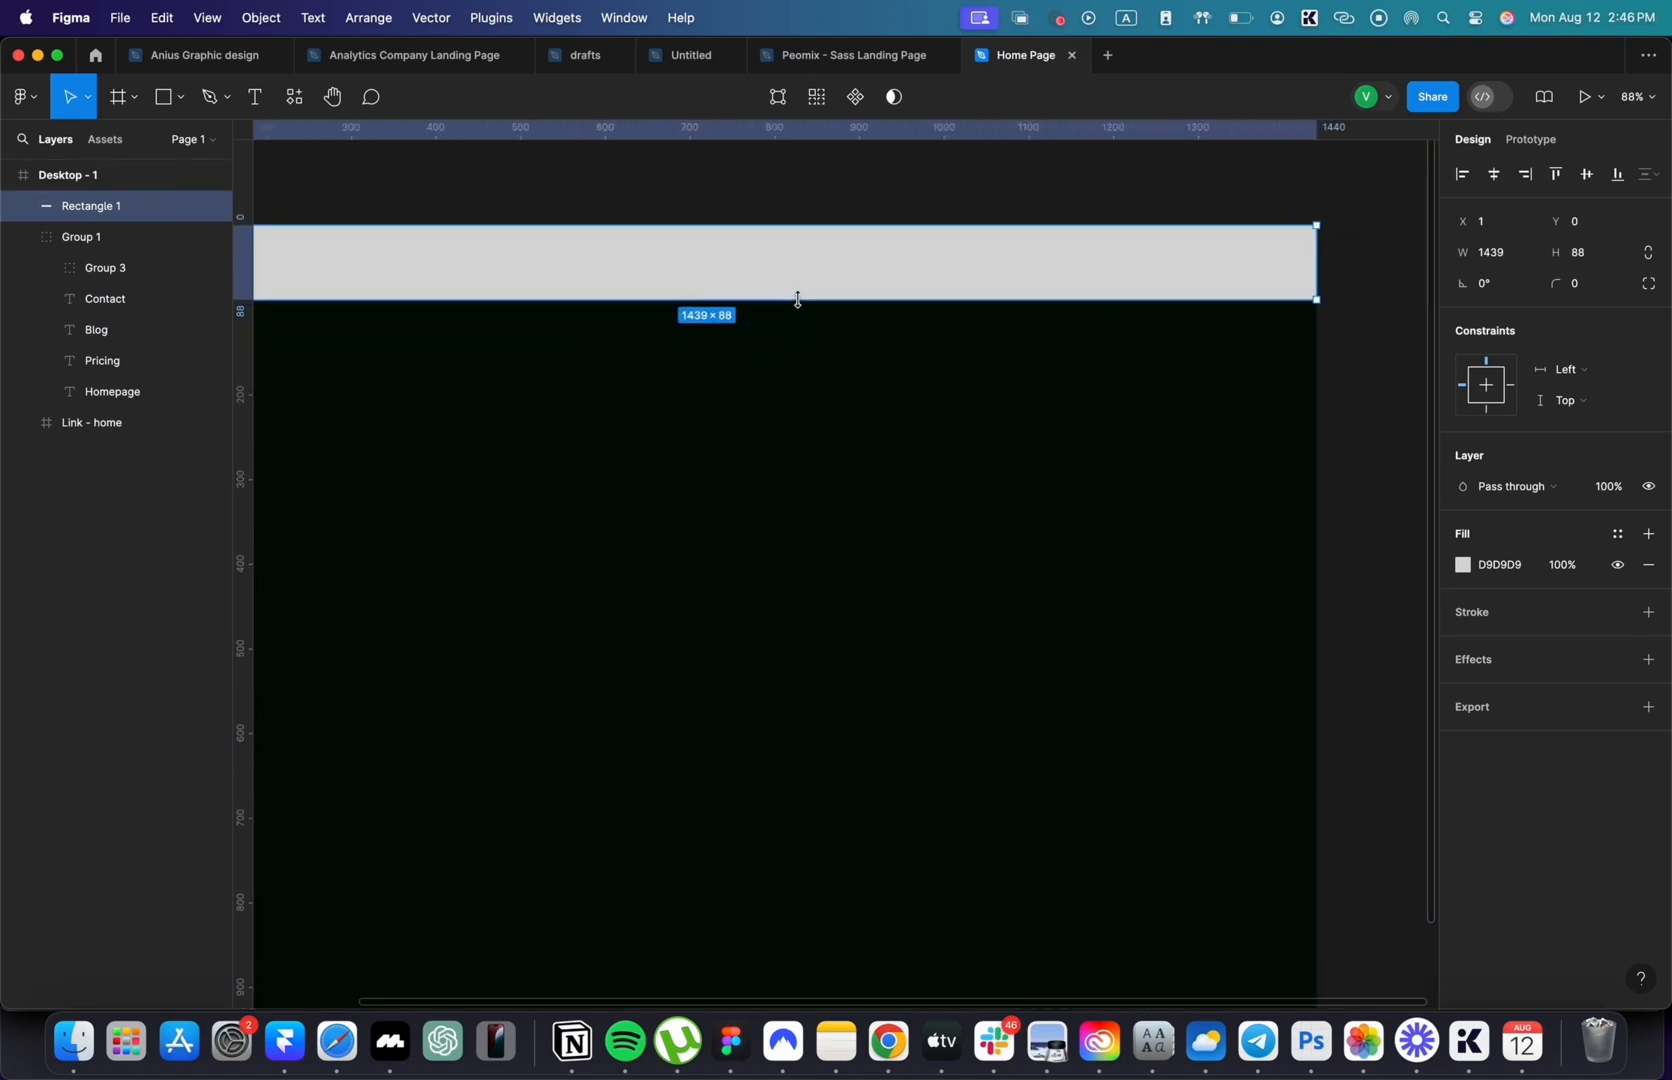
left_click_drag(797, 299, 797, 284)
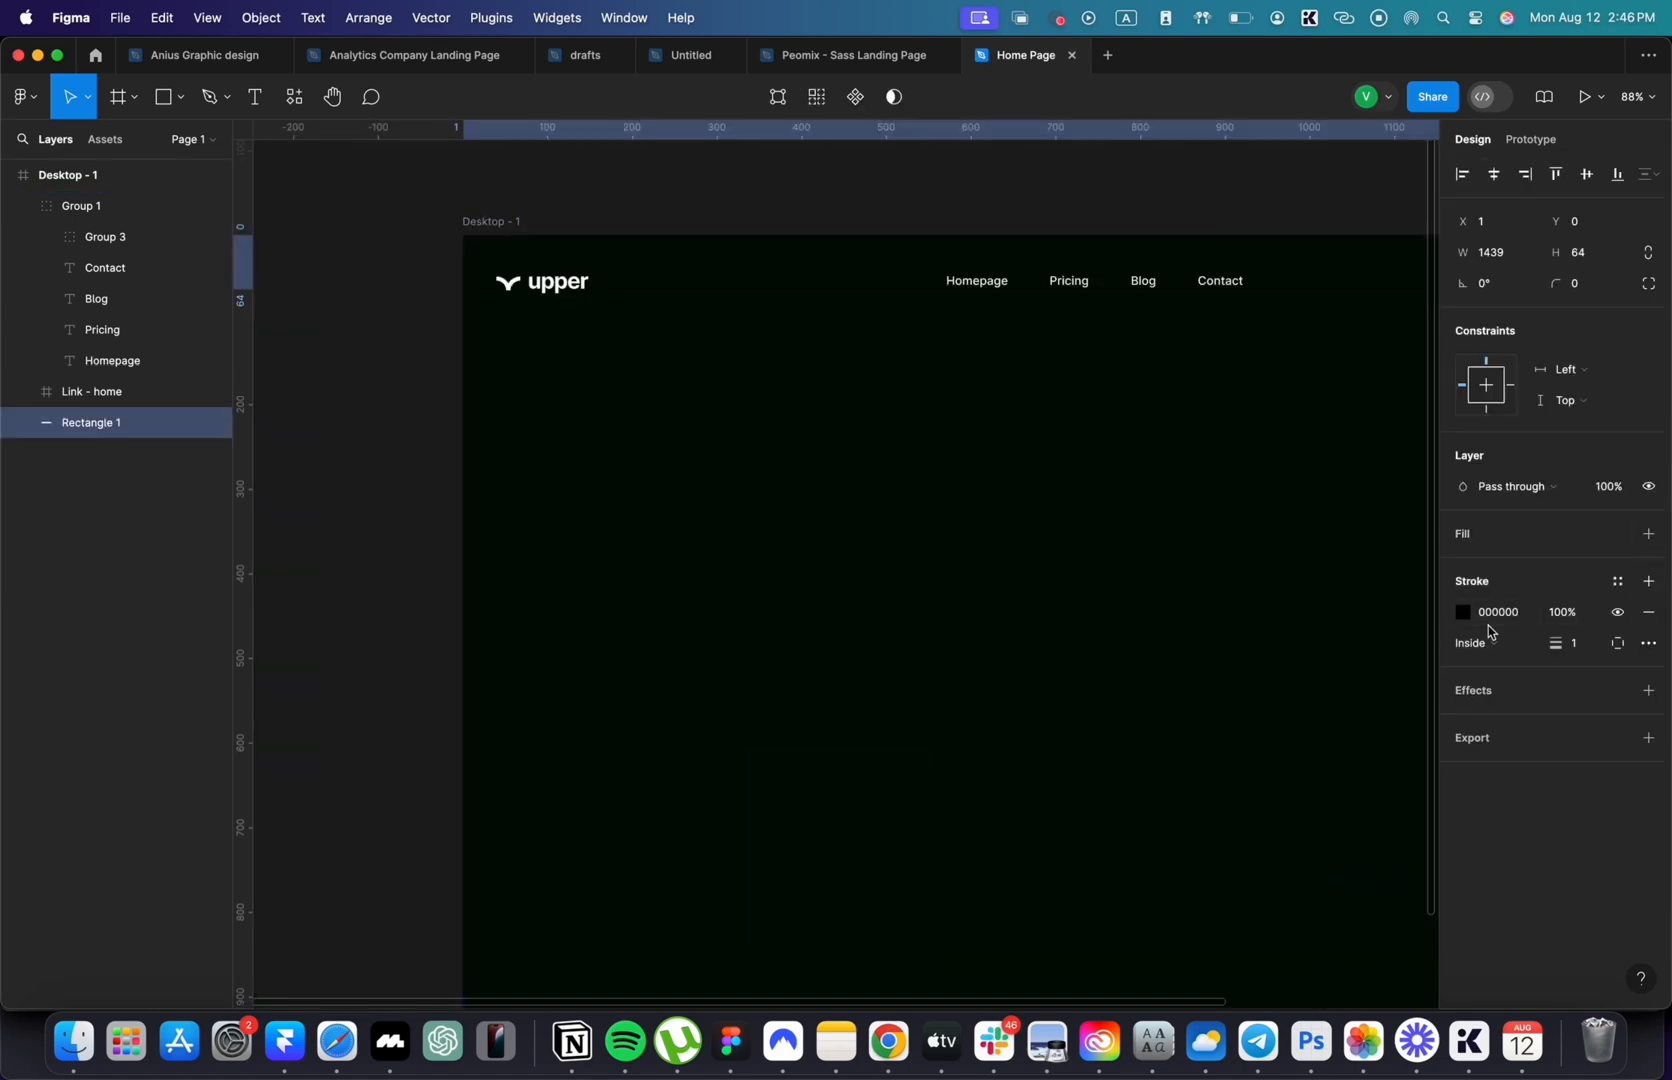
left_click(1463, 612)
type("A")
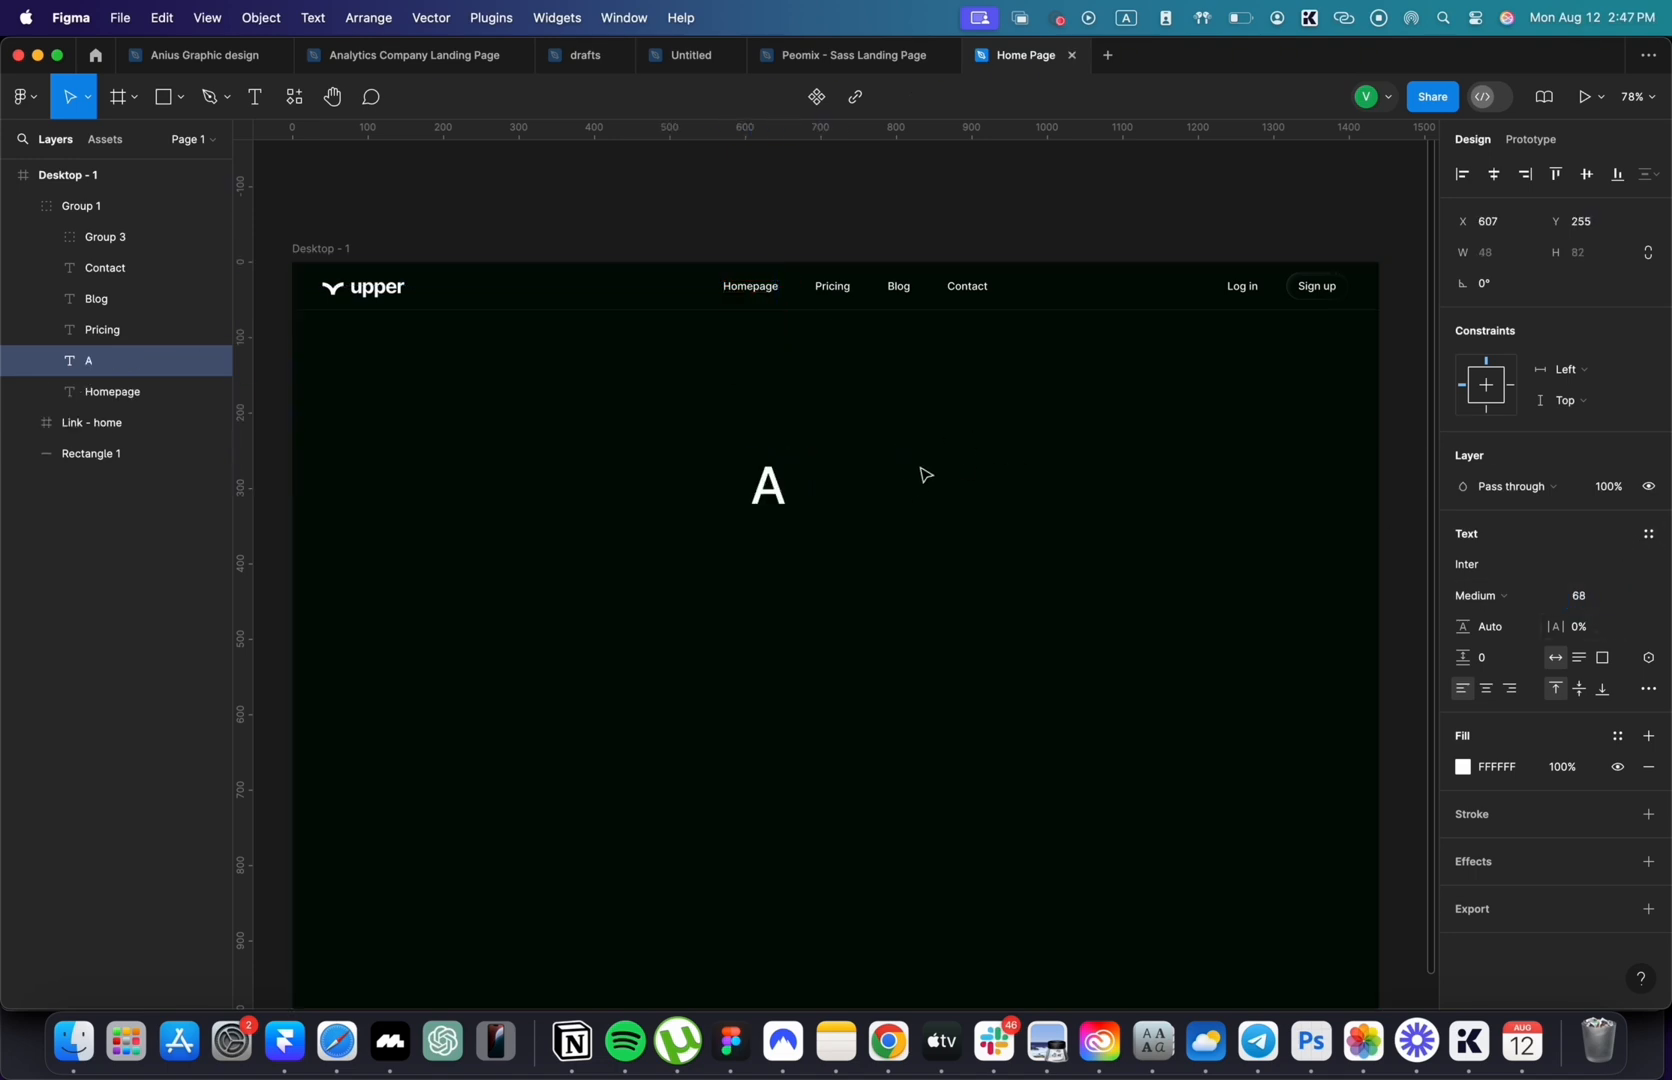
- Type the headline 'A versatile expense management solution'
type("veer")
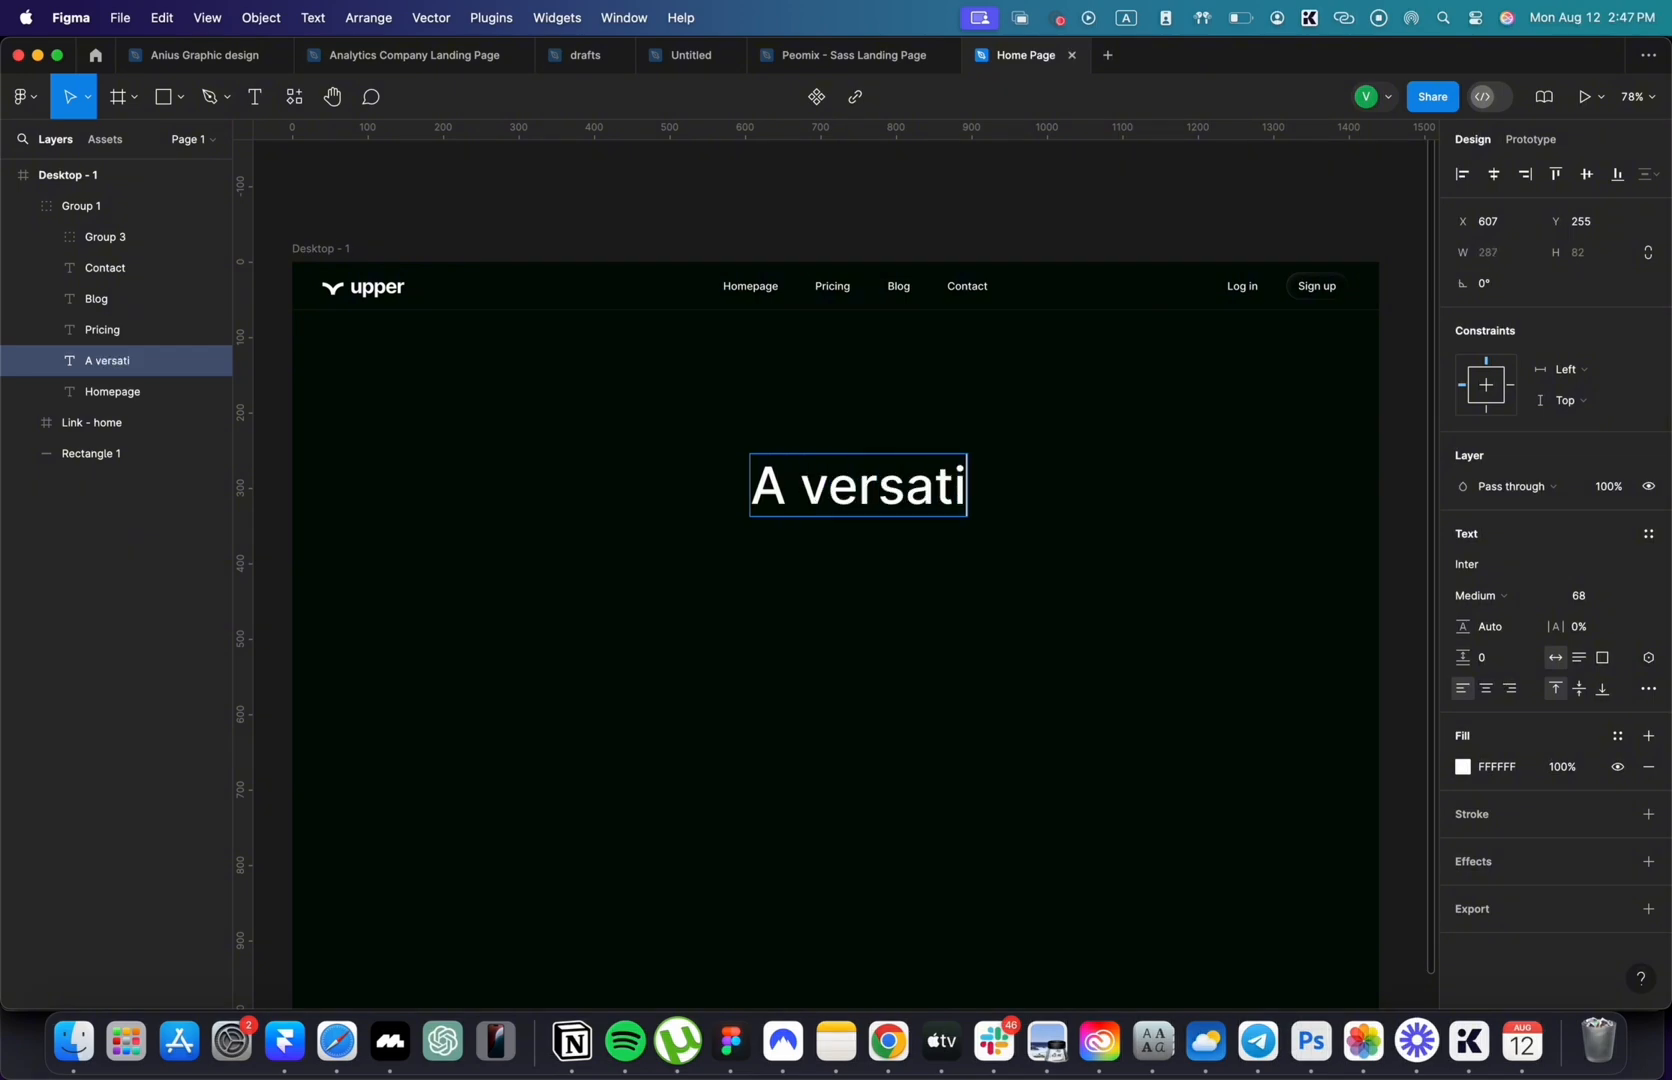
type("le expense m")
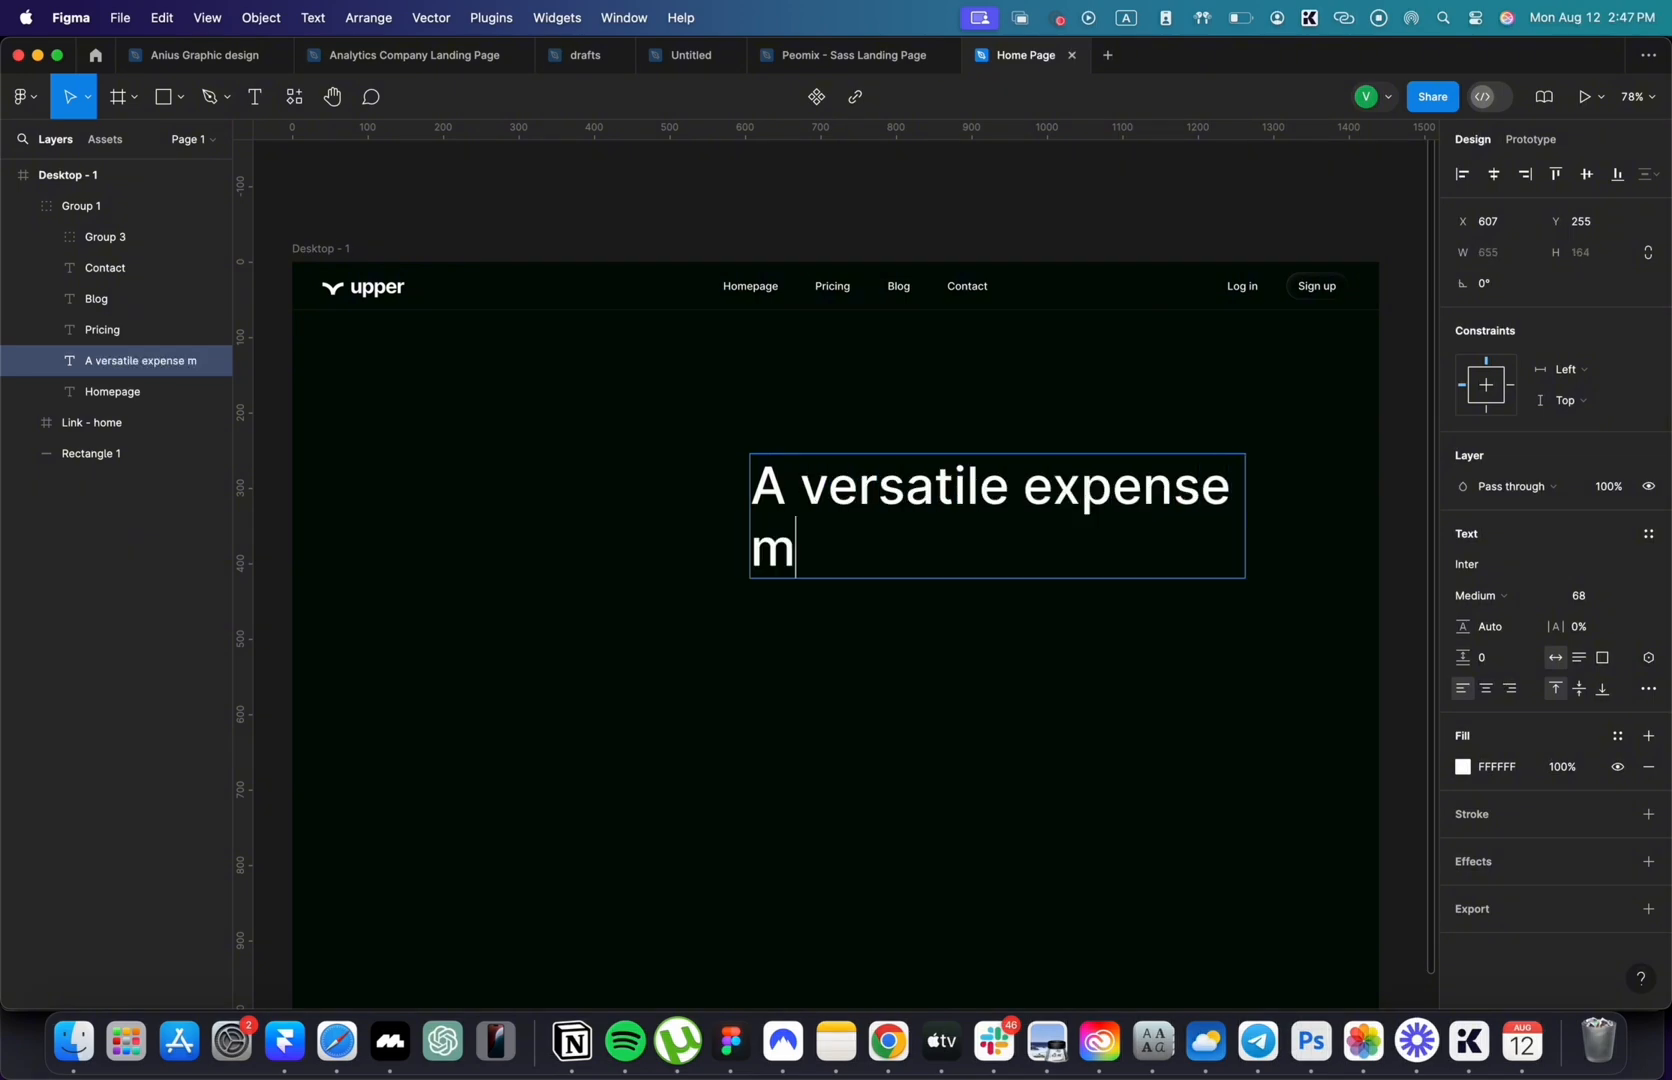
type("anagement solution")
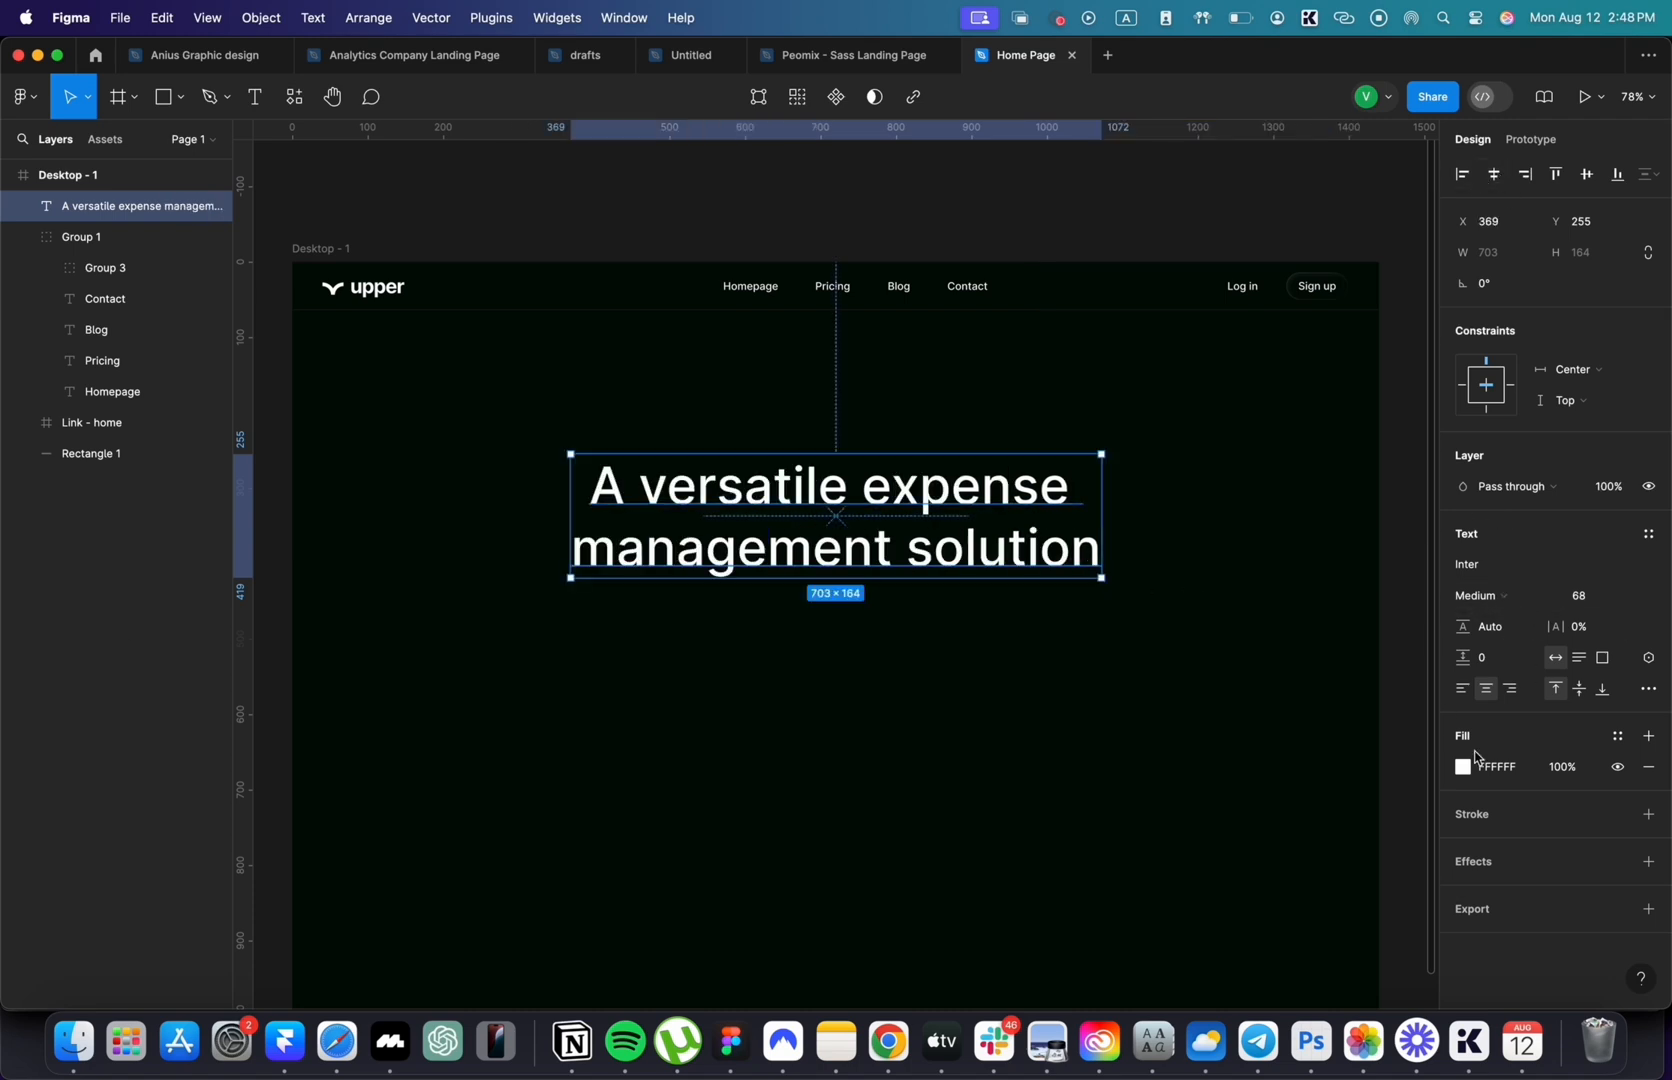
- Give the headline a linear gradient fill fading from white to grey on the second line
left_click(1461, 766)
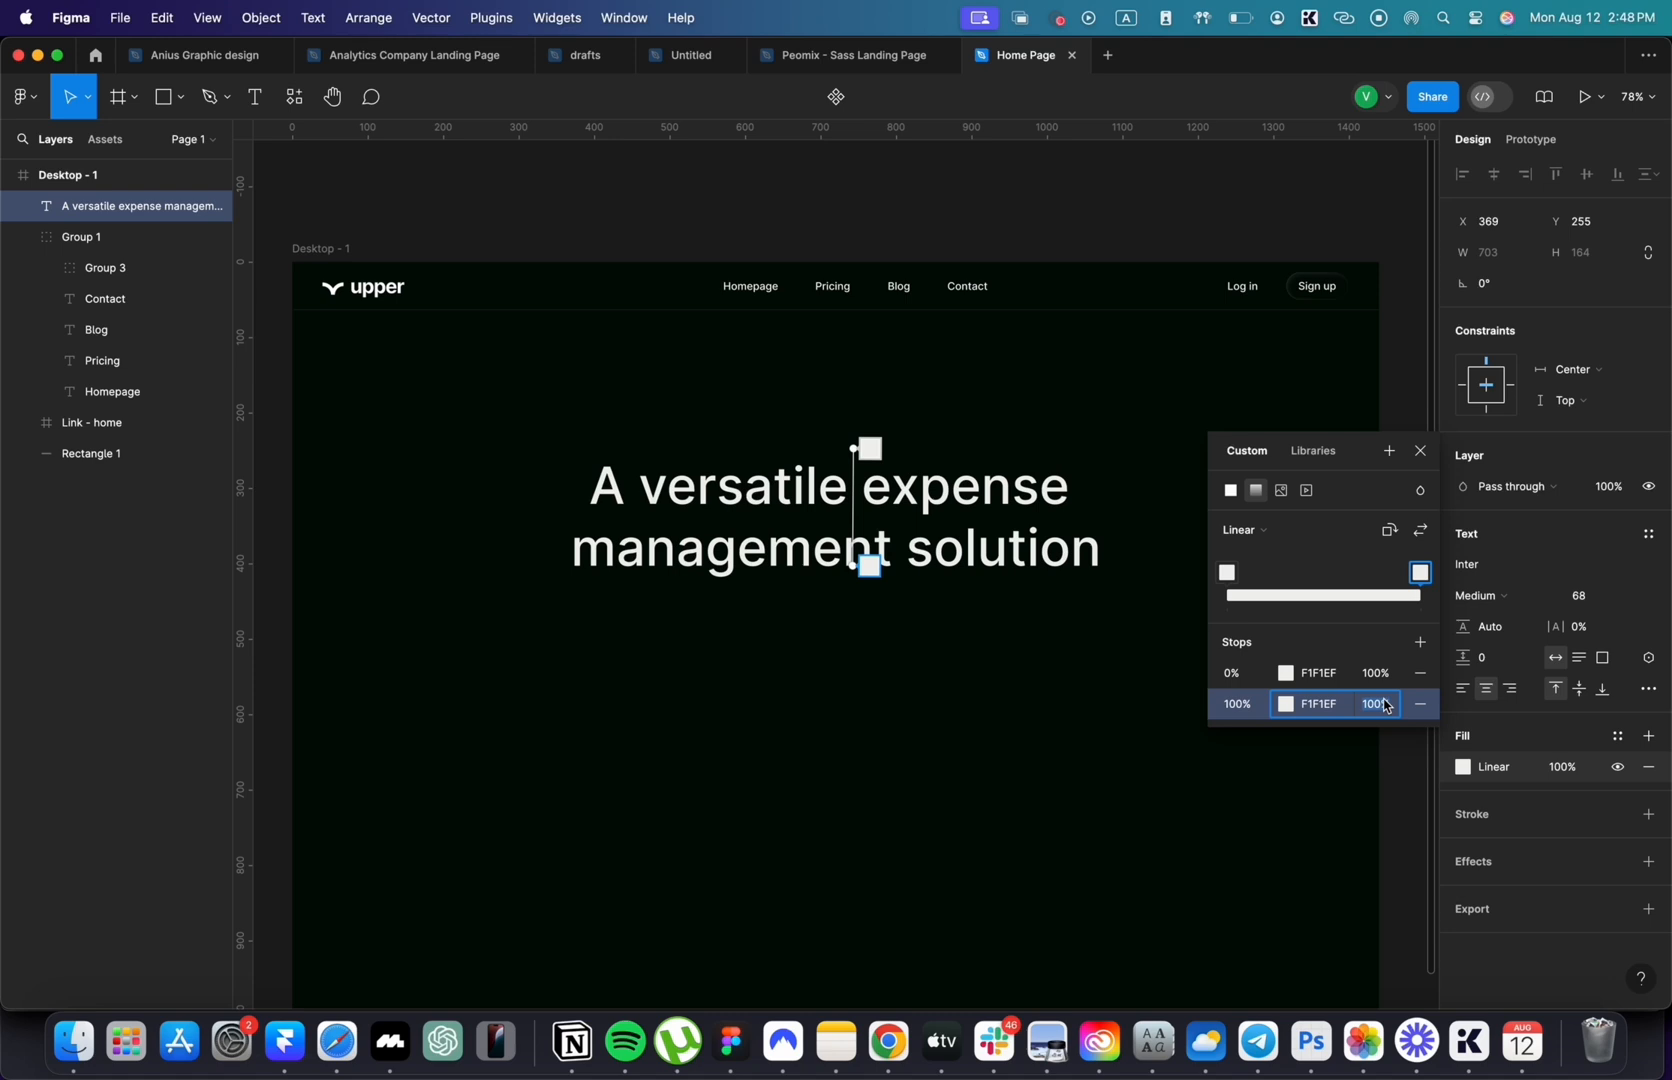
left_click_drag(868, 566, 868, 619)
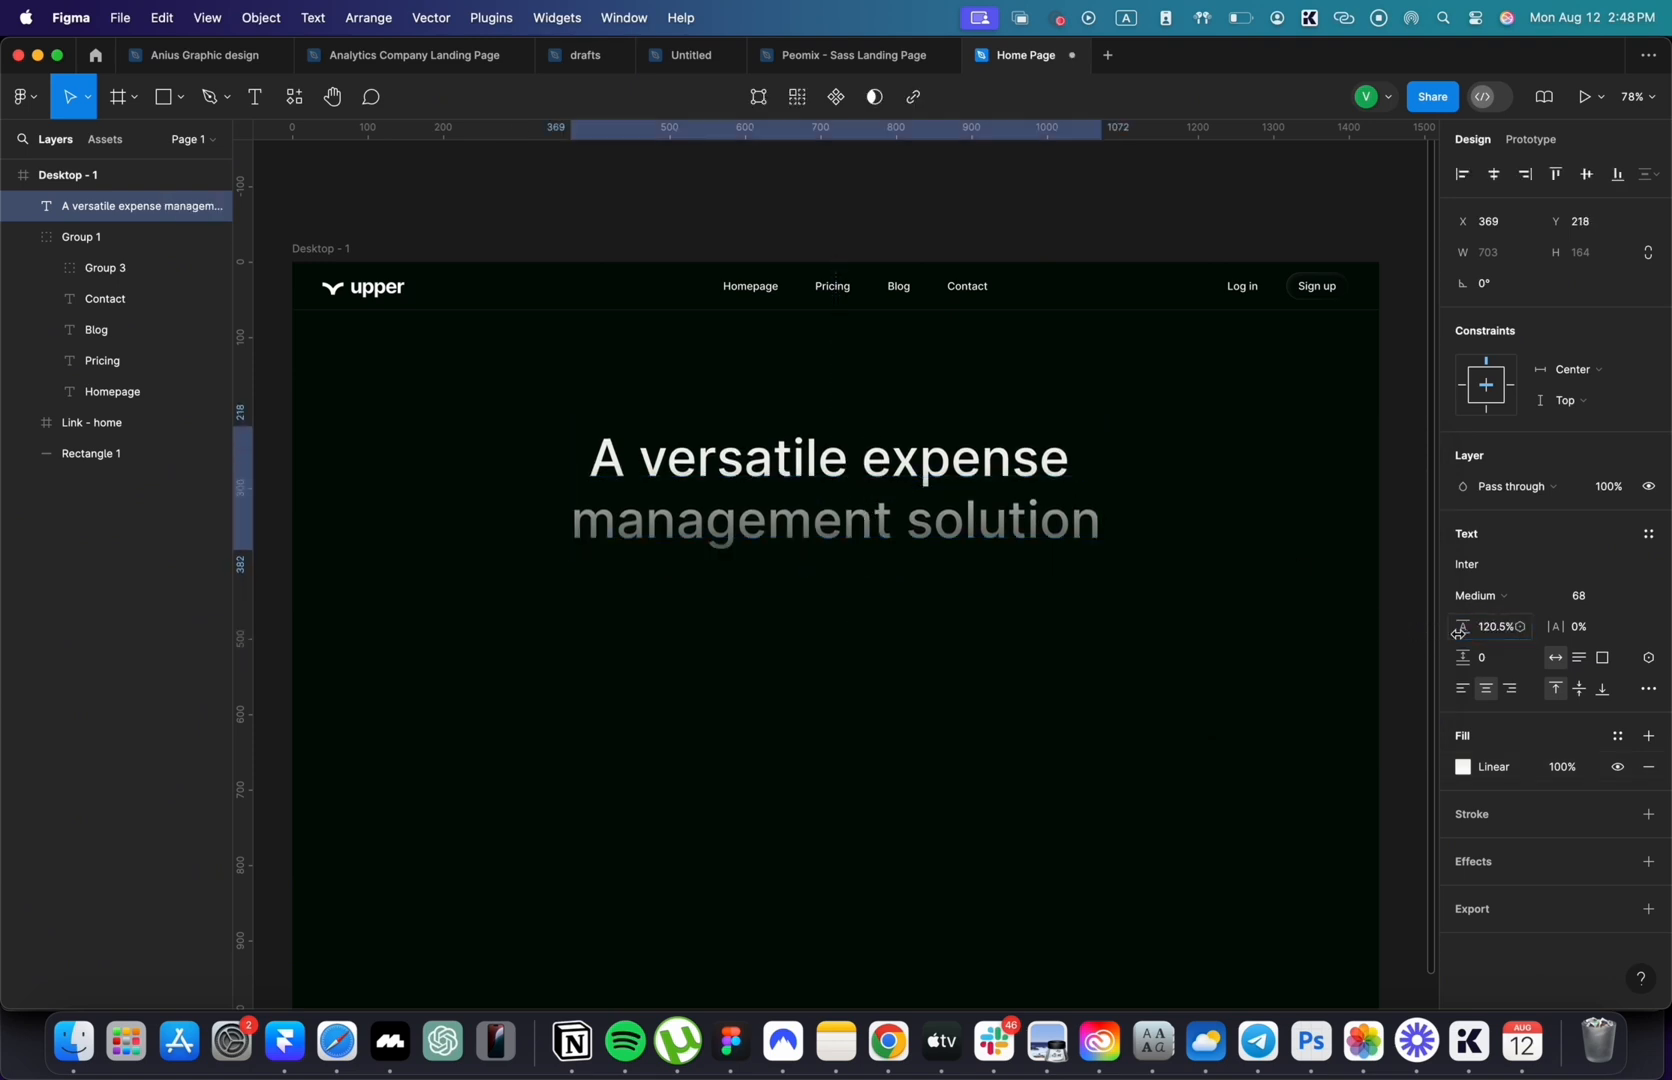
left_click(1489, 626)
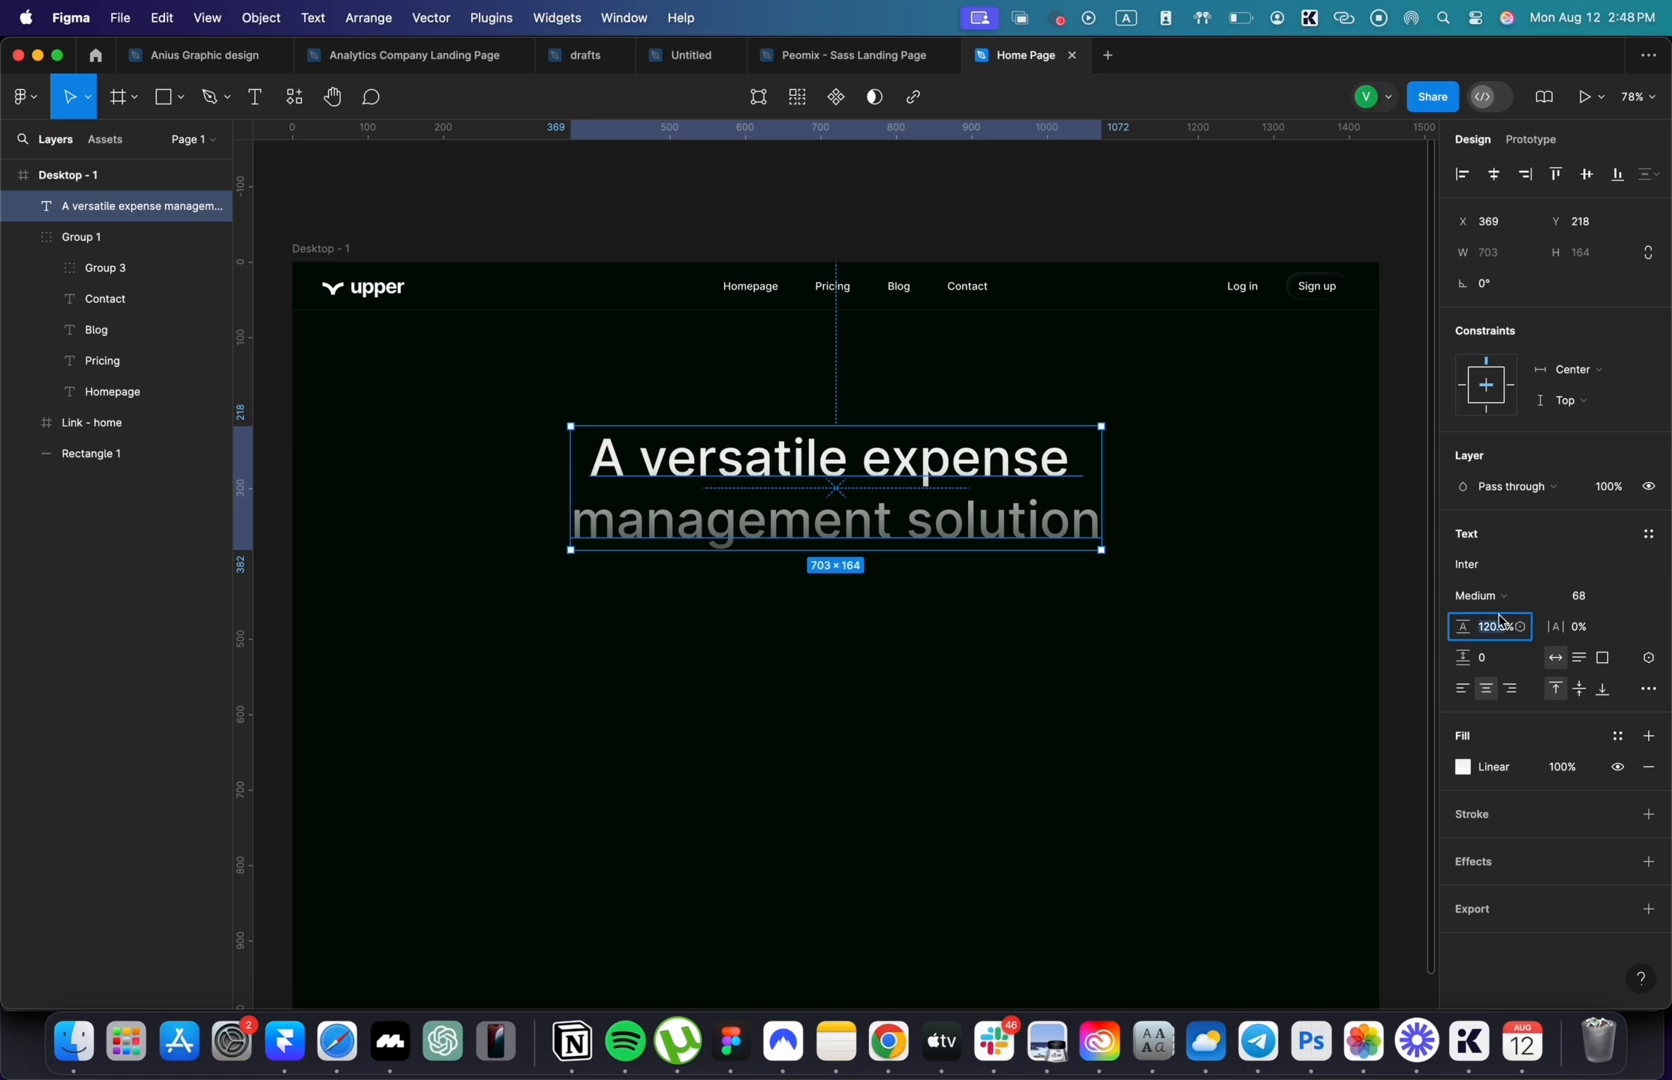
- Set line height to 110.5% and add the 426-wide subtitle 'Upper offers a comprehensive suite of tools…'
type("110.5")
left_click(1602, 595)
type("18")
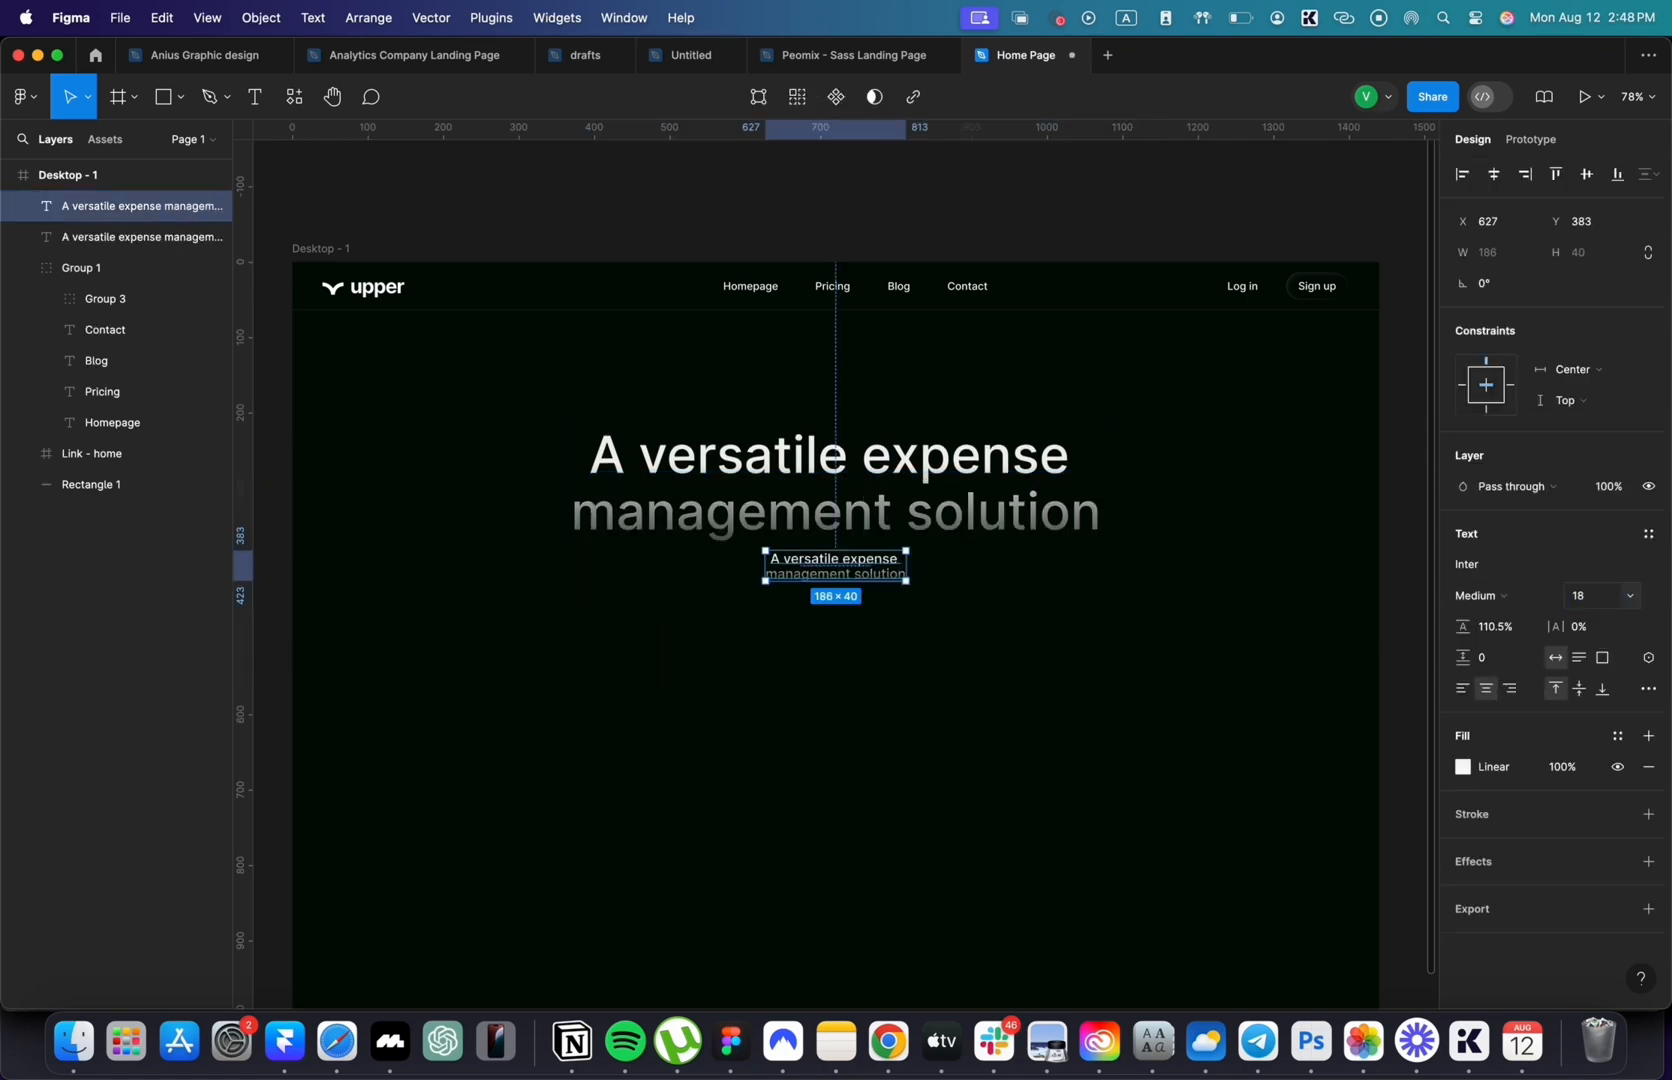
left_click_drag(905, 559, 998, 559)
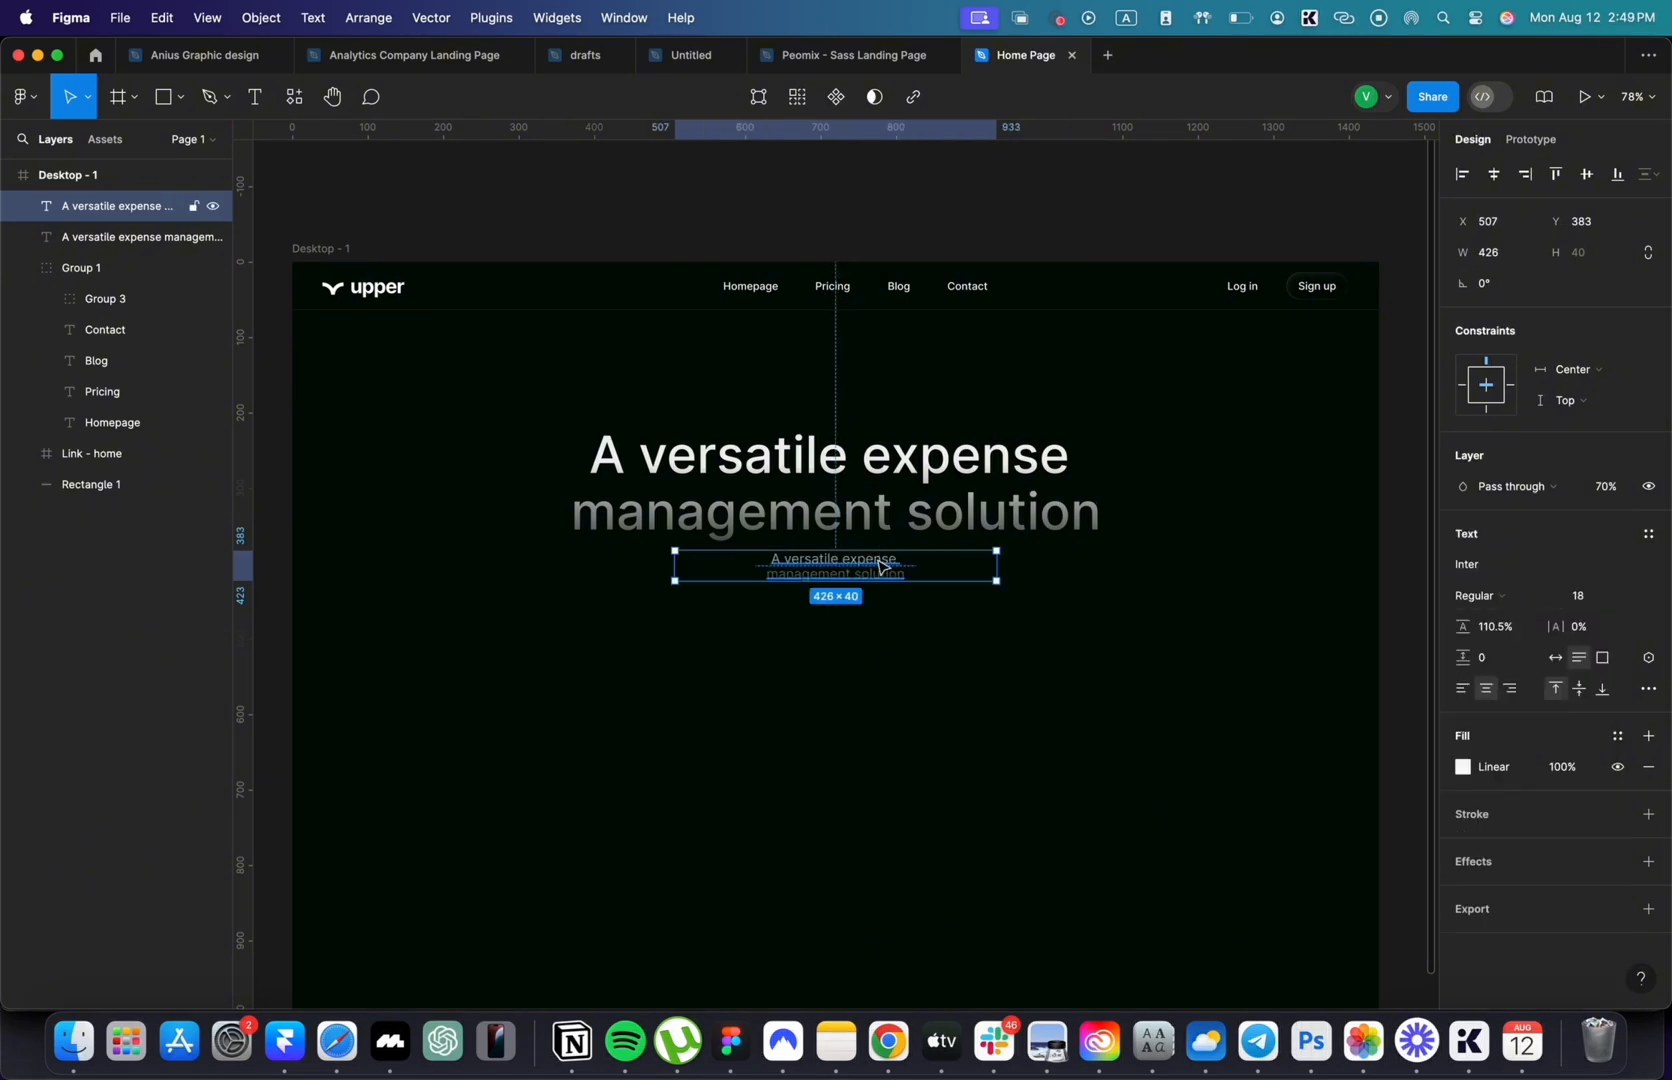
type("Upper offers a comprehensive suite of tools to optimize your expense management workflow.")
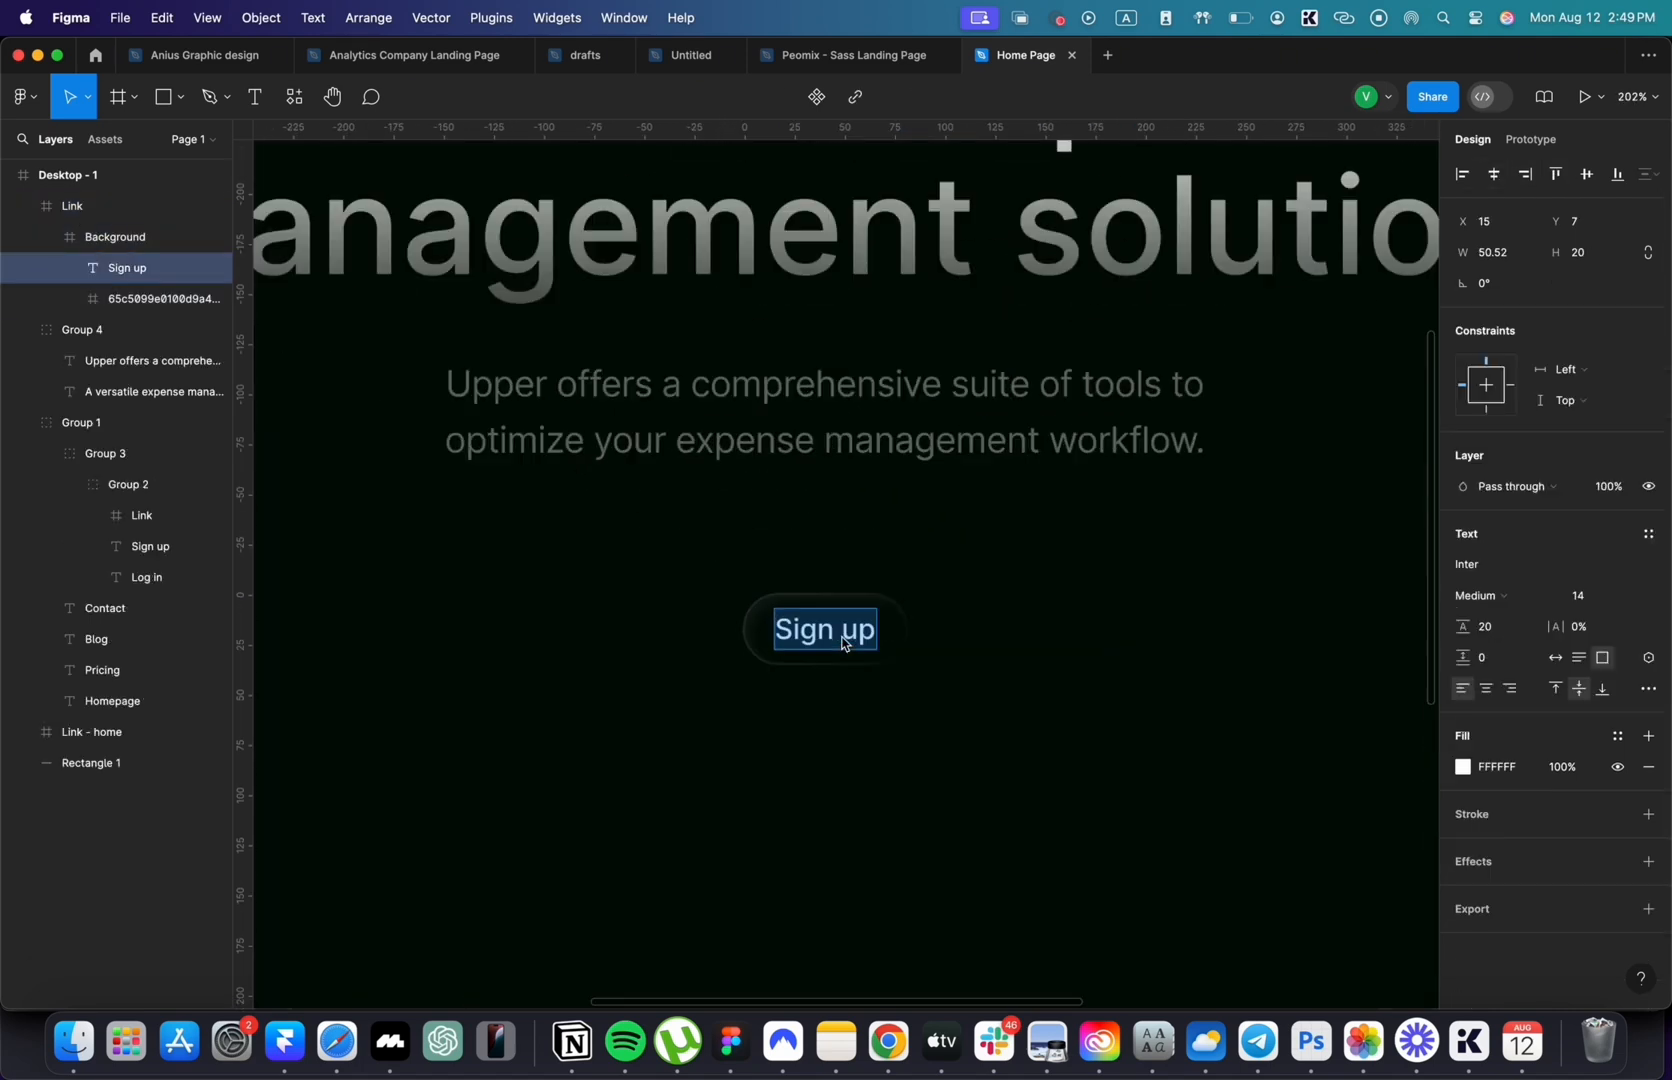
- Relabel the button 'Get Started Now' and give its glow ellipse a 62FFEC 20% fill and drop shadow
type("Get Started Now")
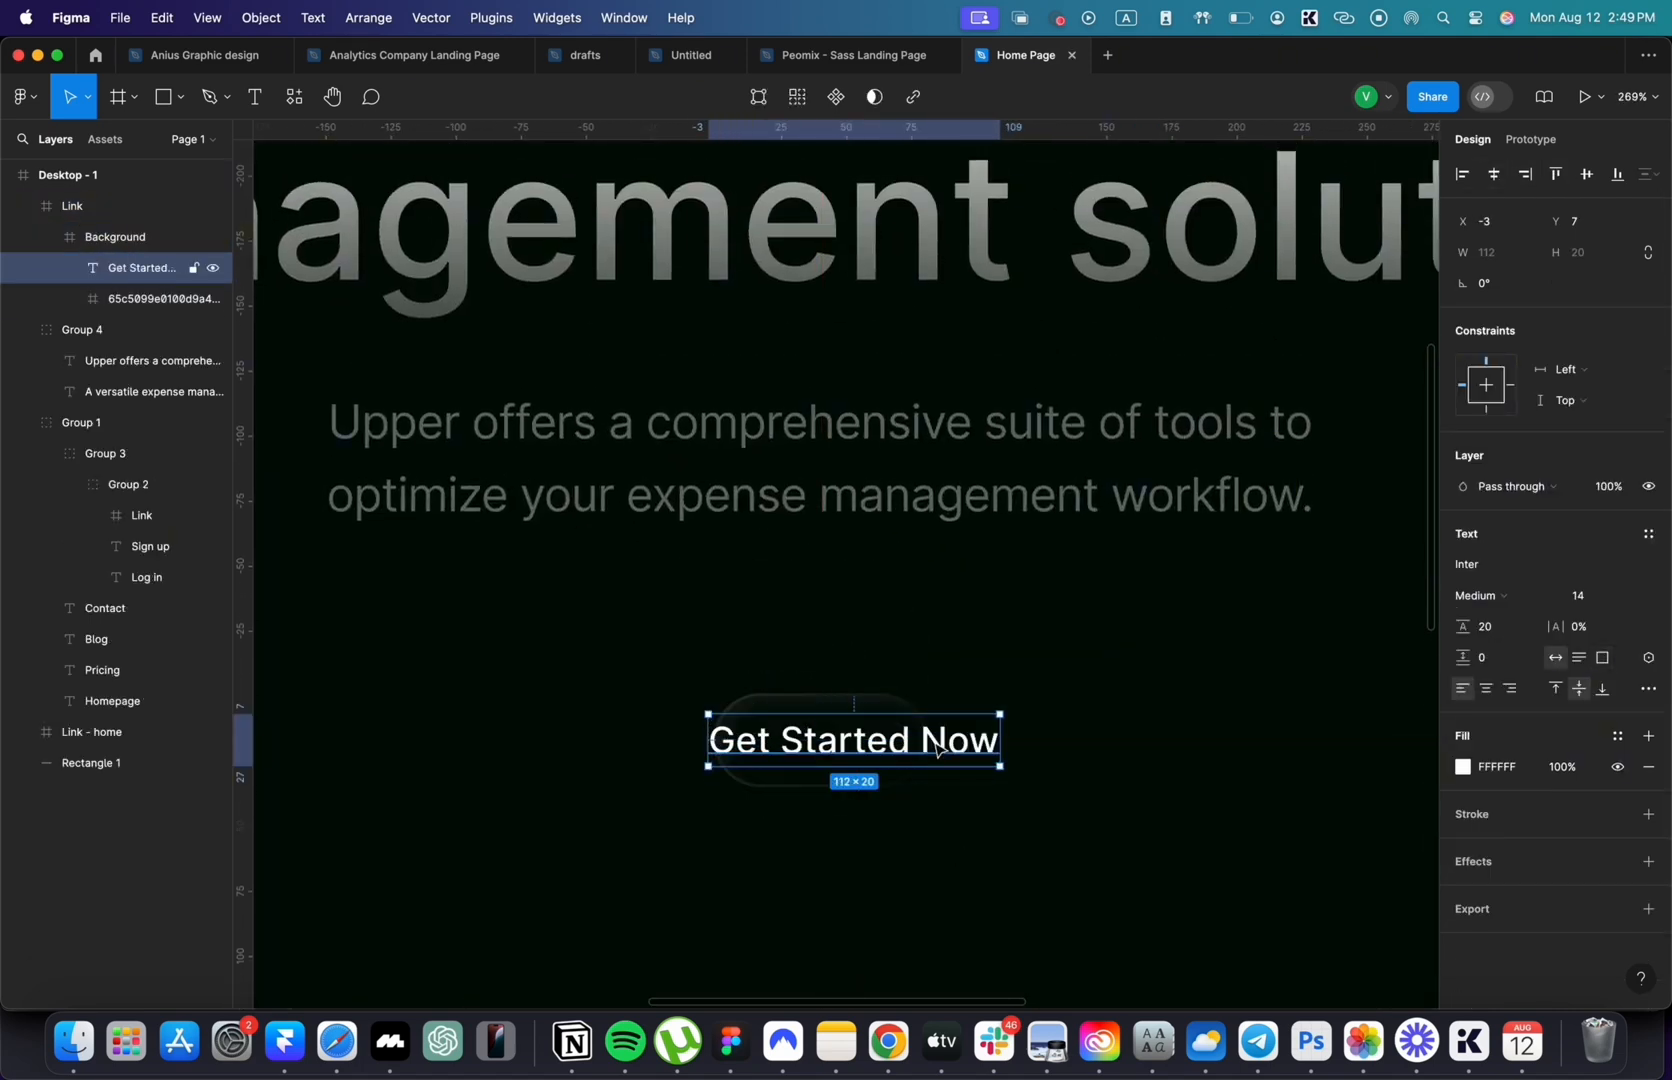
left_click_drag(853, 739, 902, 739)
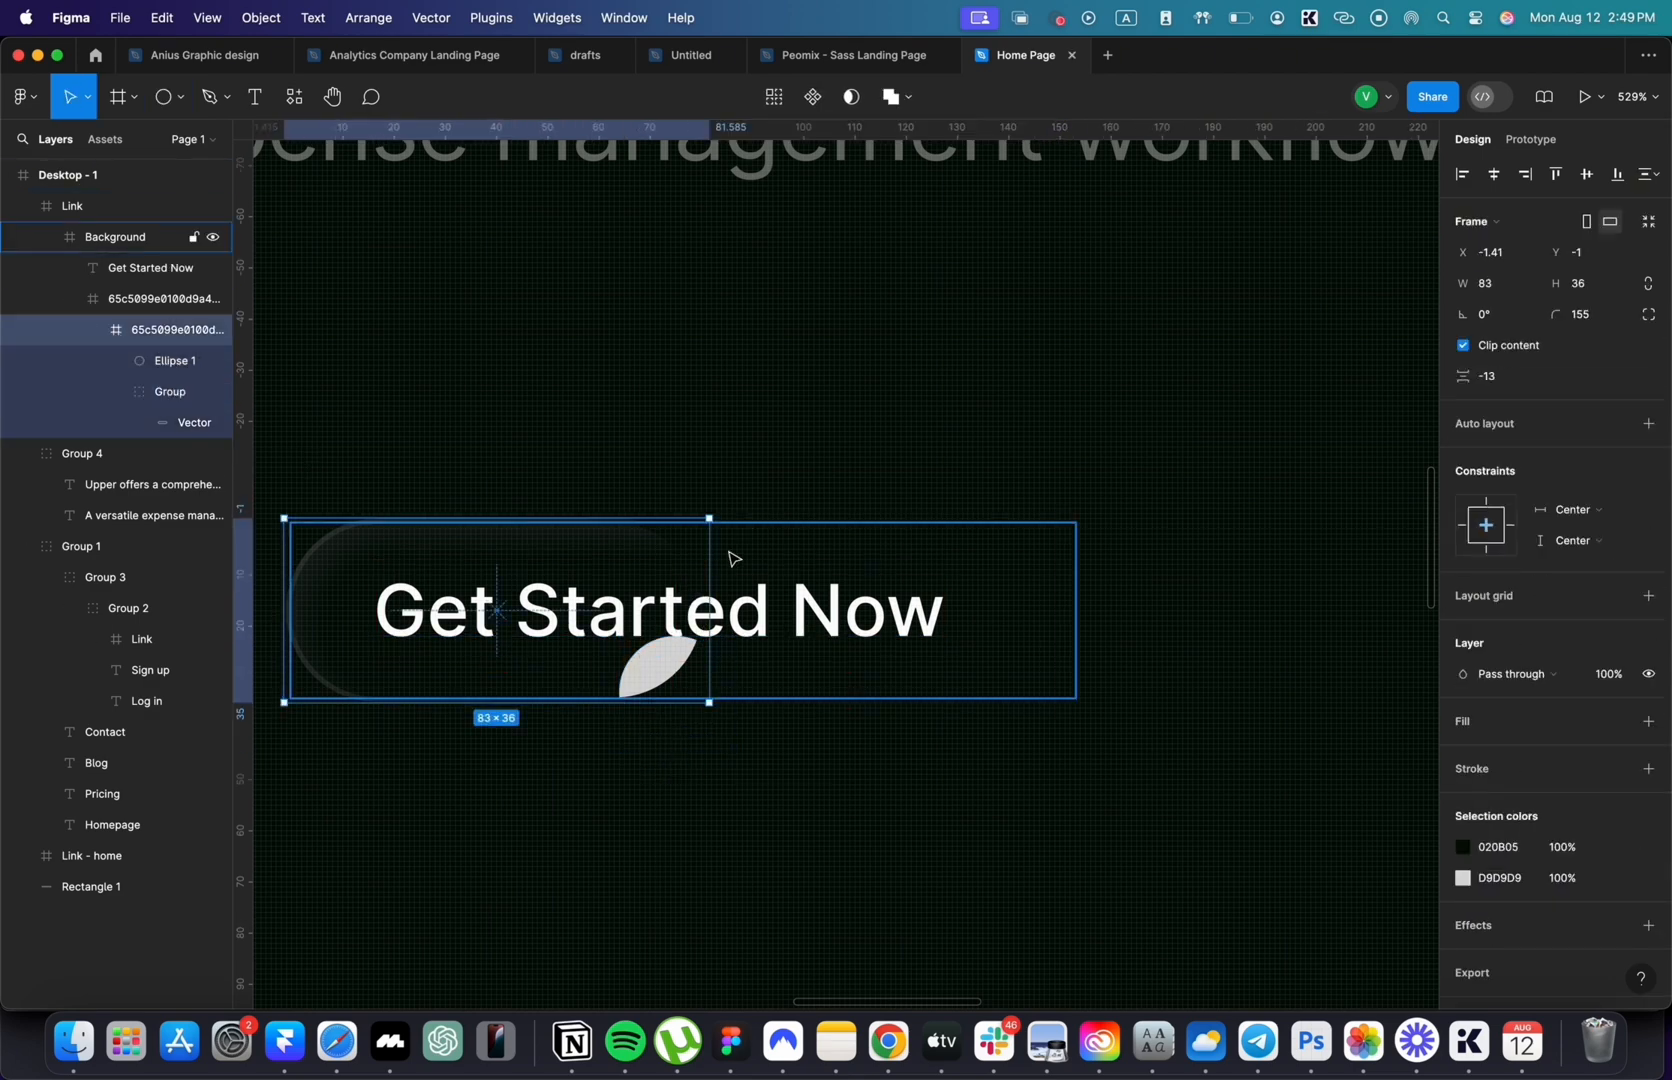
left_click(667, 677)
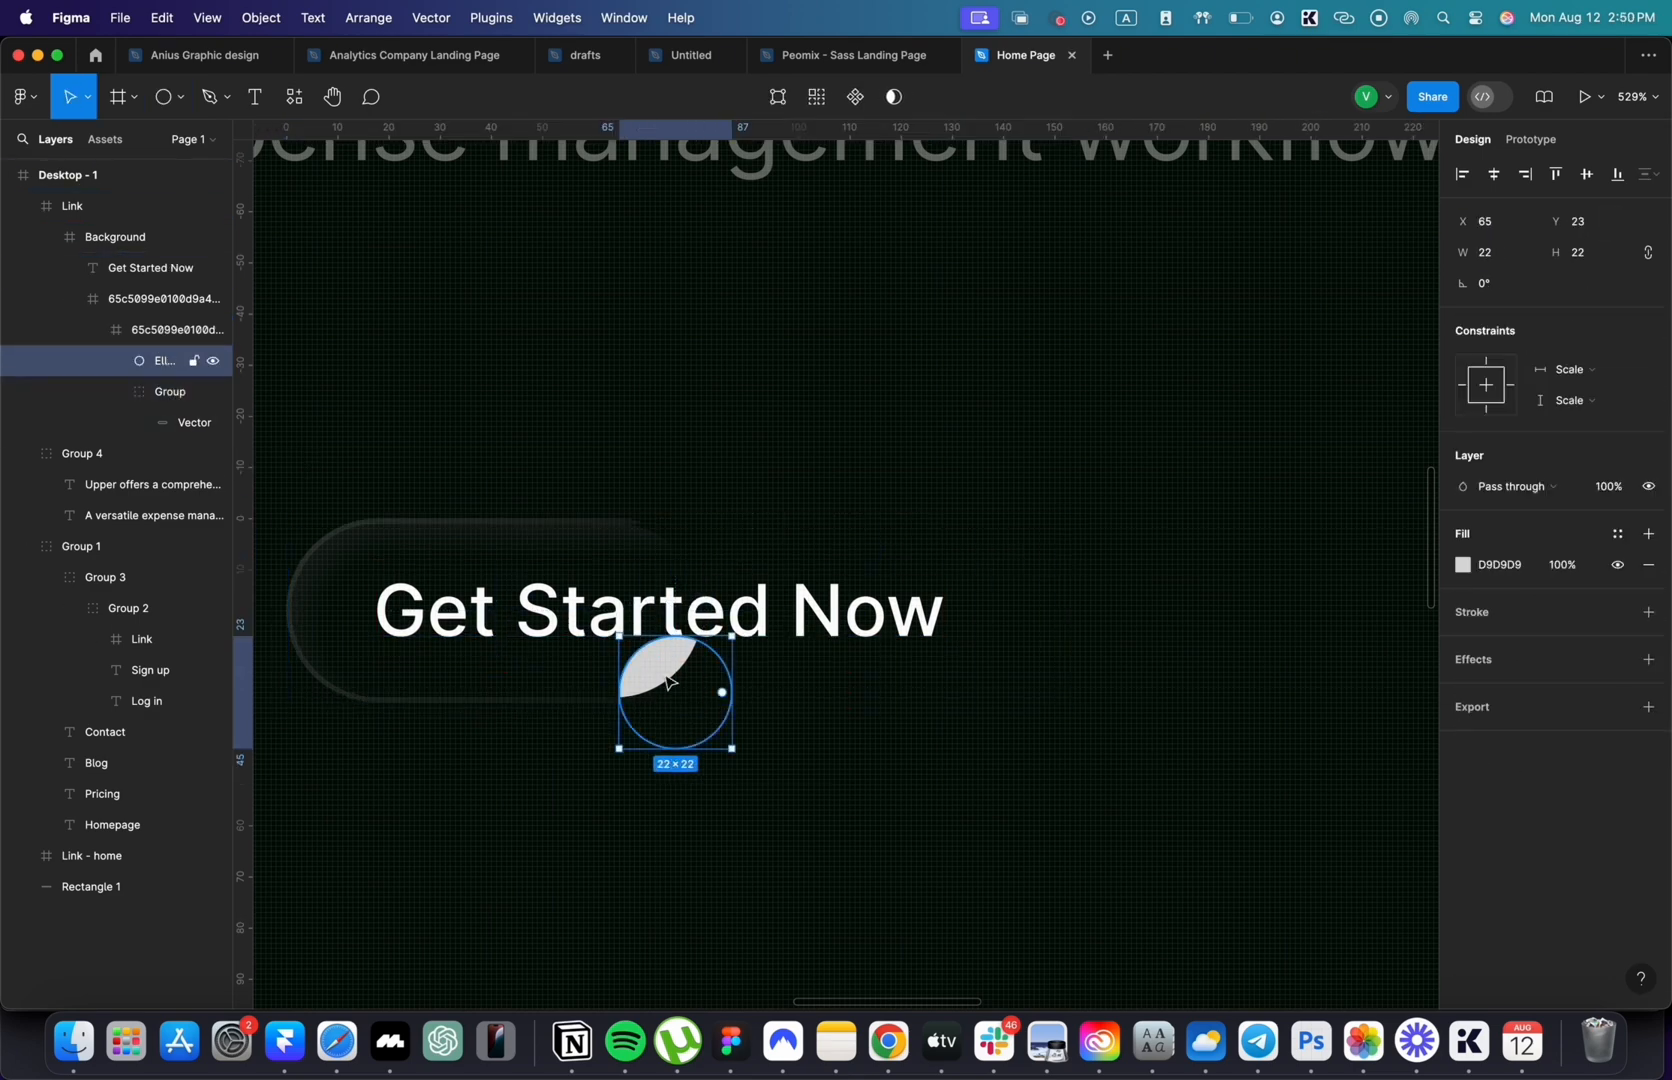
left_click(170, 299)
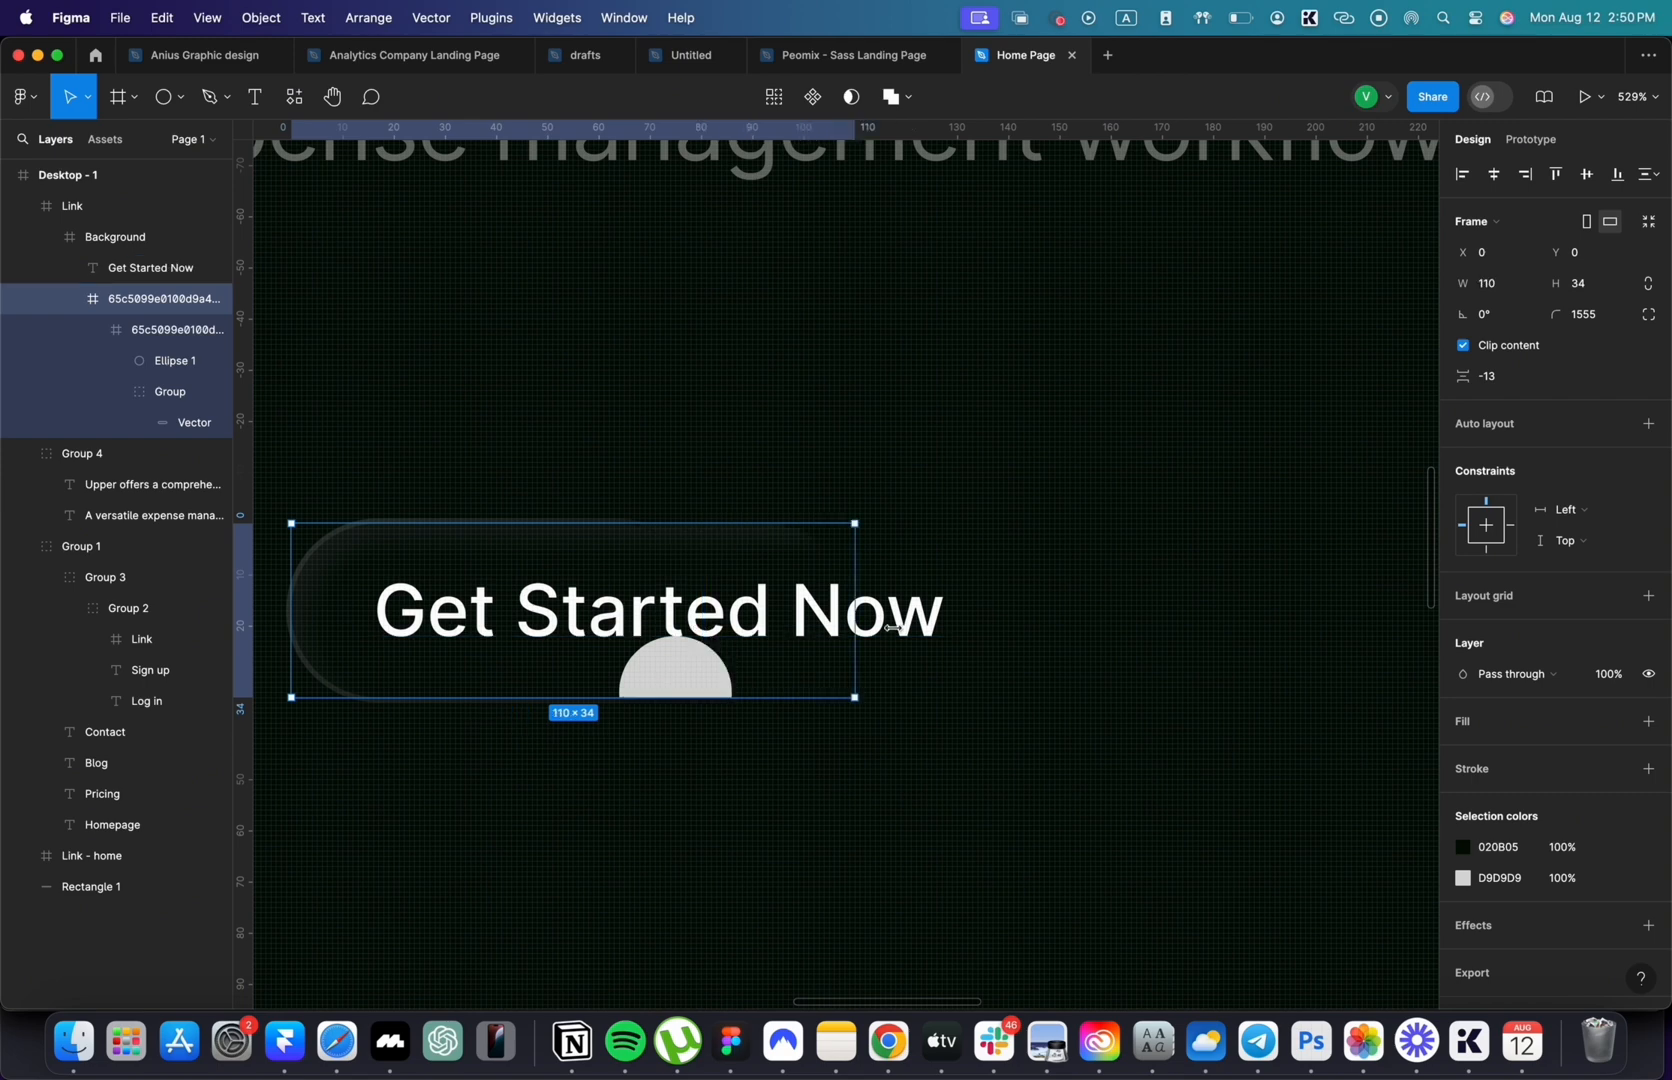
left_click(150, 268)
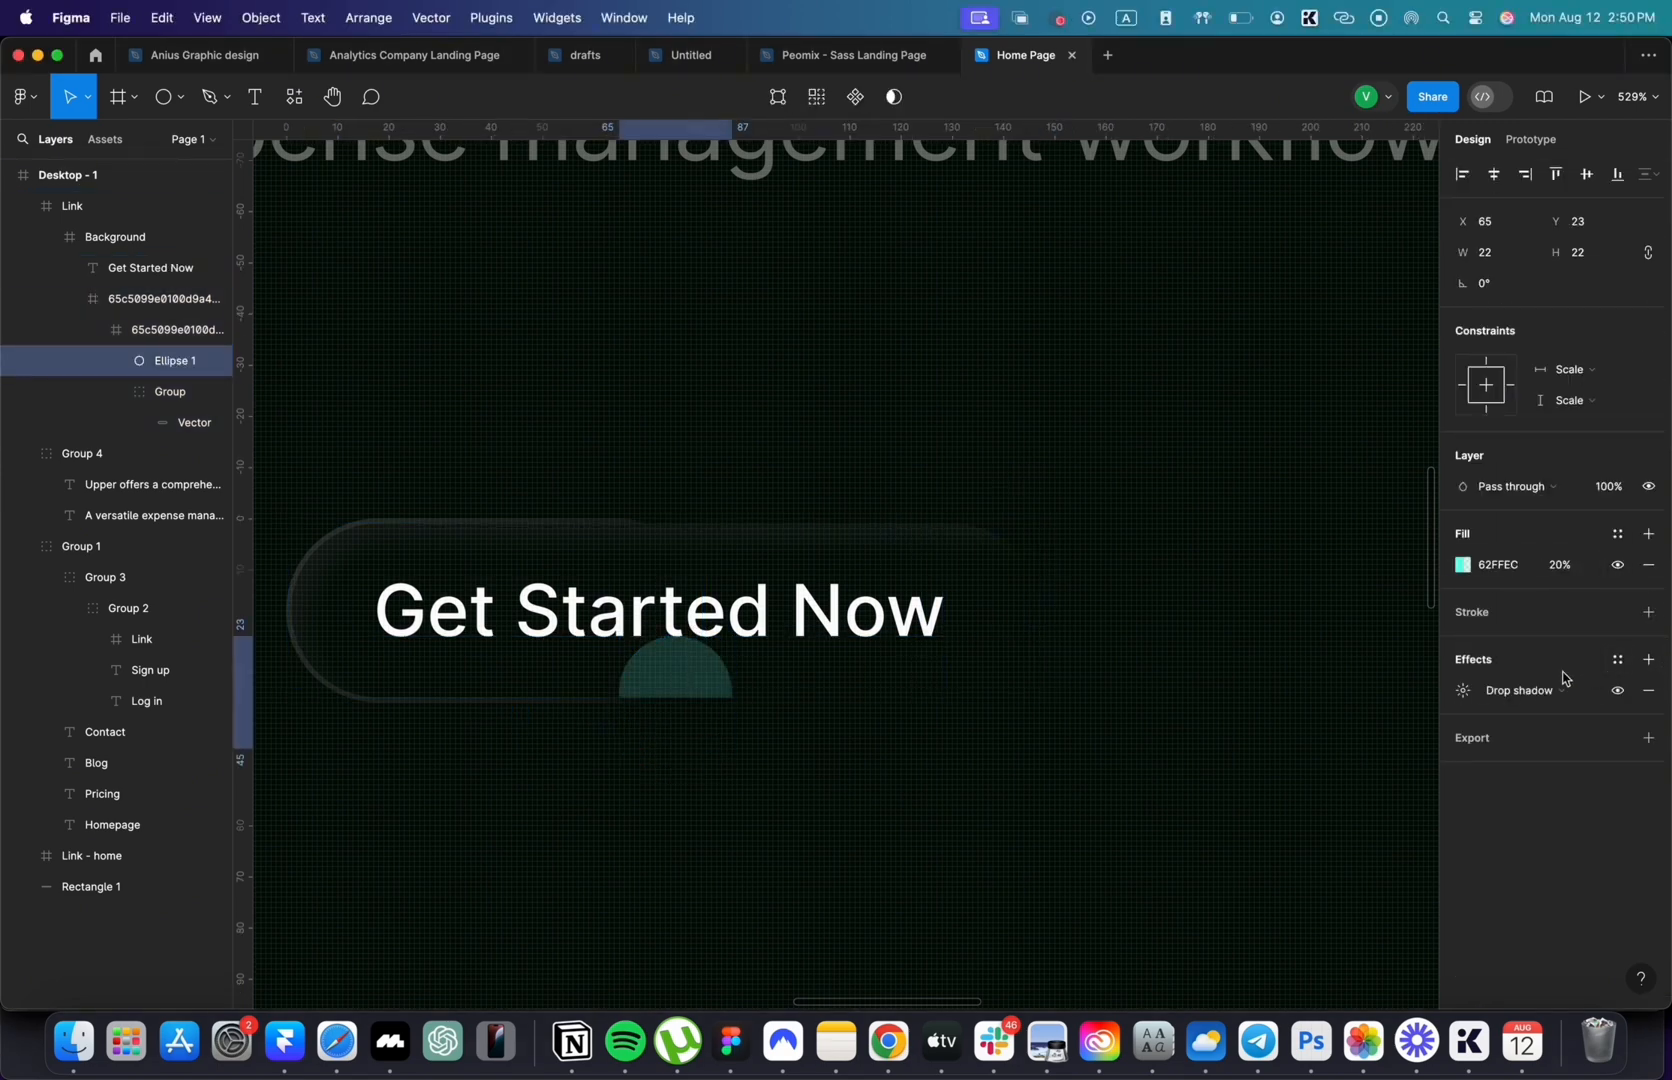
left_click(1518, 690)
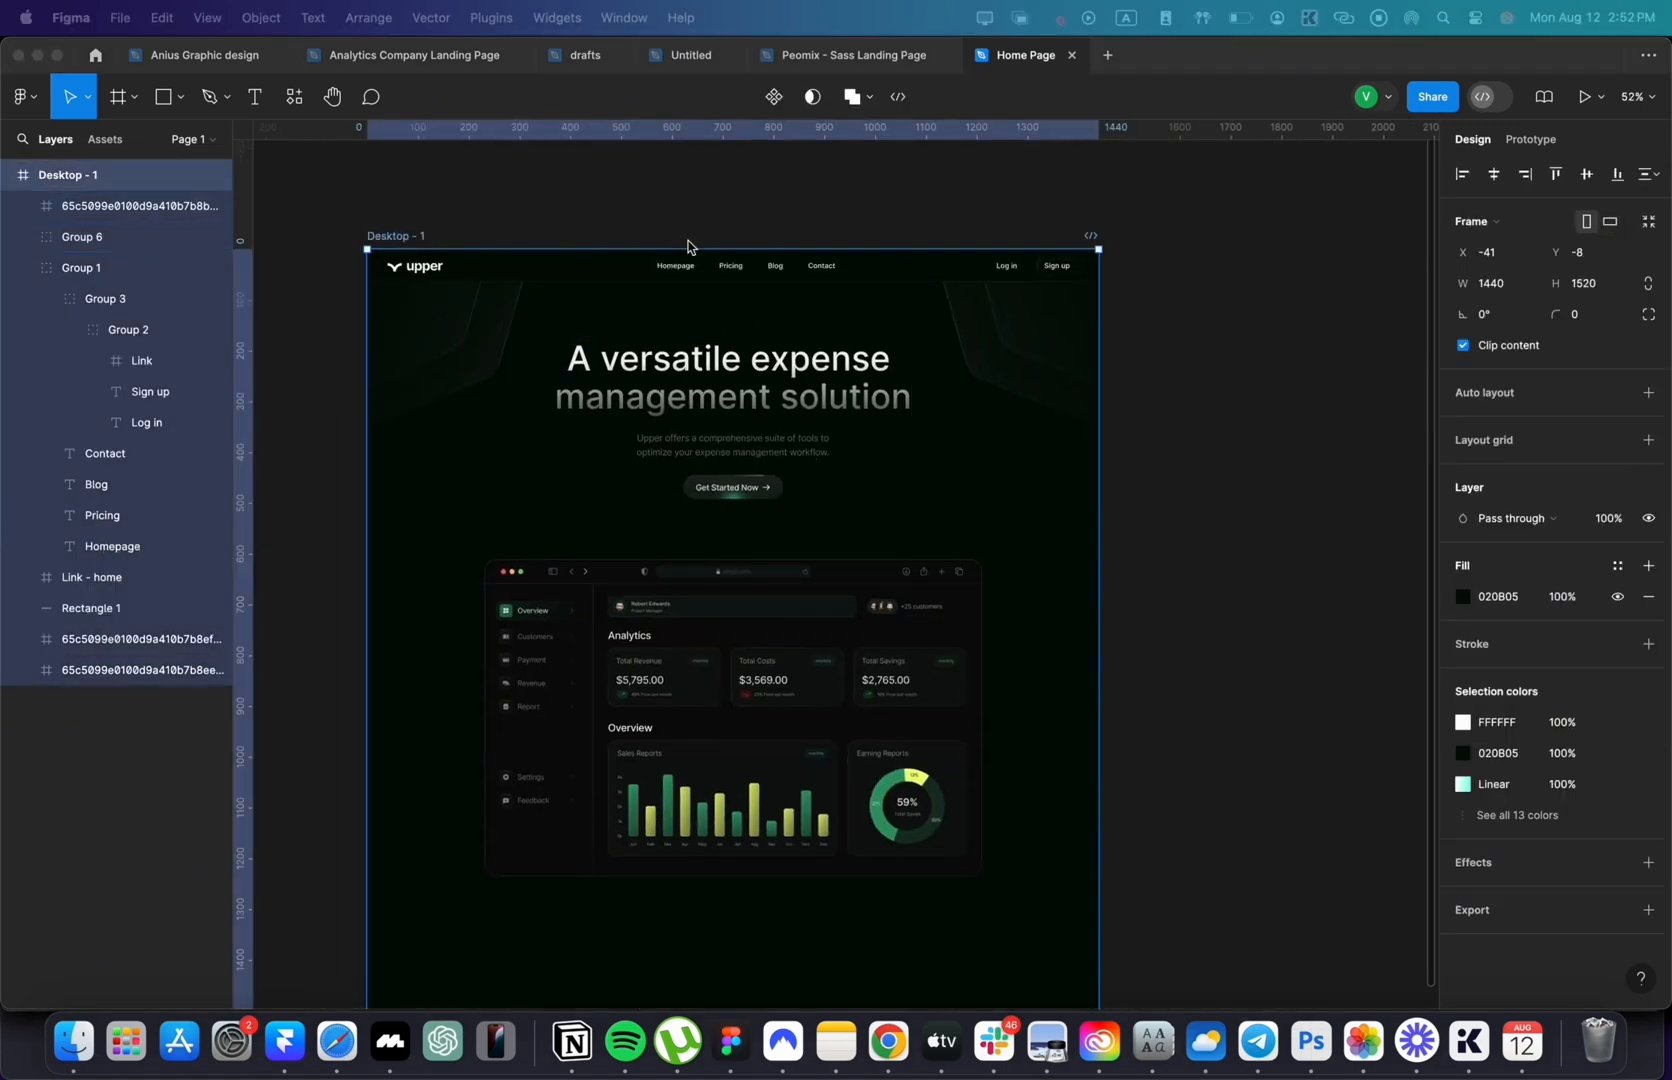
- Select the Desktop frame to extend the page height to 1520
left_click(130, 206)
type("More than 200+")
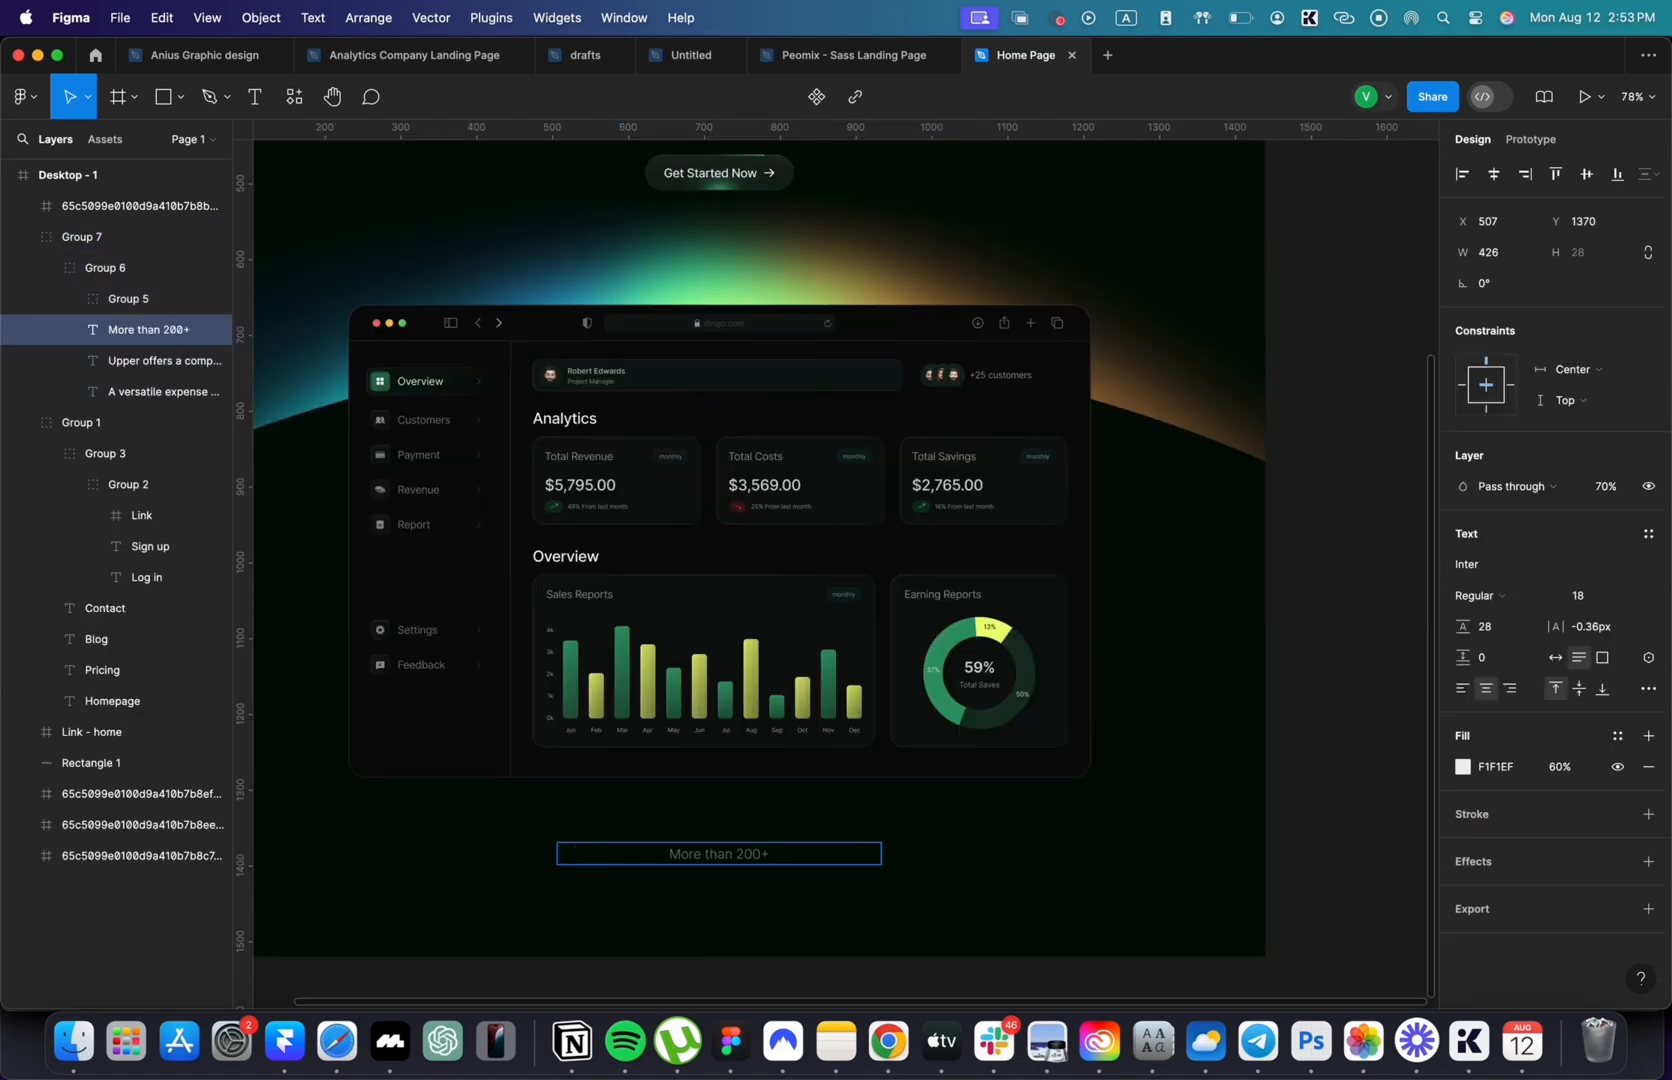
- Add the trust line 'More than 200+ companies trusted us worldwide' and scroll down to the next section
type("companies trusted us worldwide")
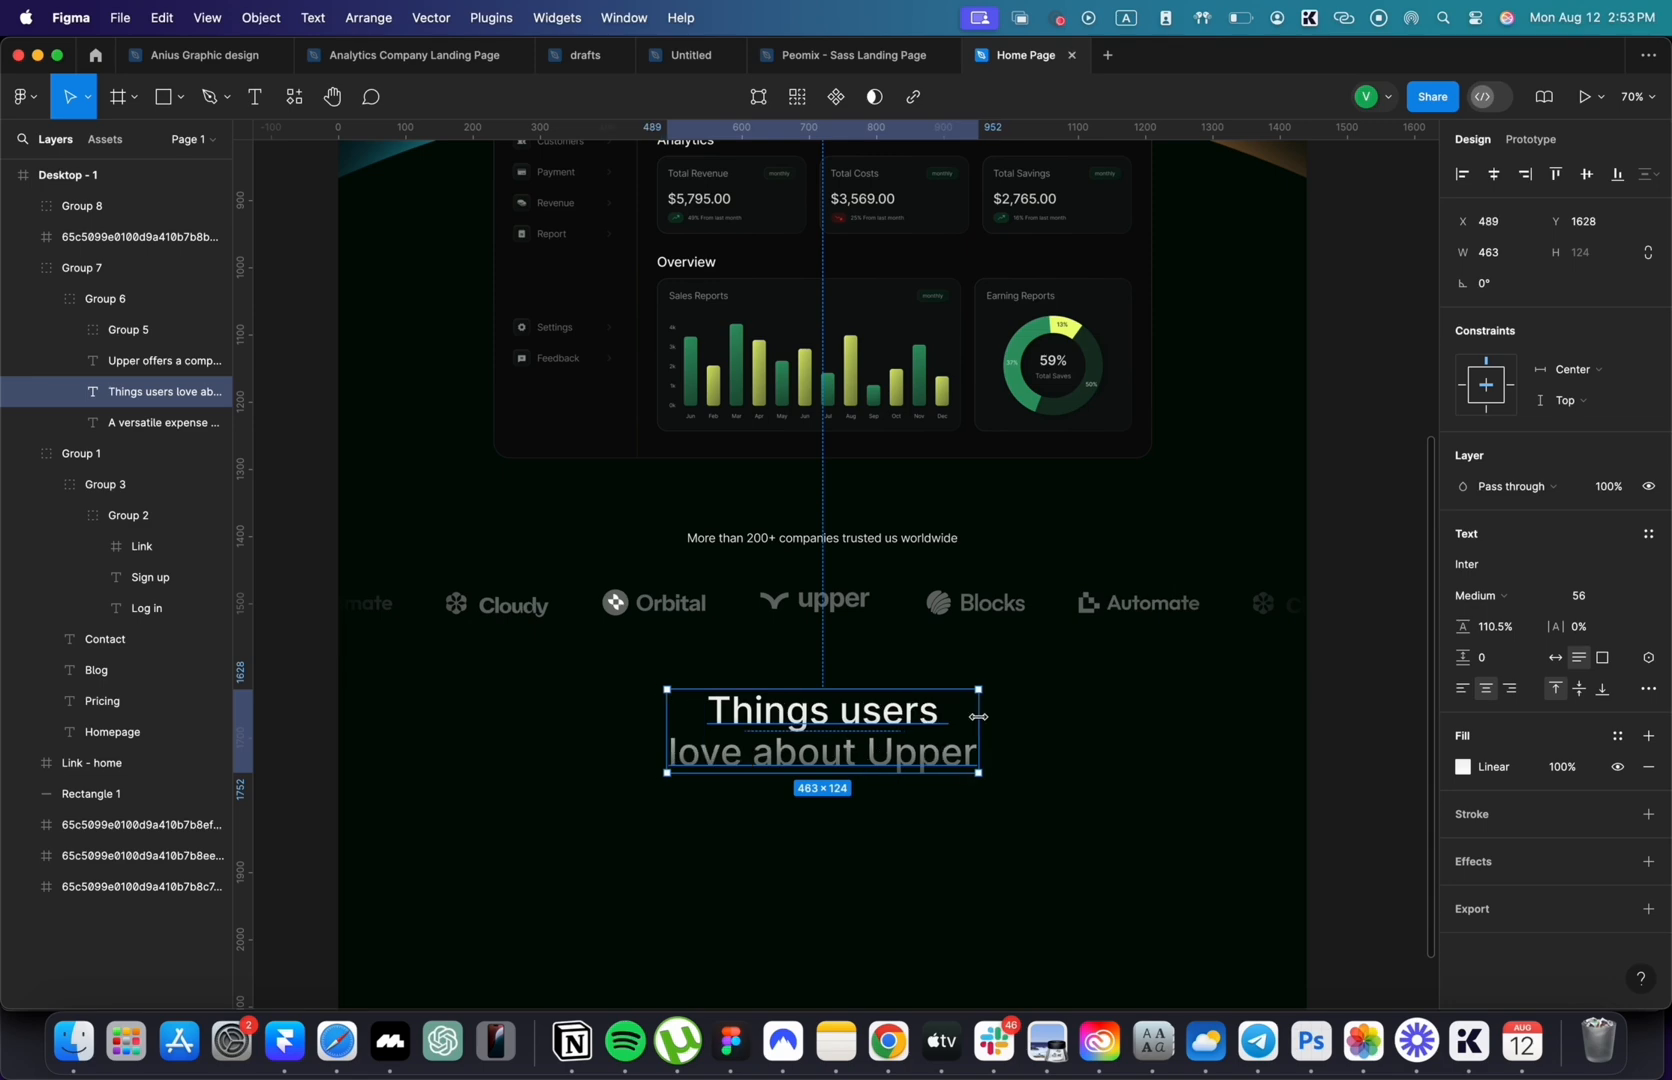
scroll("down", 3)
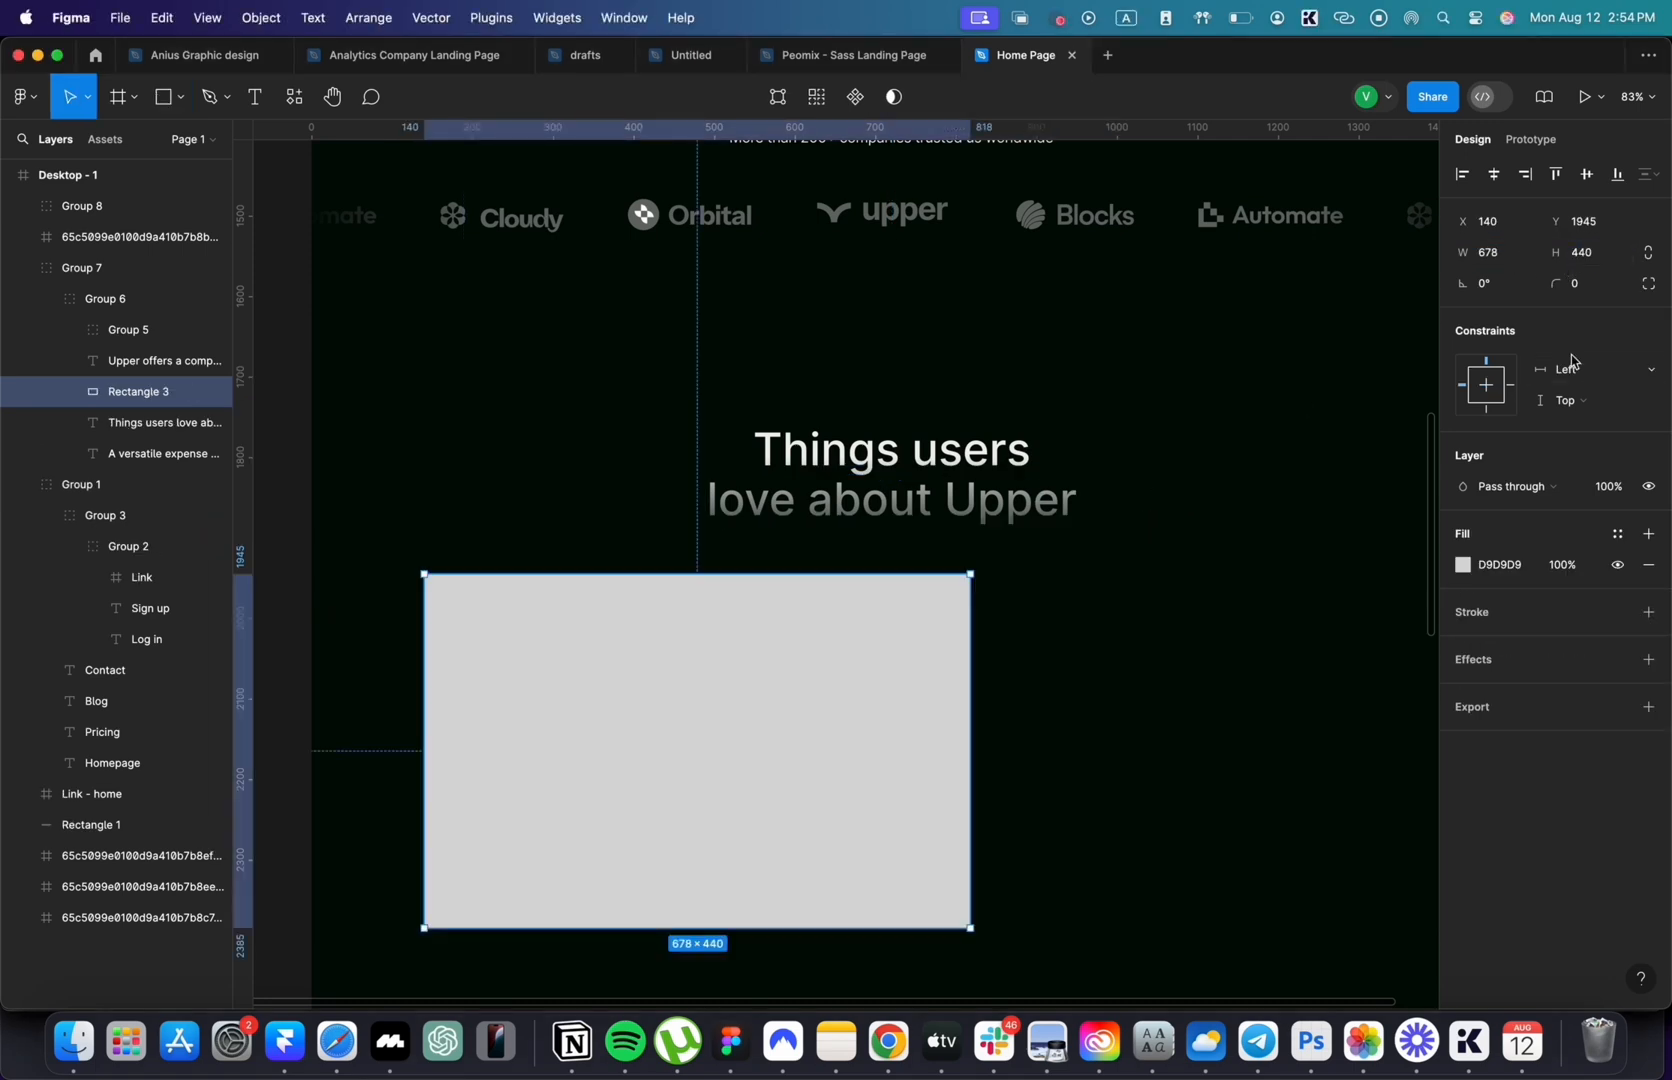
- Round the 678×440 placeholder card's corners with a 24 radius
type("24")
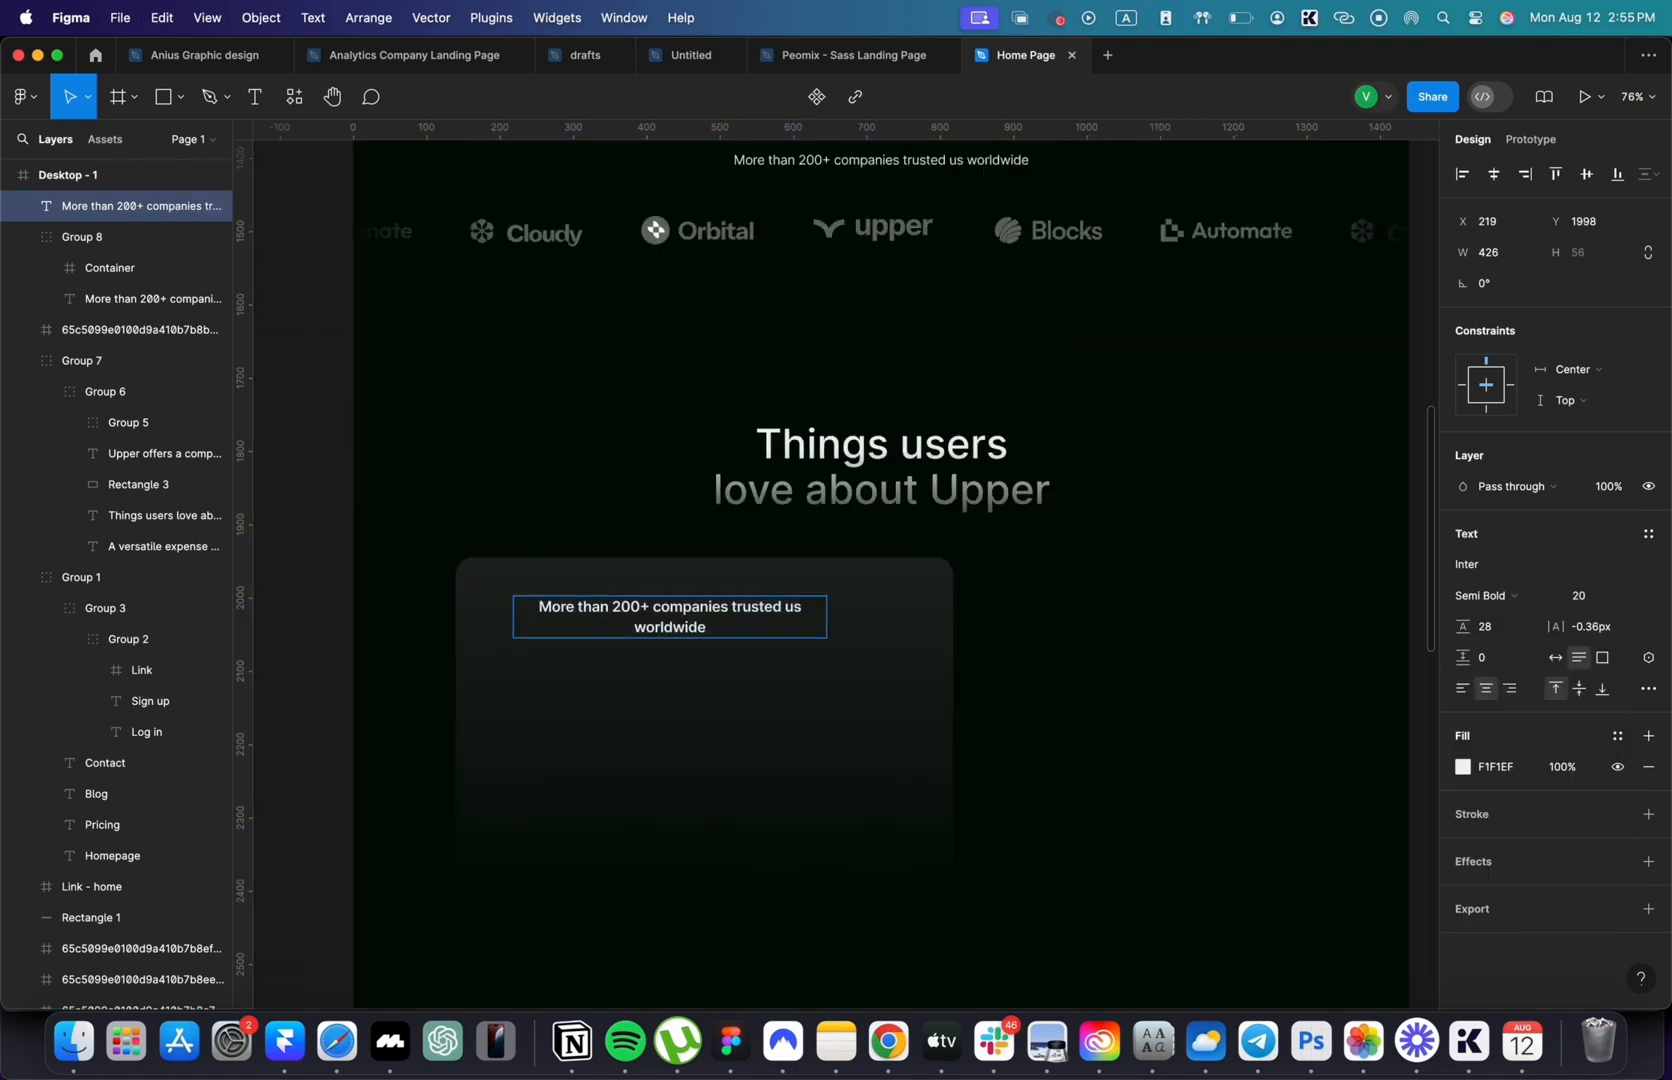
- Type the card heading 'Users appreciate Upper's intuitive interface' and reposition the heading and description
type("Users appreciate Upper's intuitive interface")
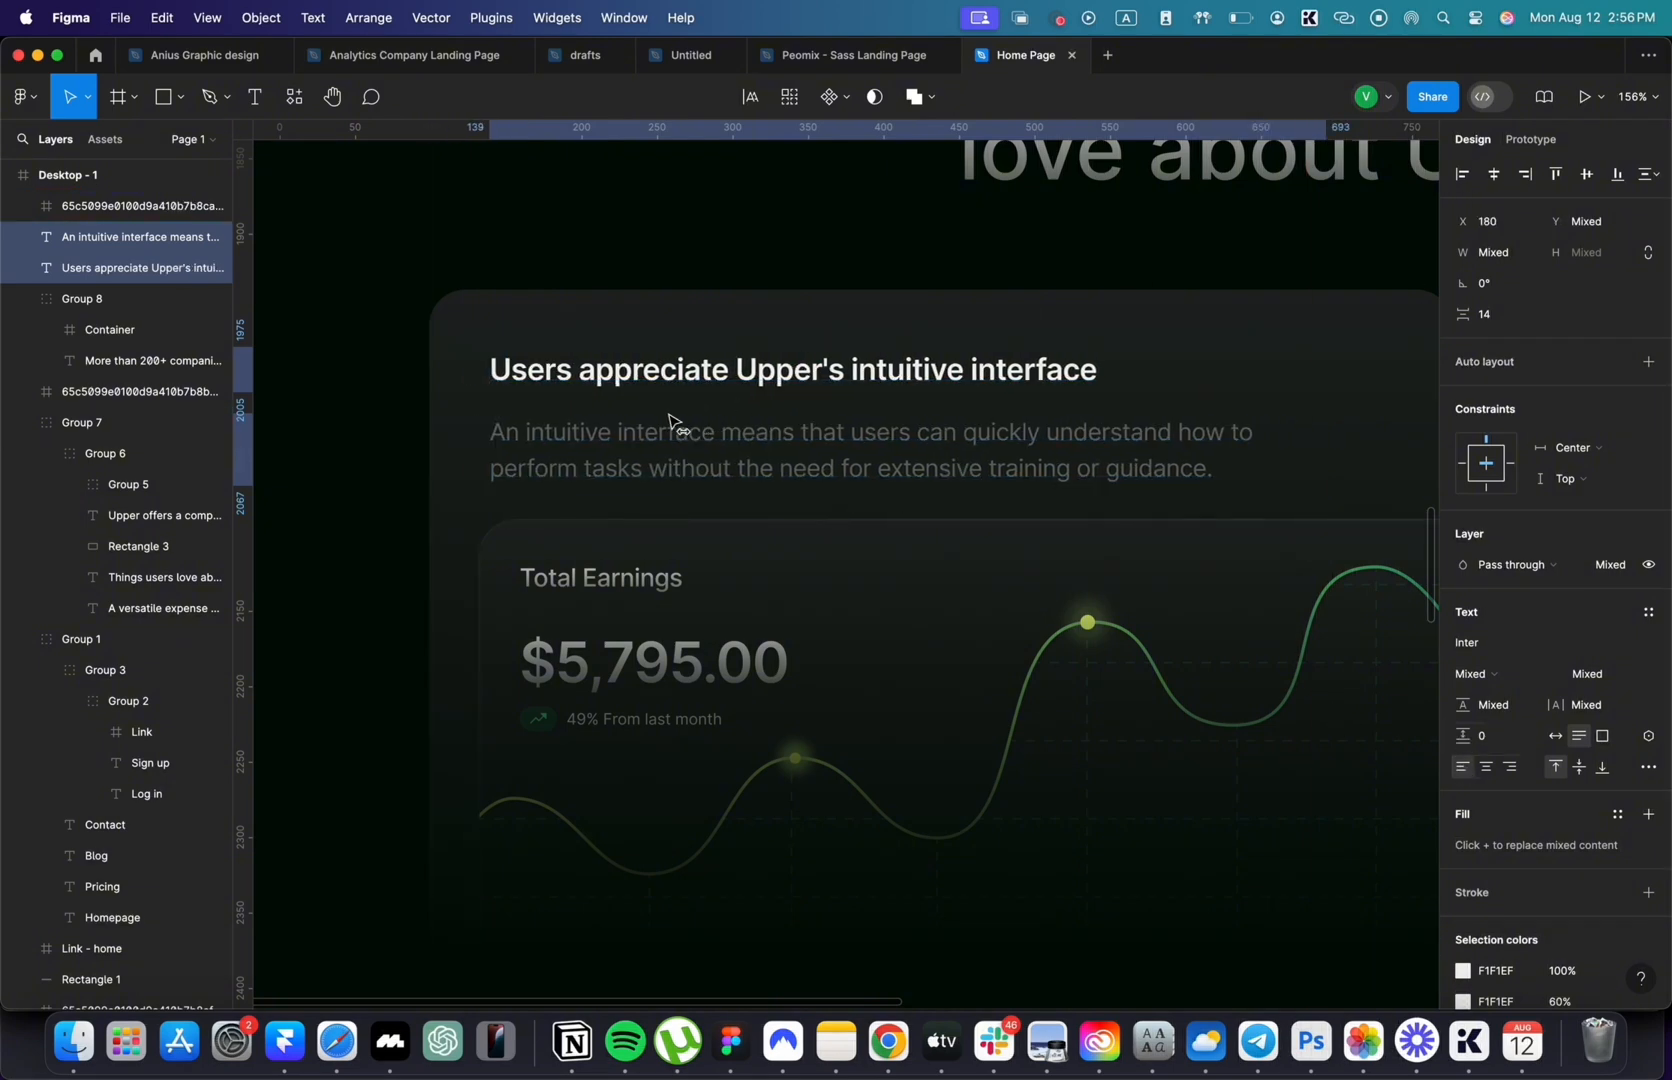
left_click_drag(670, 426, 661, 437)
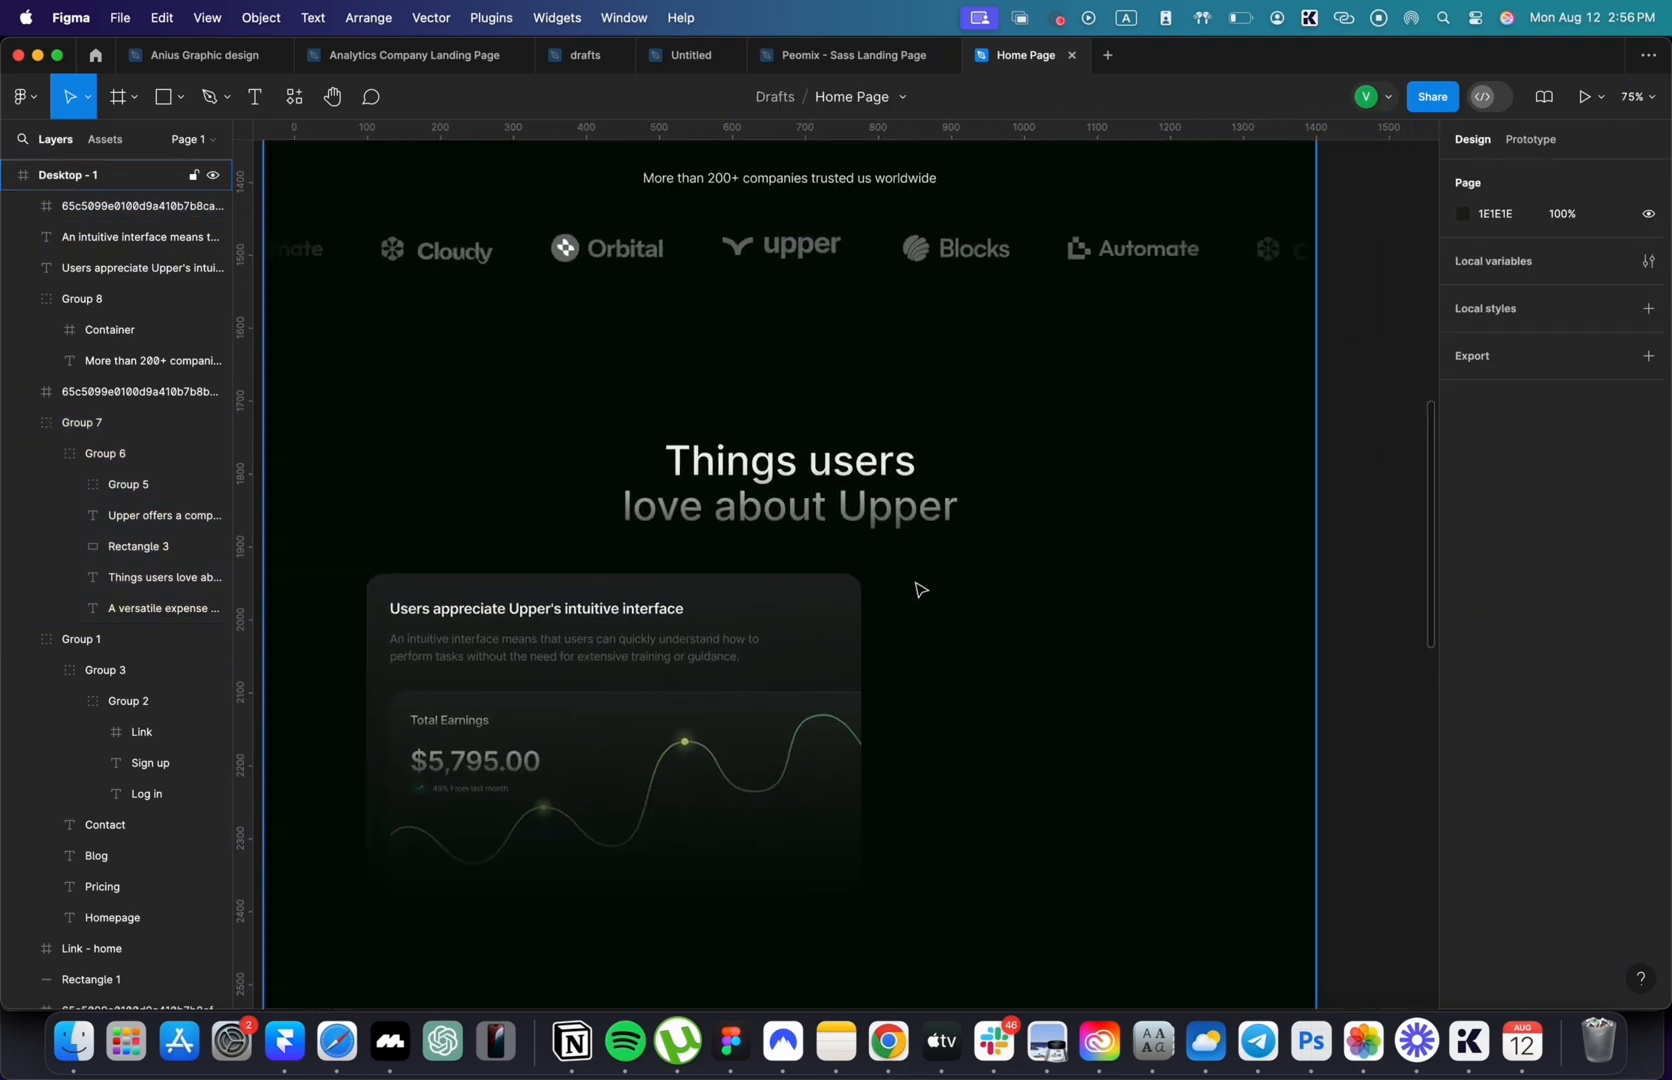
- Duplicate the first card to the right and move the income and balance widgets into it
left_click_drag(887, 574, 1379, 896)
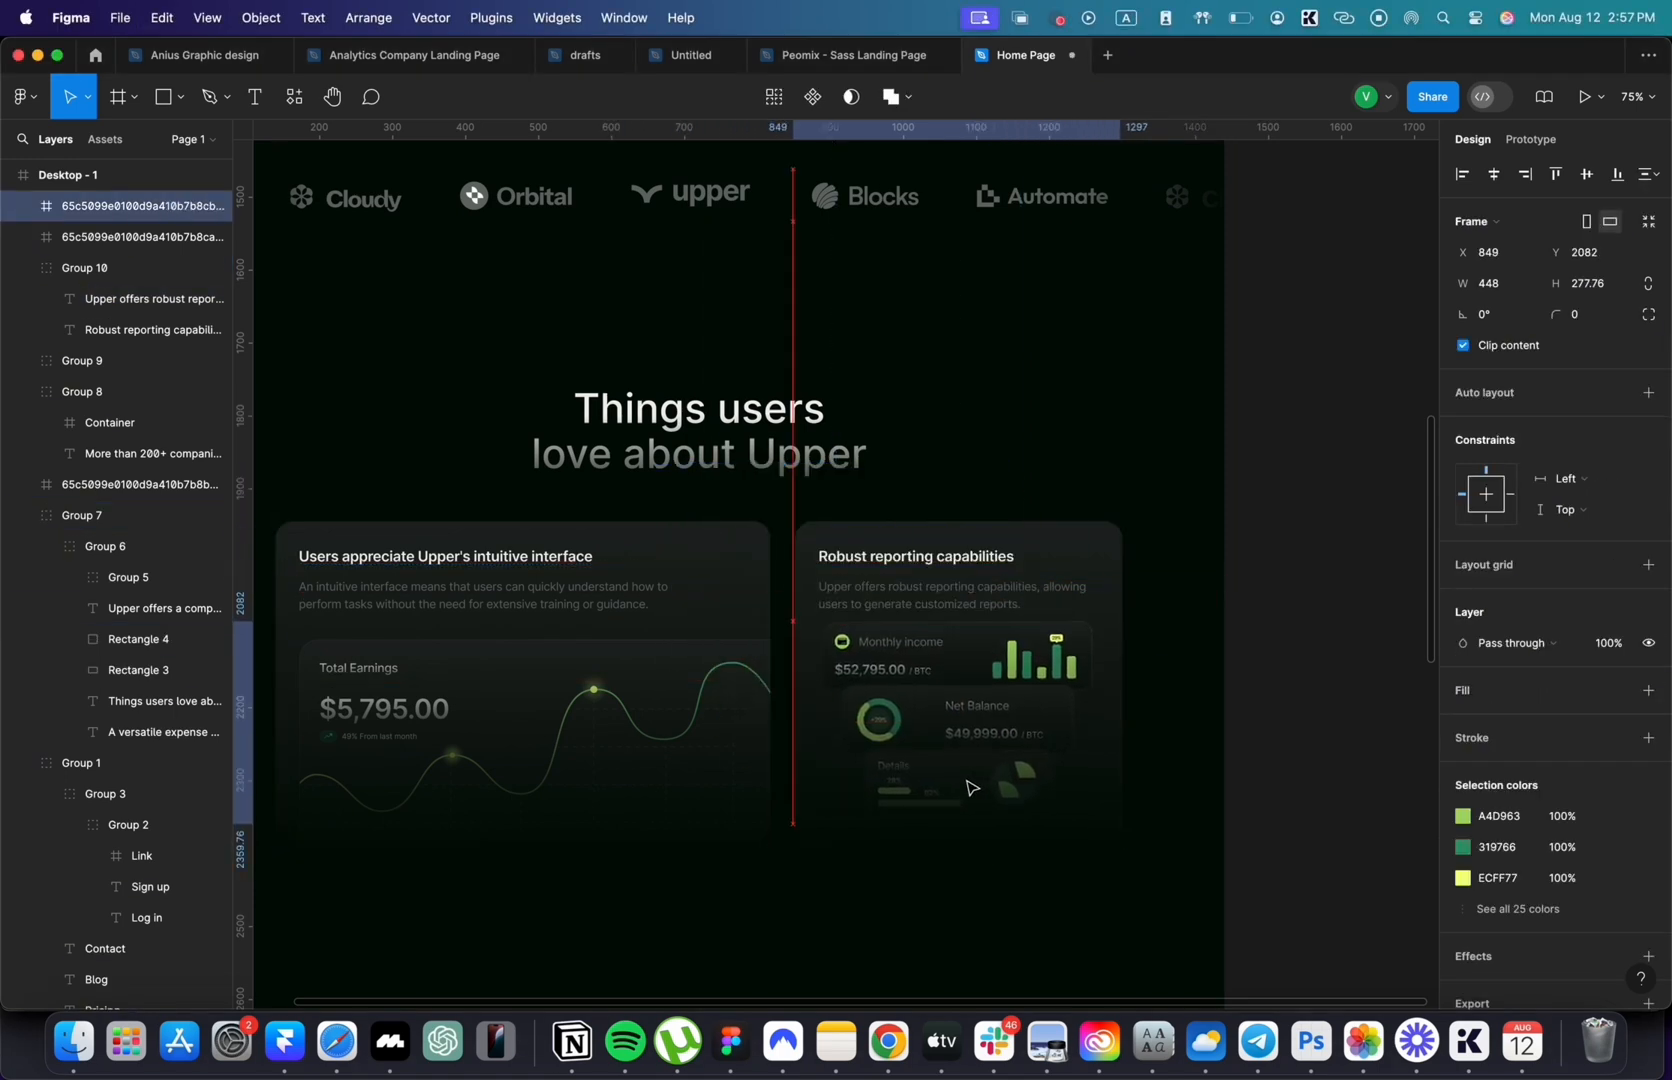
left_click_drag(967, 787, 963, 811)
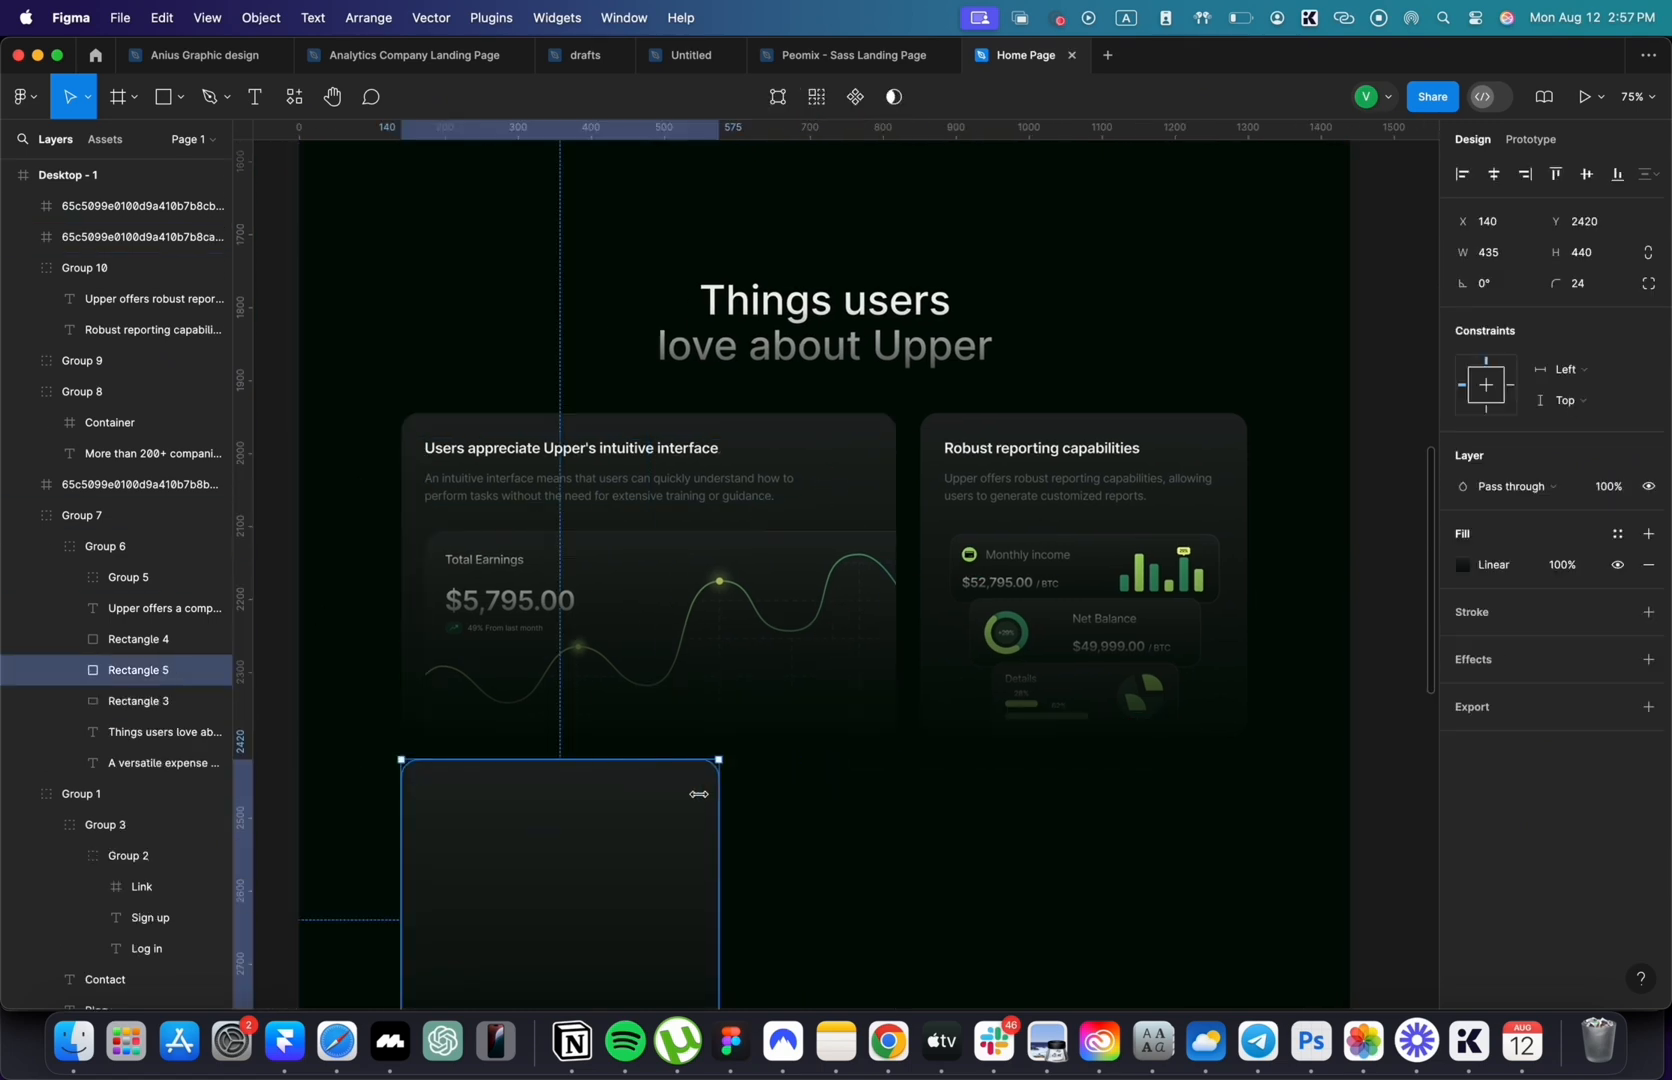
- Narrow the new card, add the 'Easy Integration' title, and write the integration and support descriptions
left_click_drag(717, 794, 656, 794)
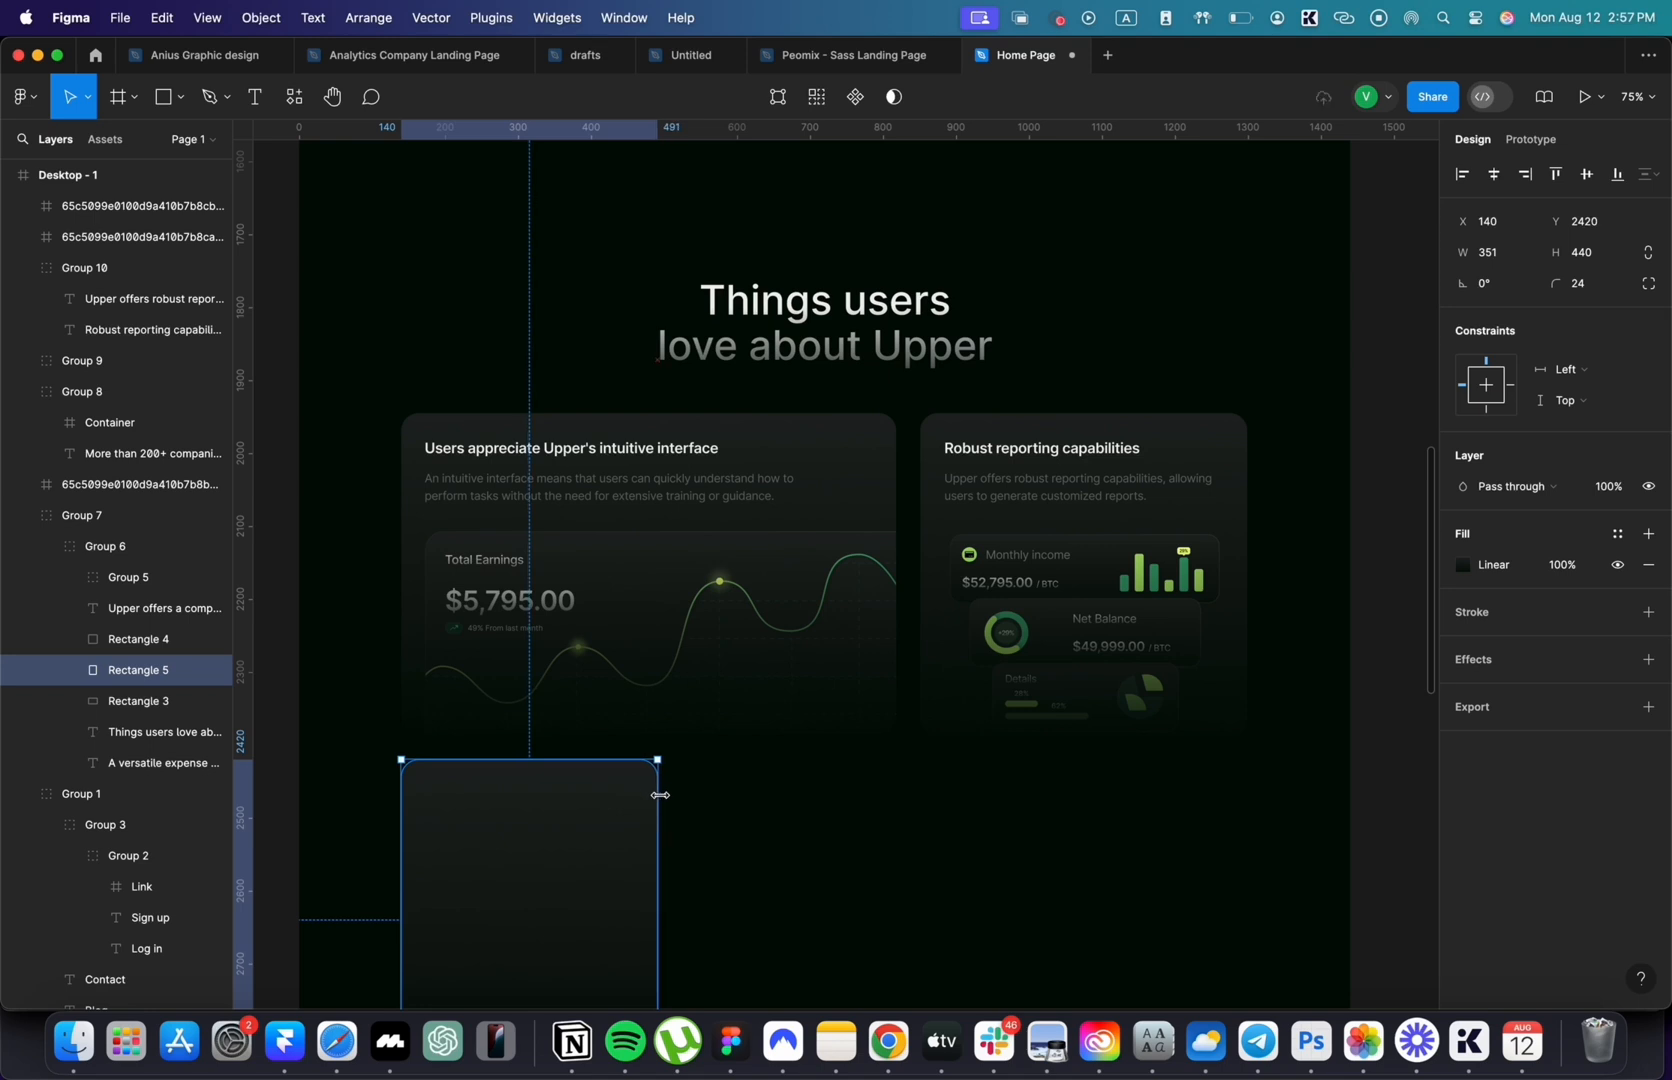
left_click_drag(657, 794, 670, 800)
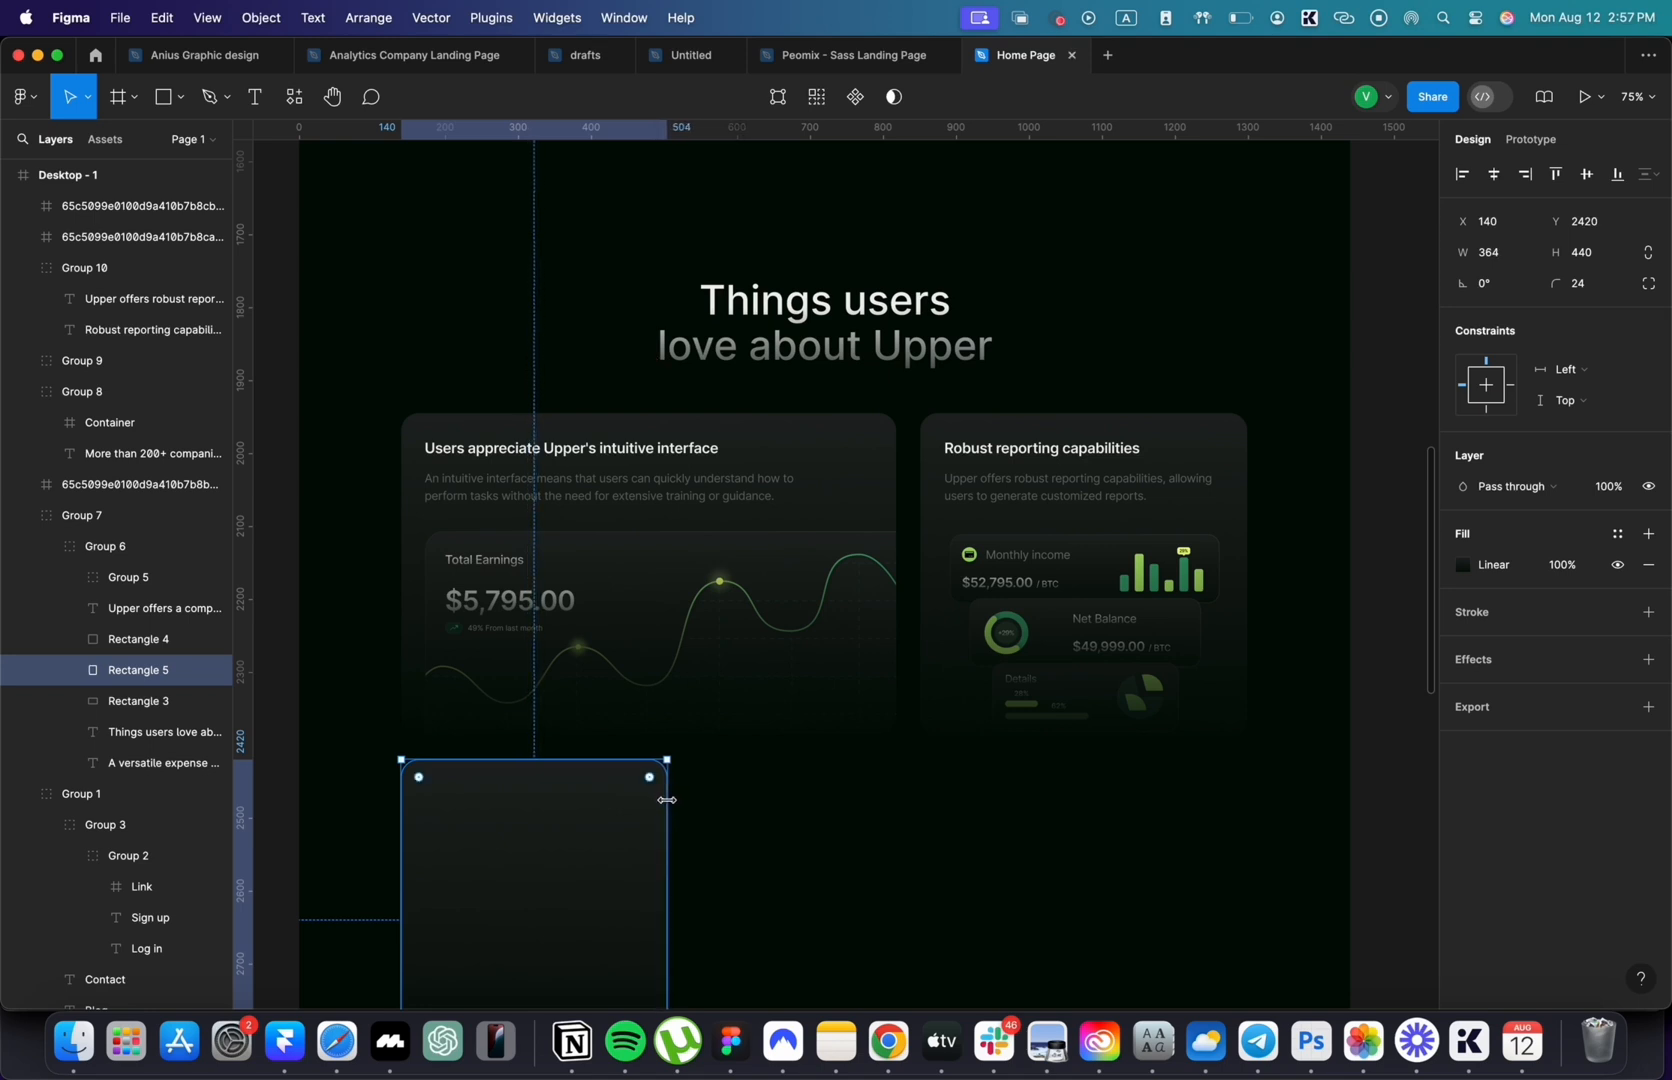
scroll("down", 3)
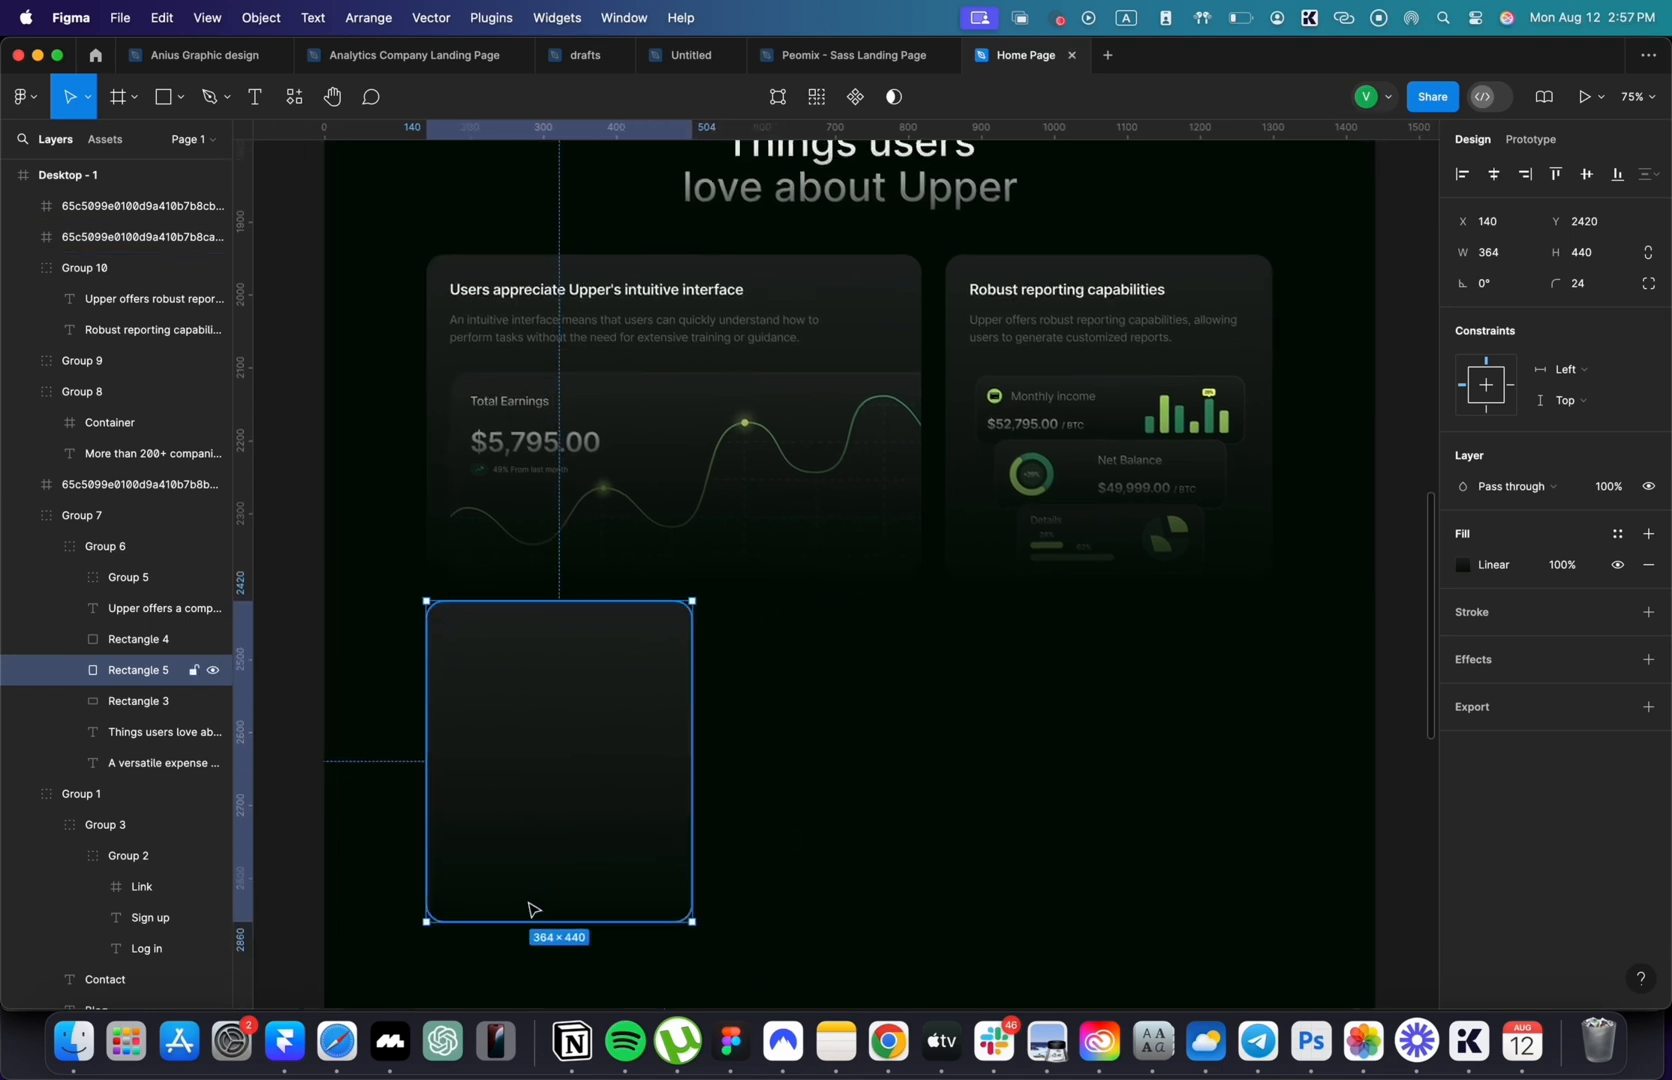
left_click_drag(559, 919, 559, 891)
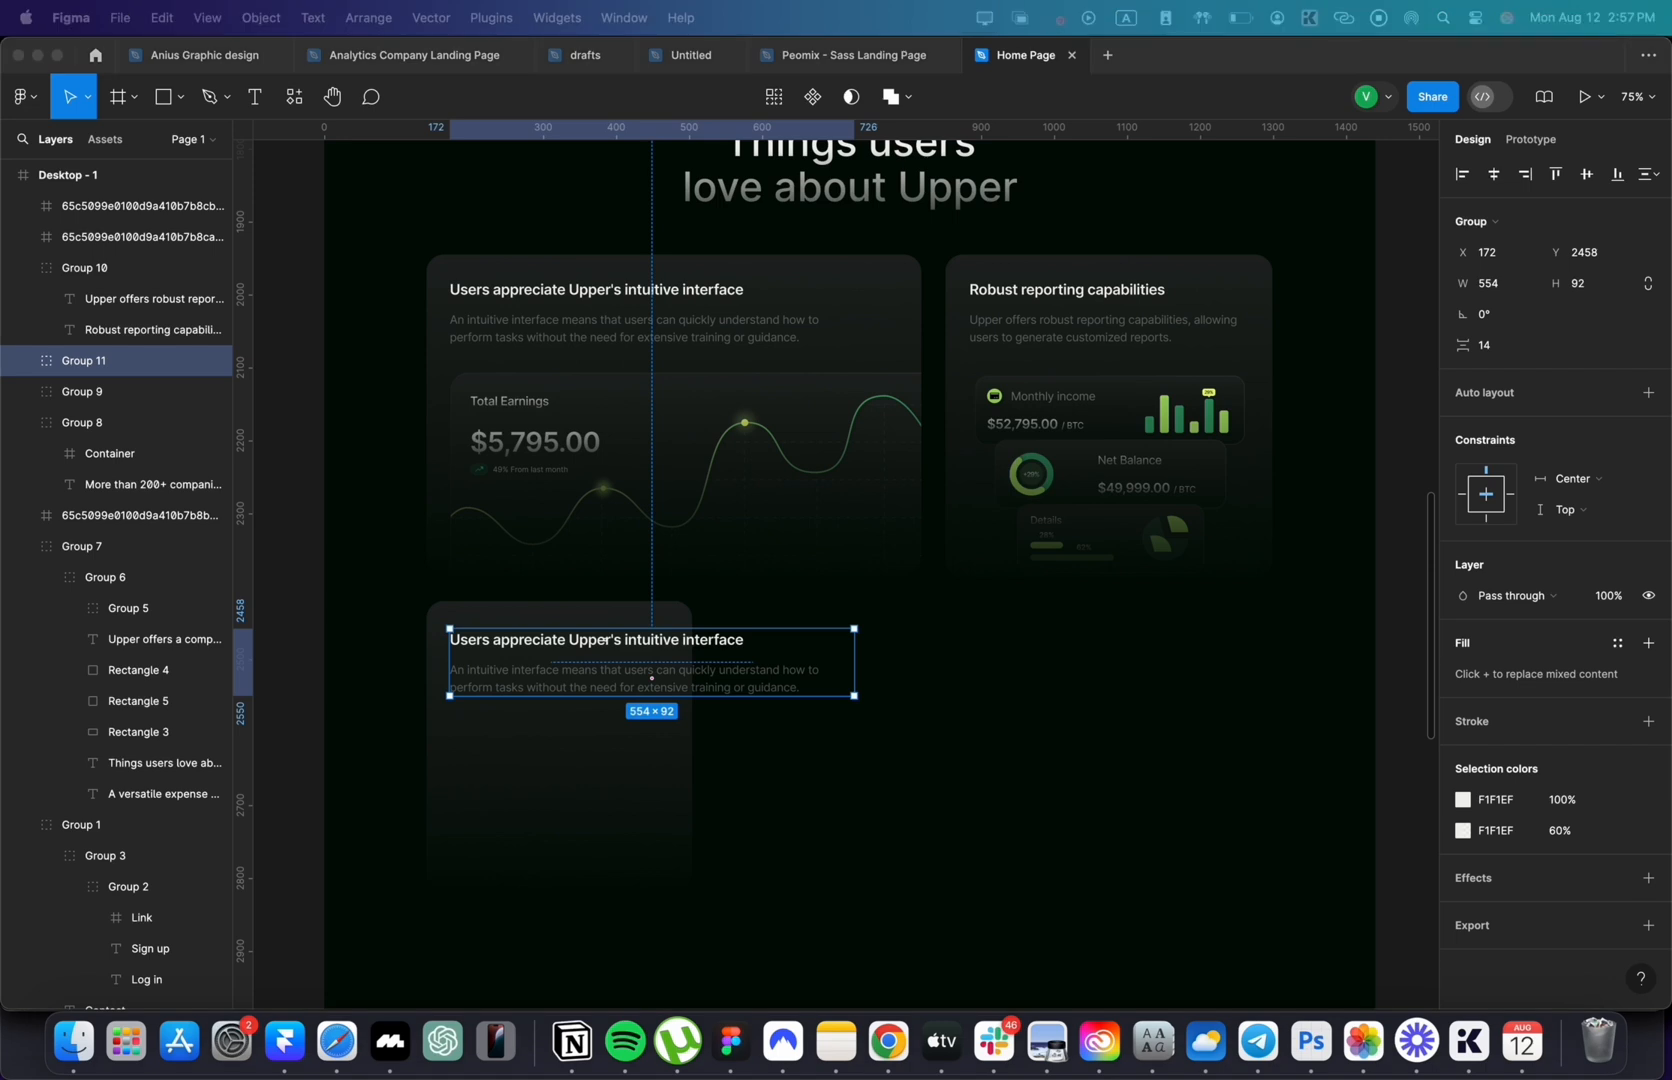
type("Easy Integration")
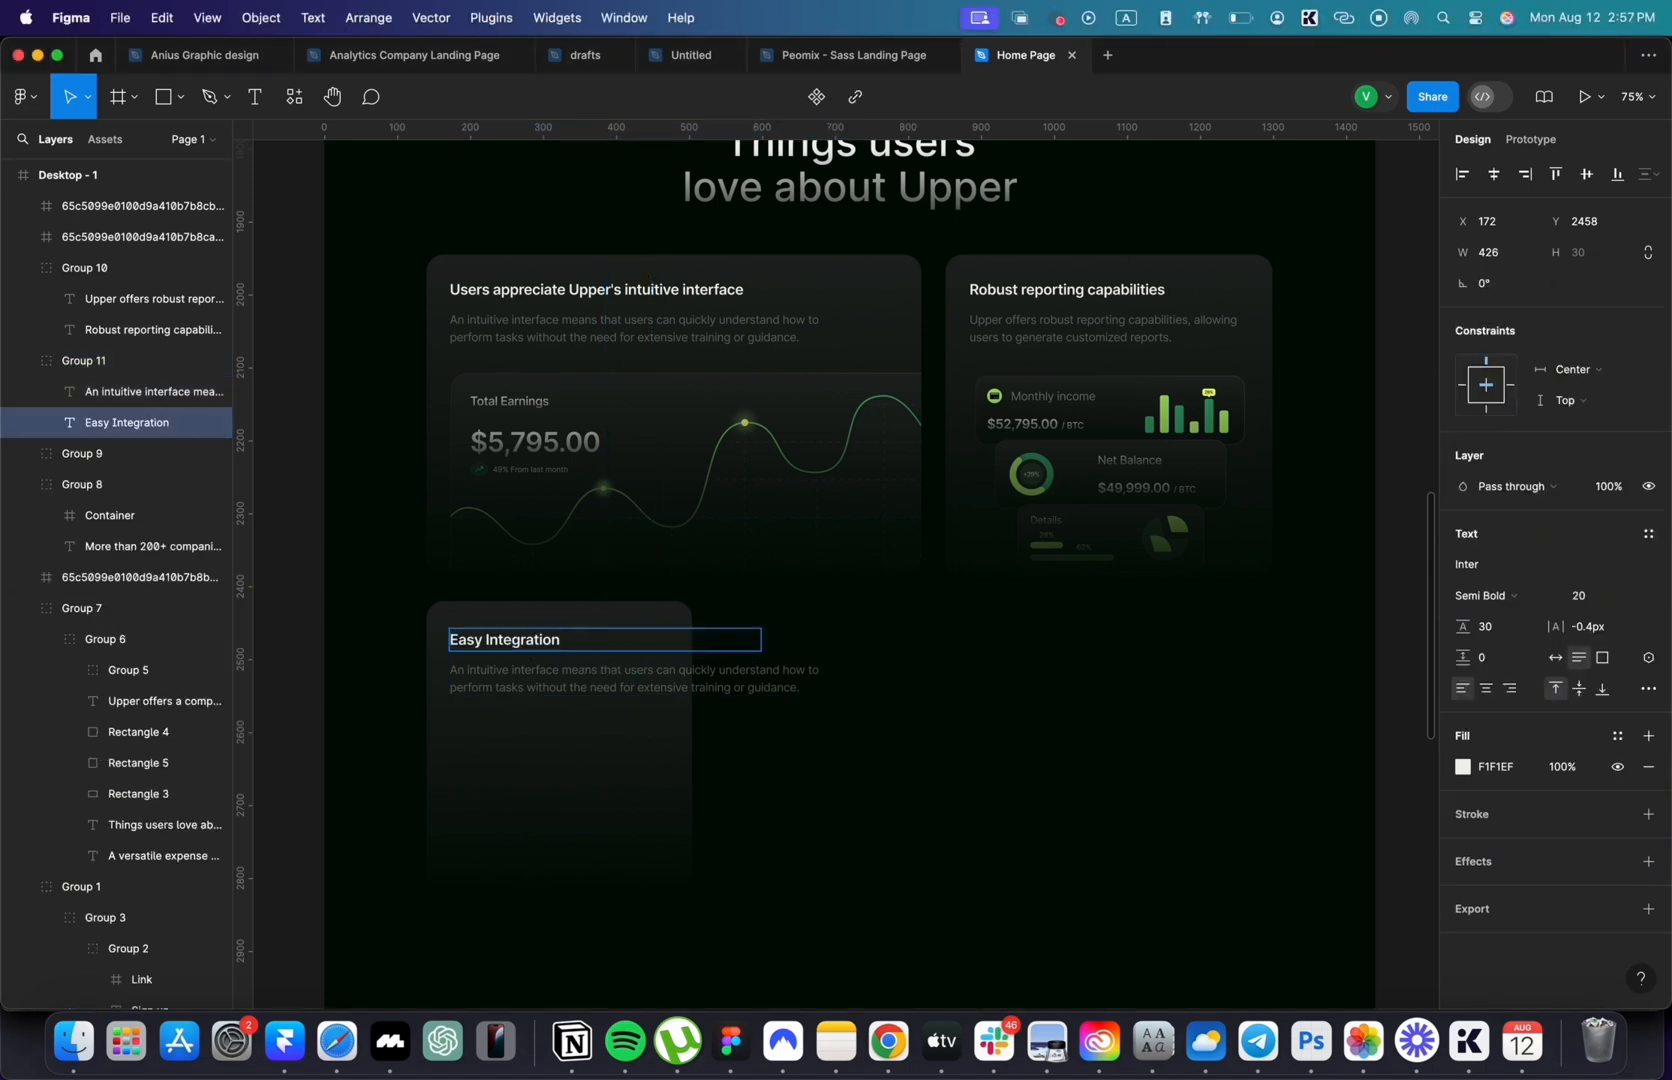
type("Integrates with other tools and systems, streamlining their workflow.")
type("Exceptional Support")
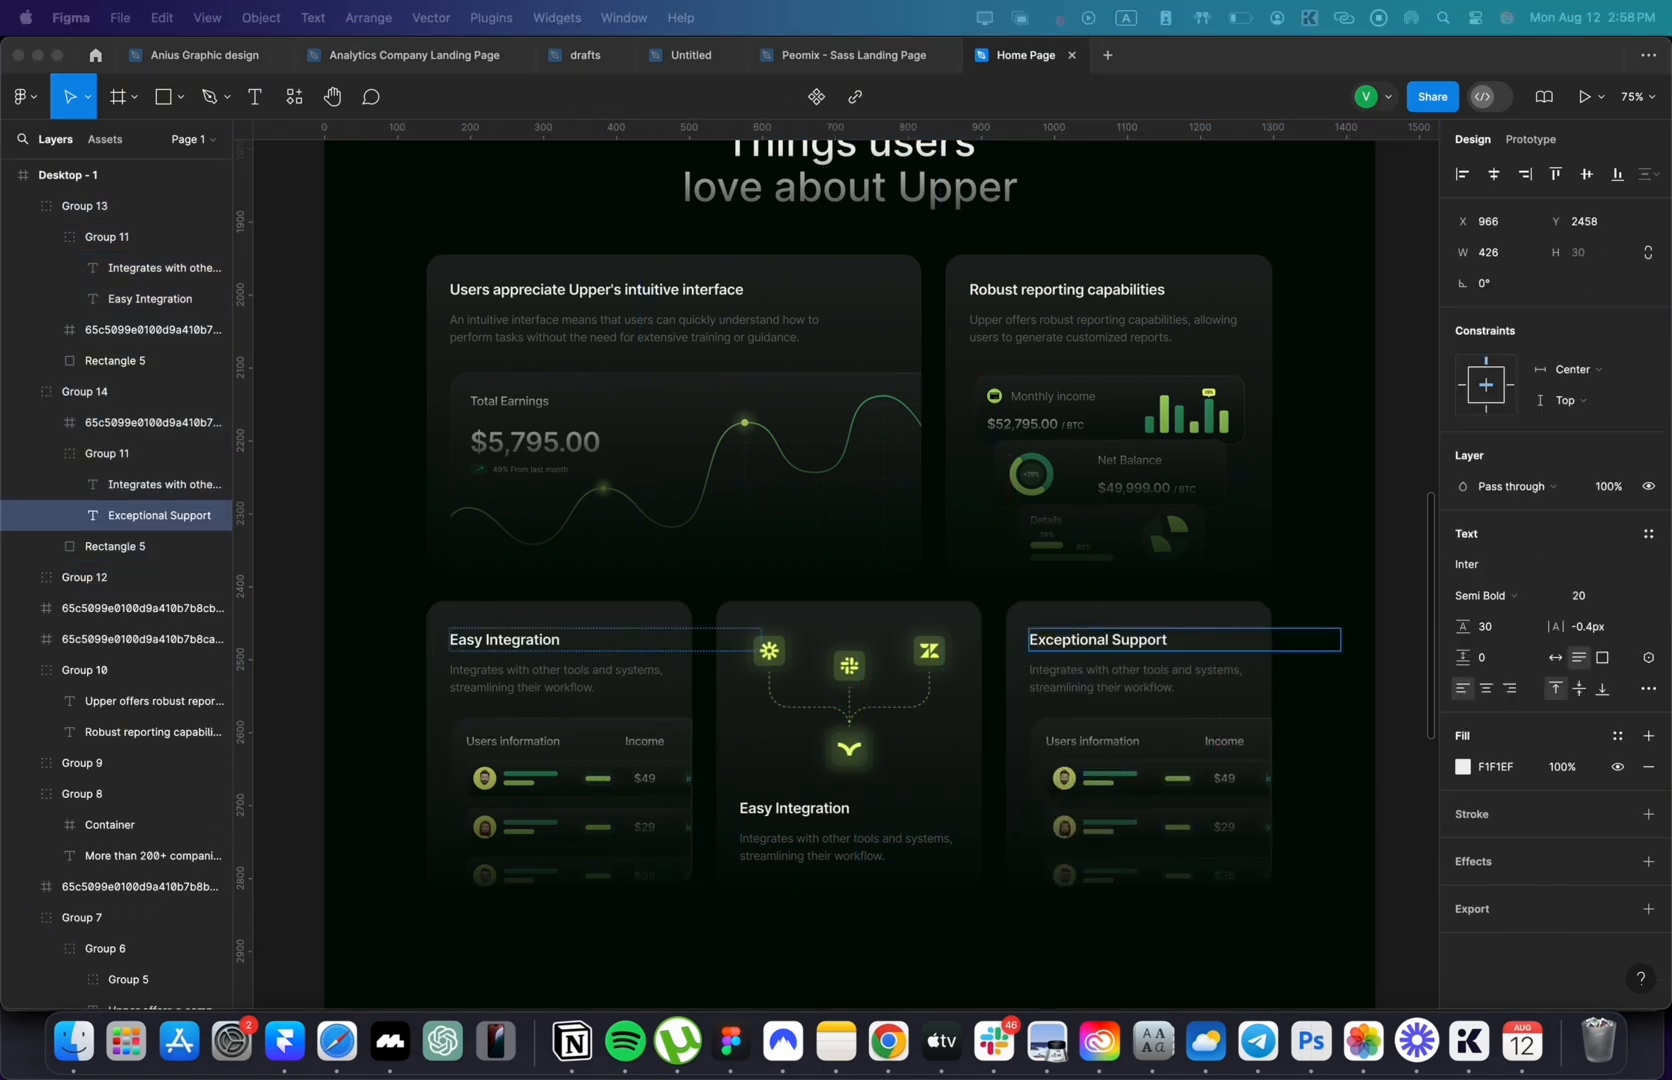
type("Praise from users for their responsiveness and expertise.")
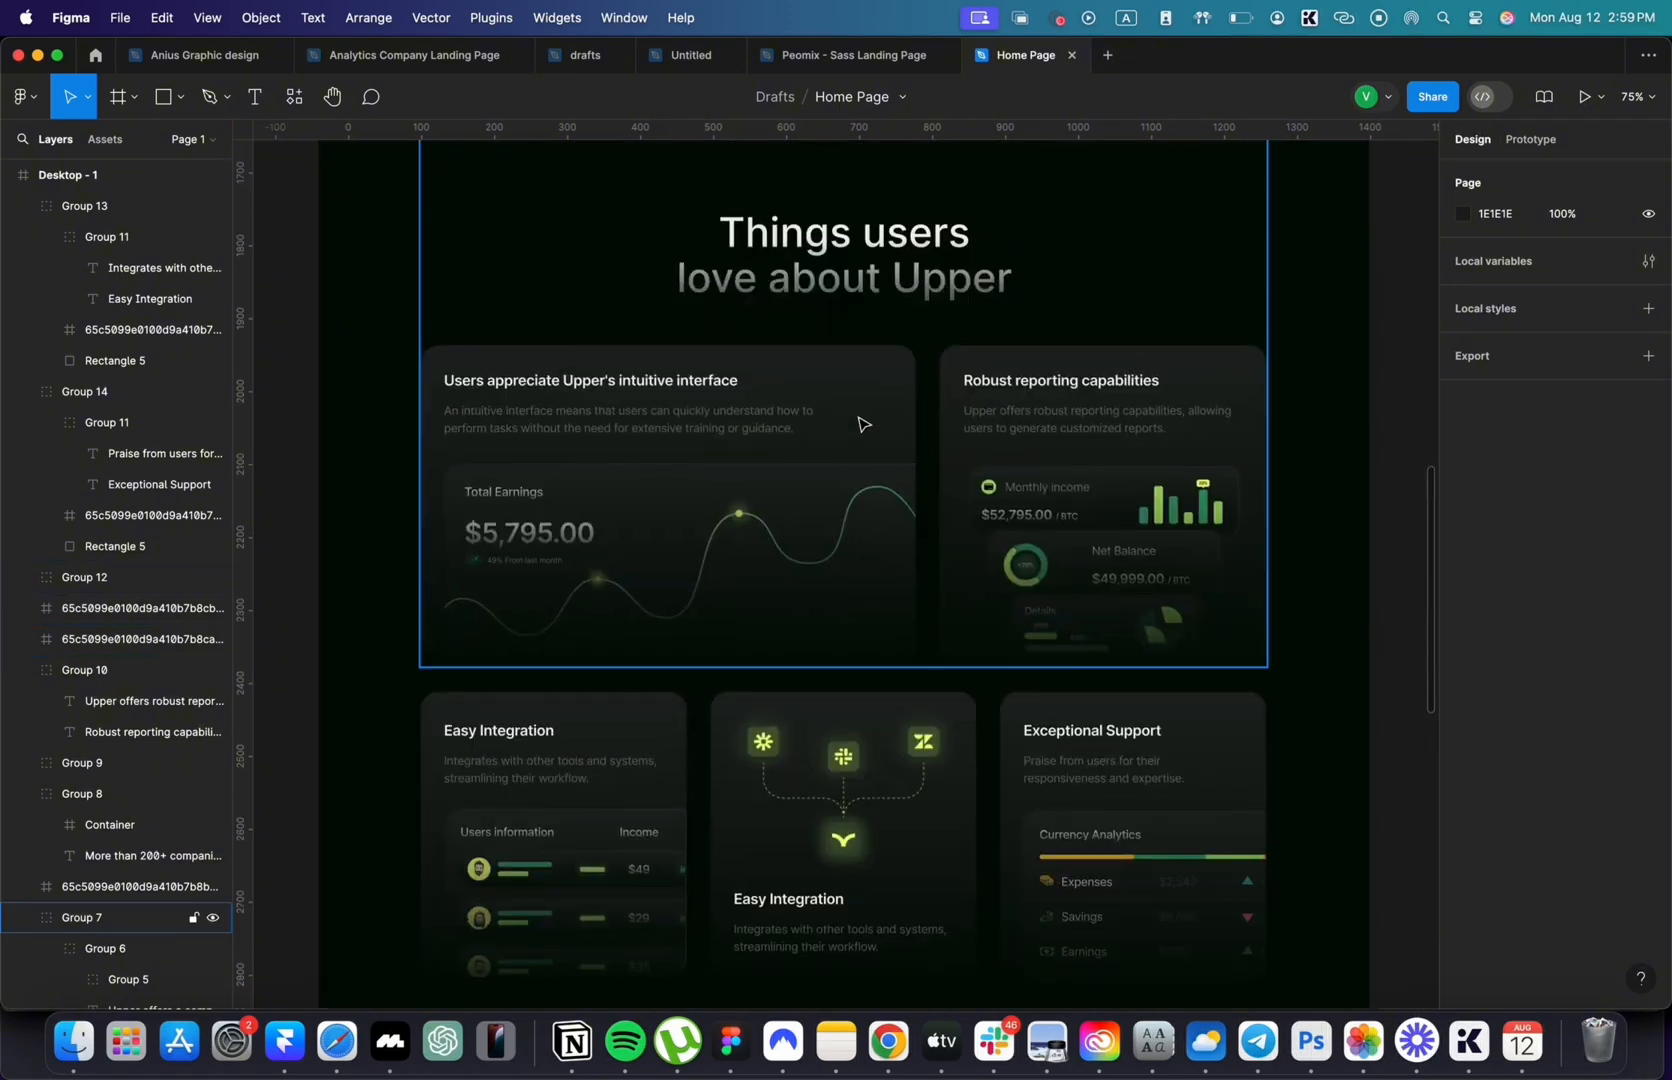
- Copy the section heading and retype it as 'Few More Things You're Going To Love'
left_click(844, 255)
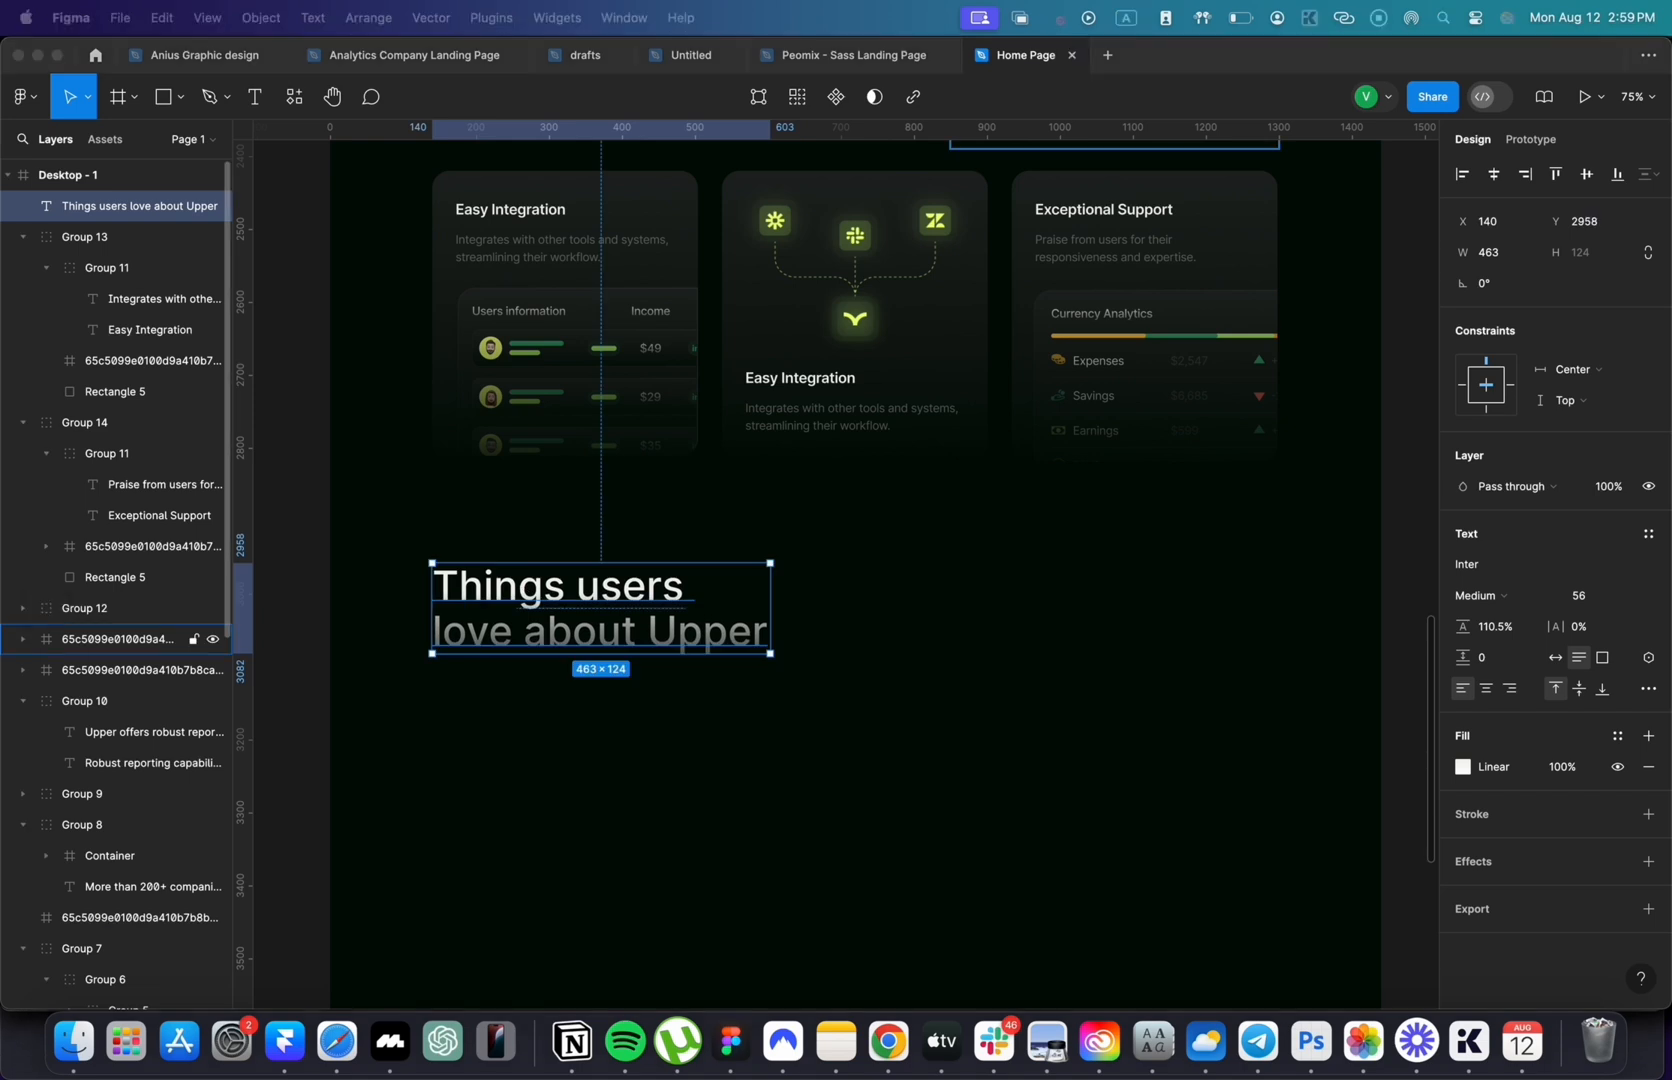
type("Few More Things You're Going To Love")
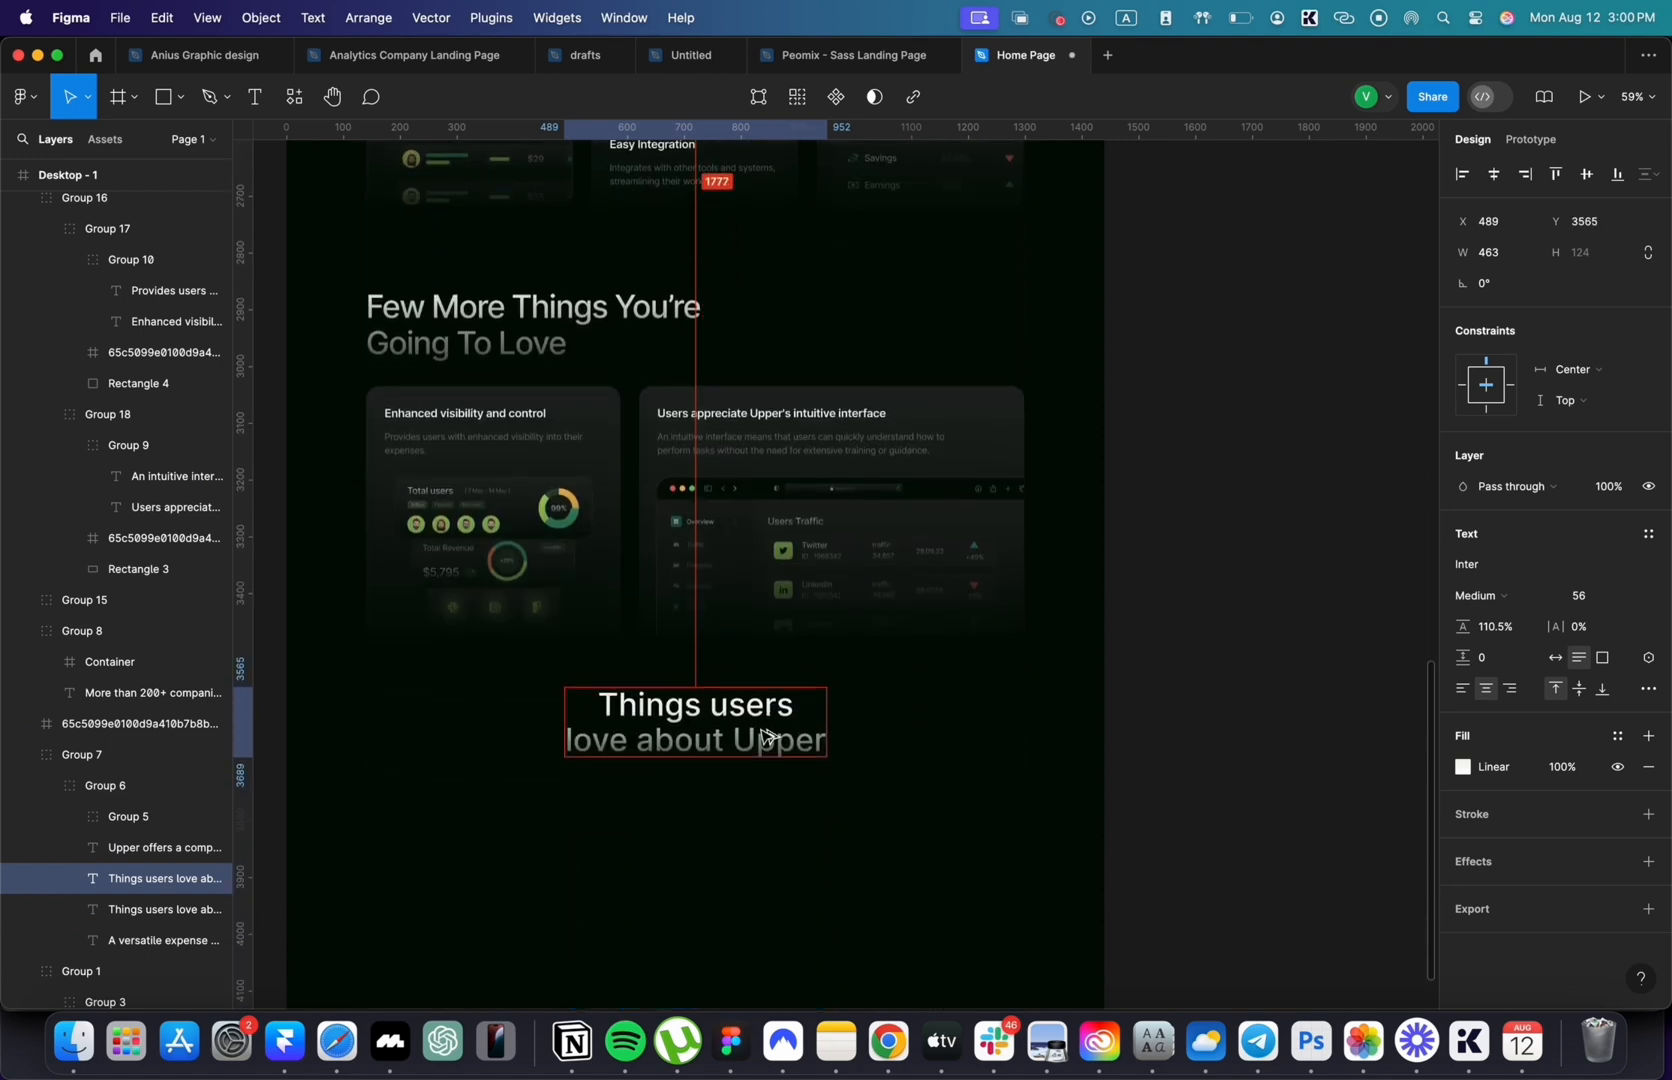
- Move a heading copy down for the new section and set the panel width to 1158
left_click_drag(693, 720, 693, 757)
type("Get Expense Report in Few Clicks")
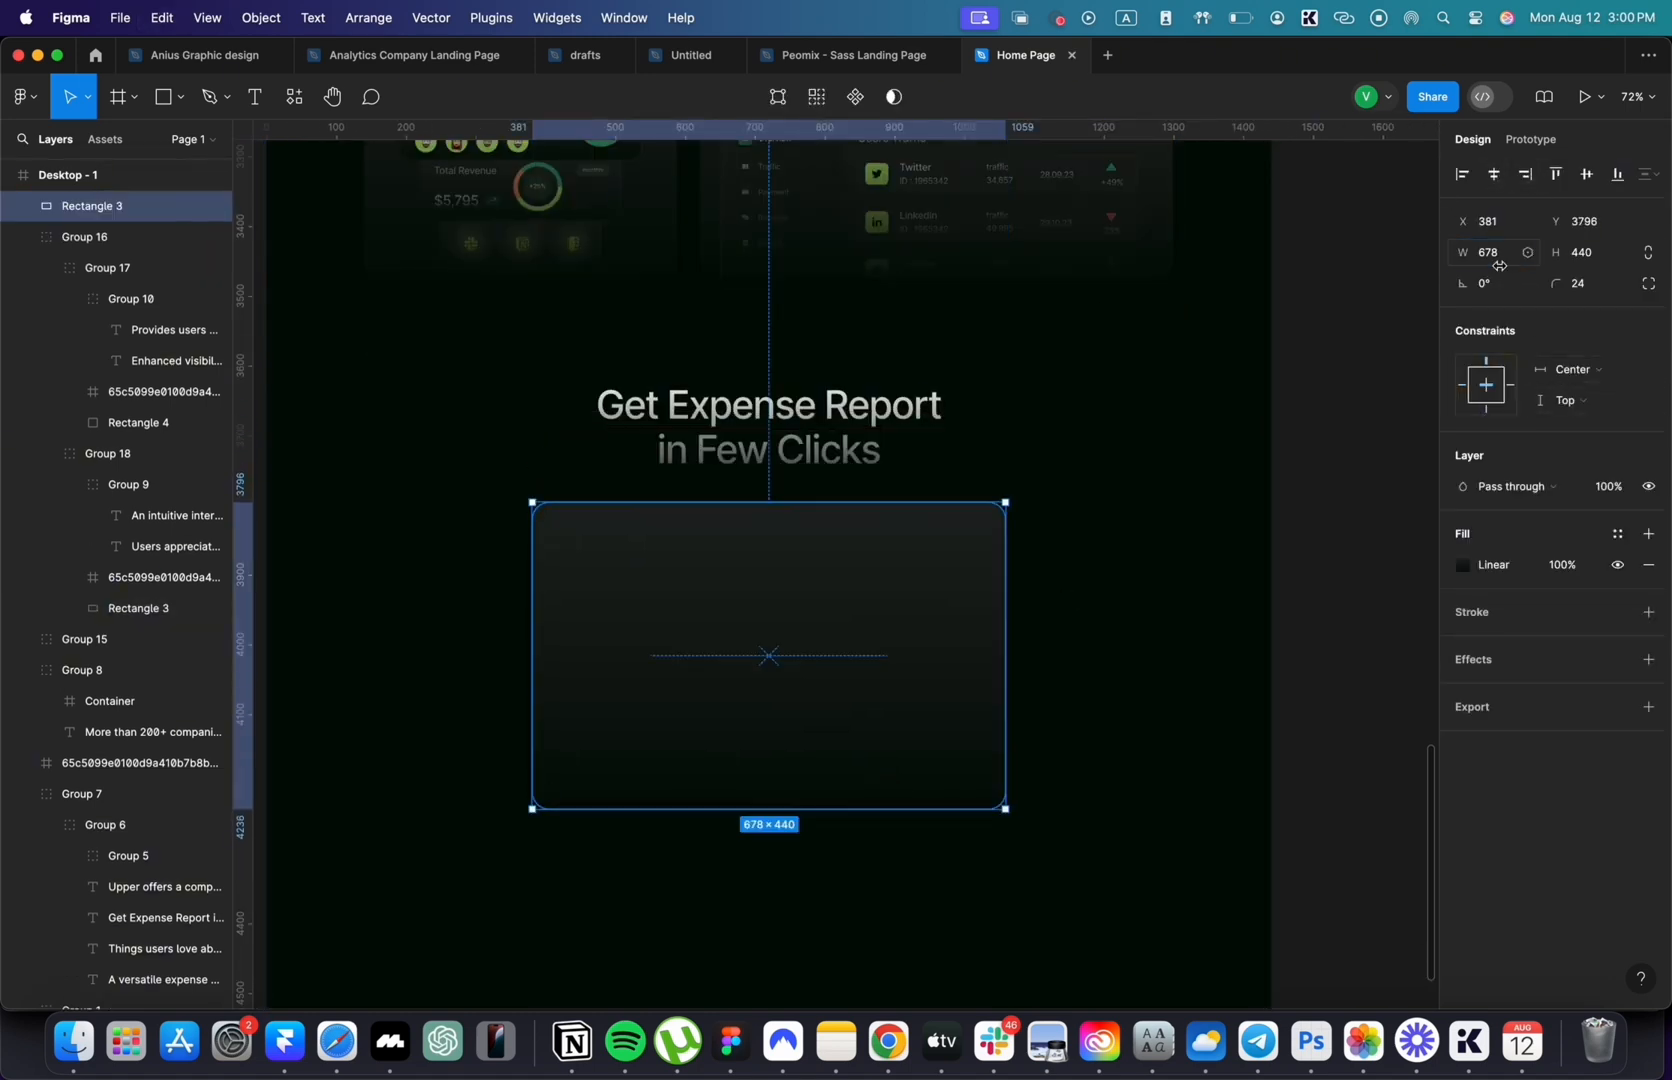
type("1158")
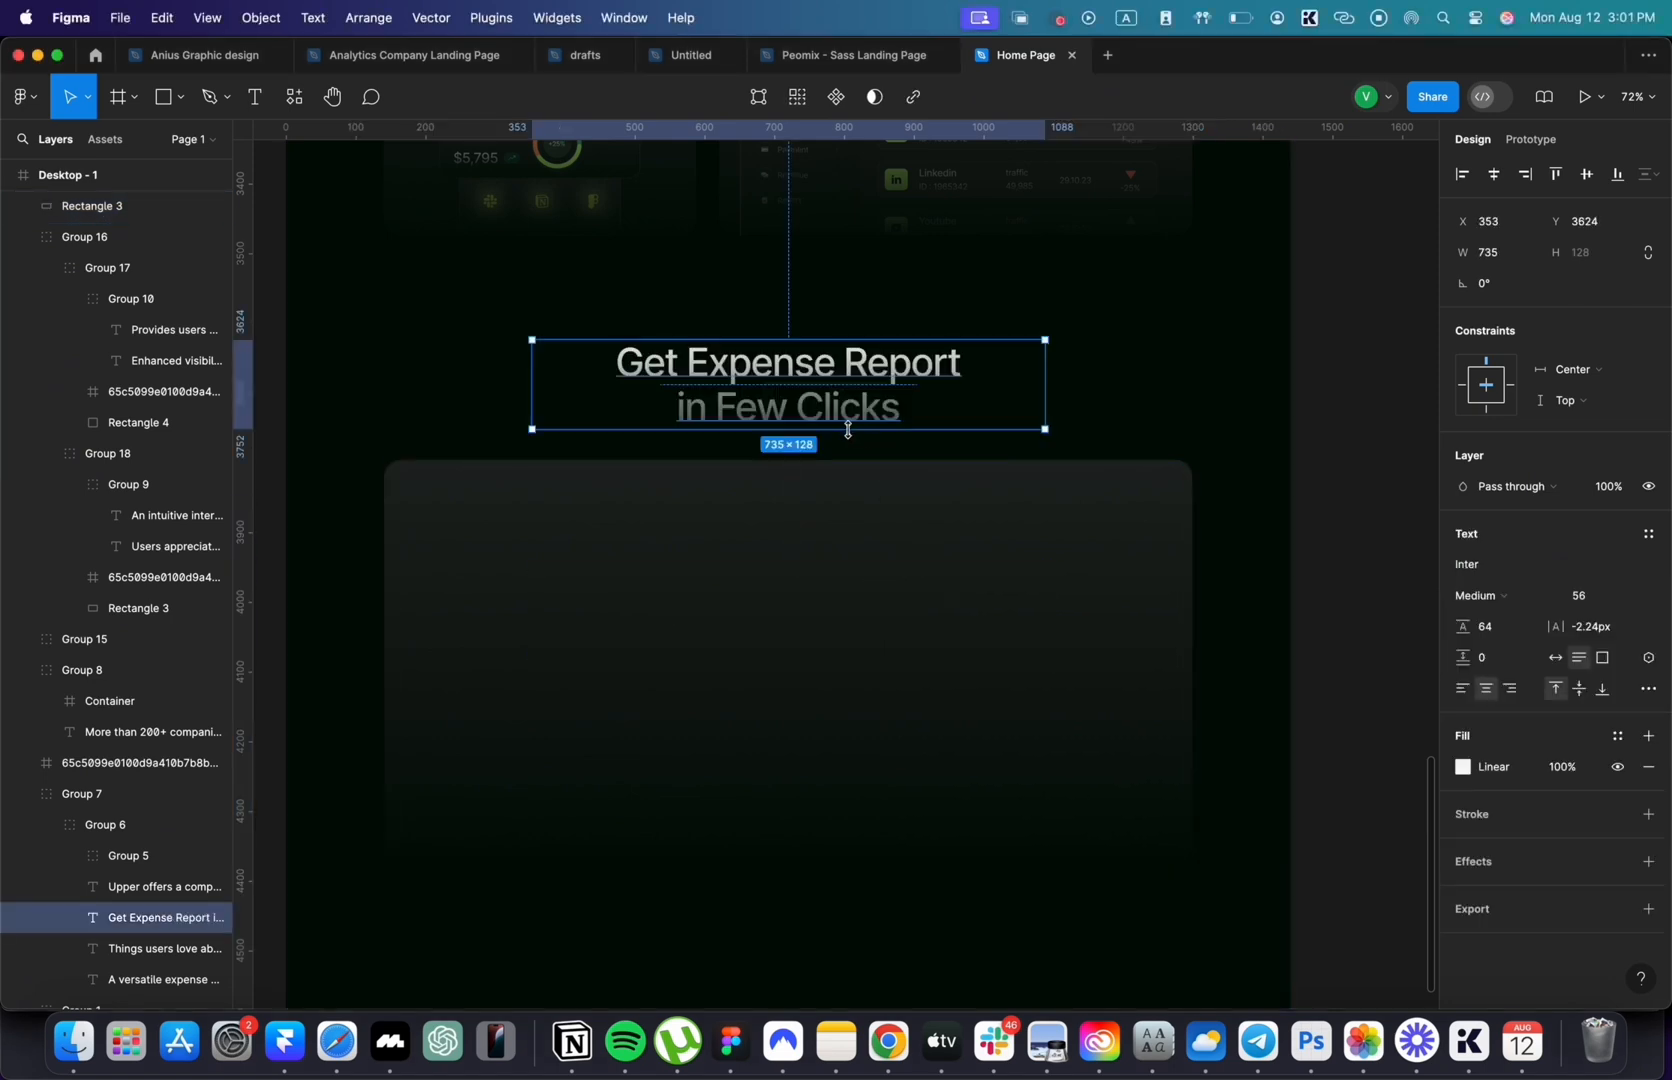
- Add a 40px title in the panel's right half with the expense overview description below
left_click_drag(787, 384, 912, 625)
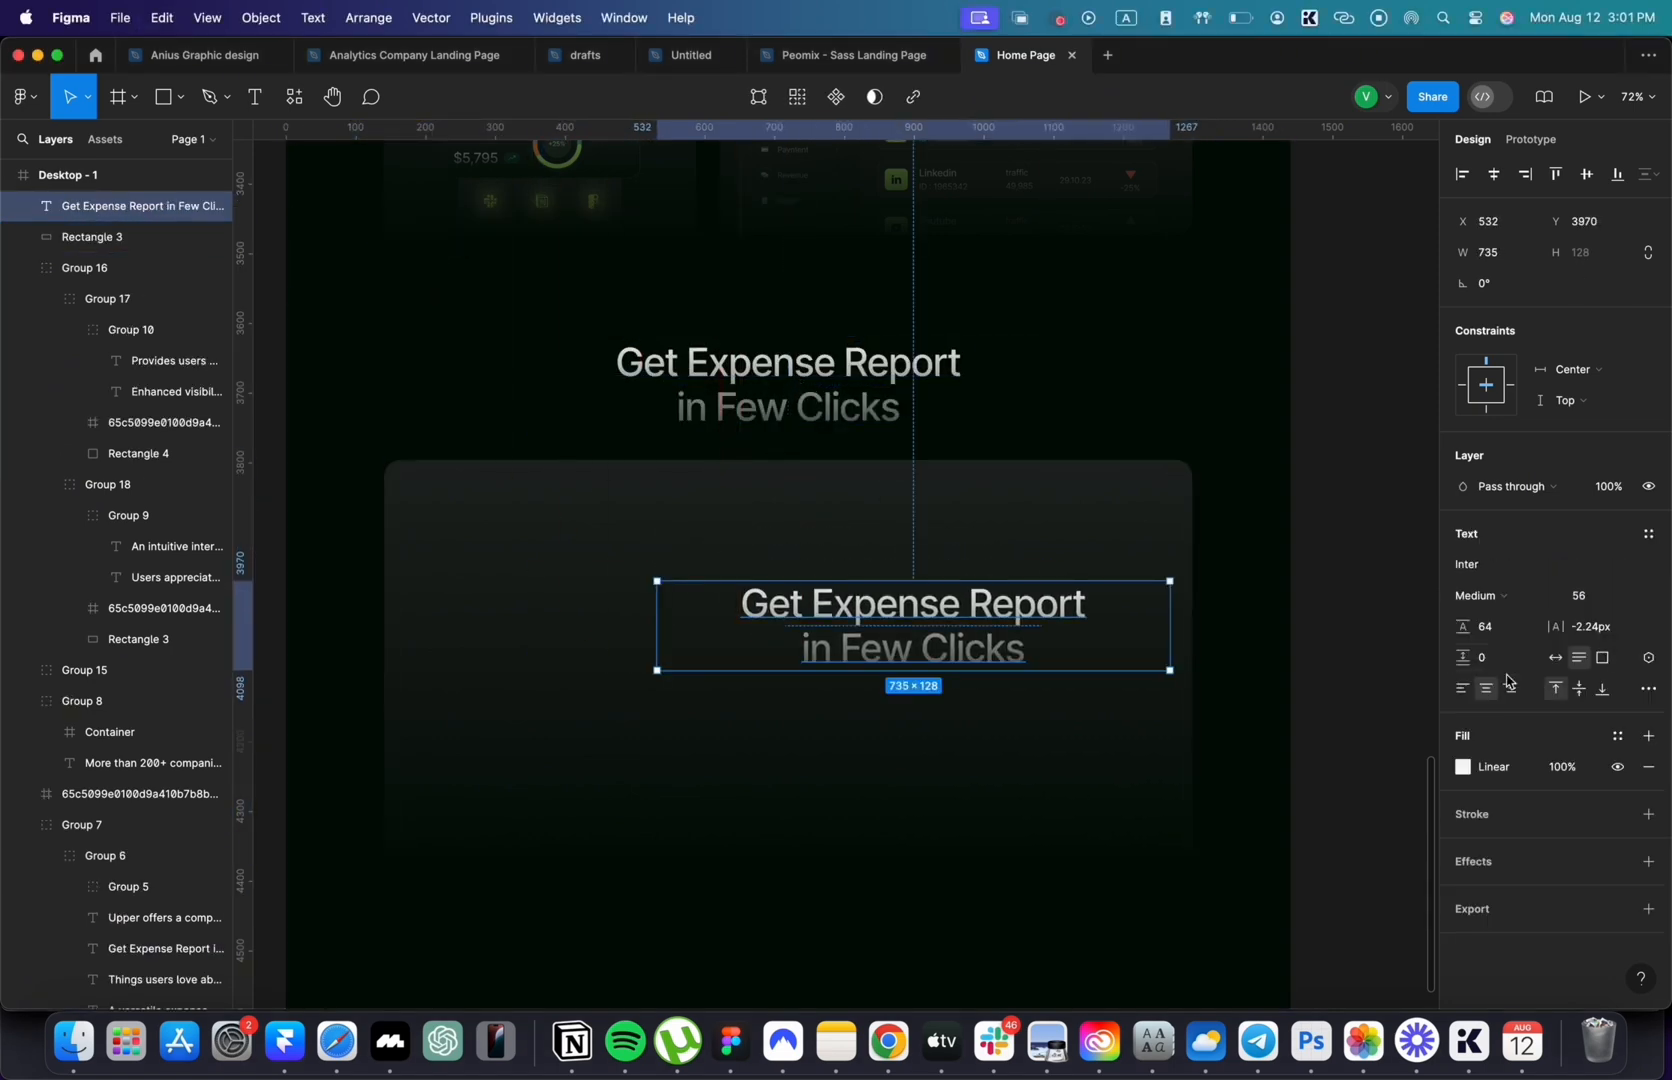
left_click(1589, 596)
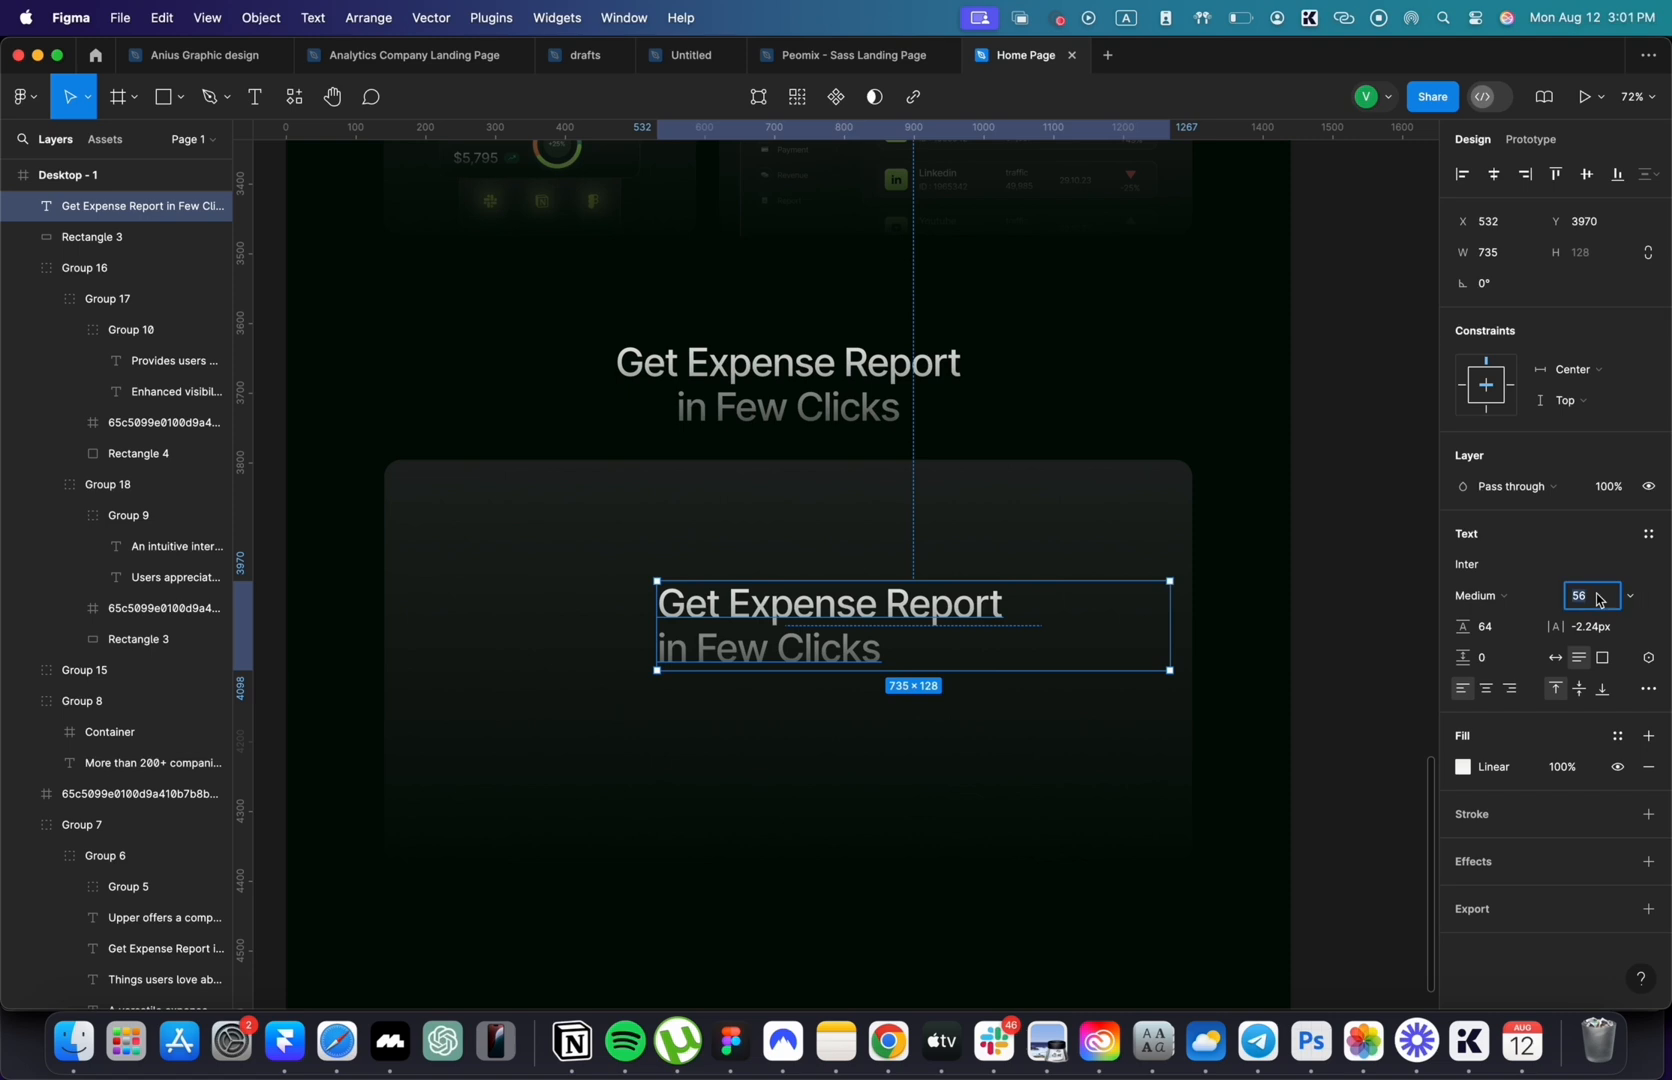
type("40")
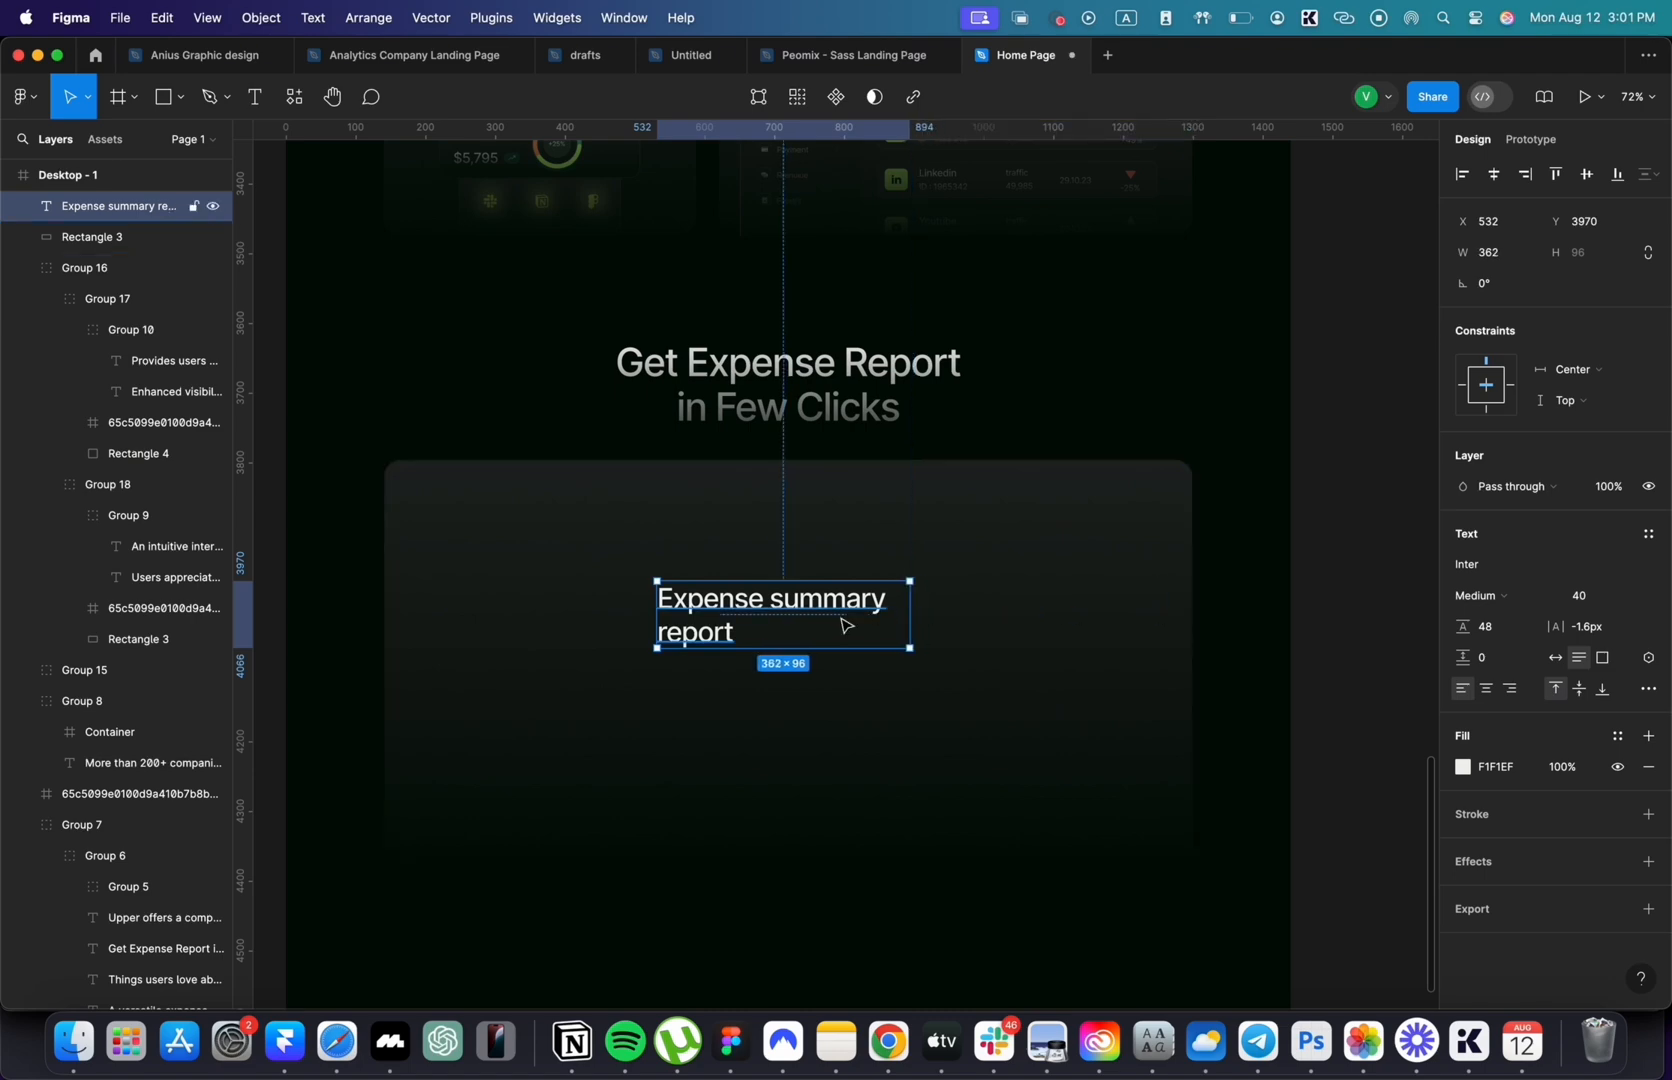
left_click_drag(782, 613, 925, 613)
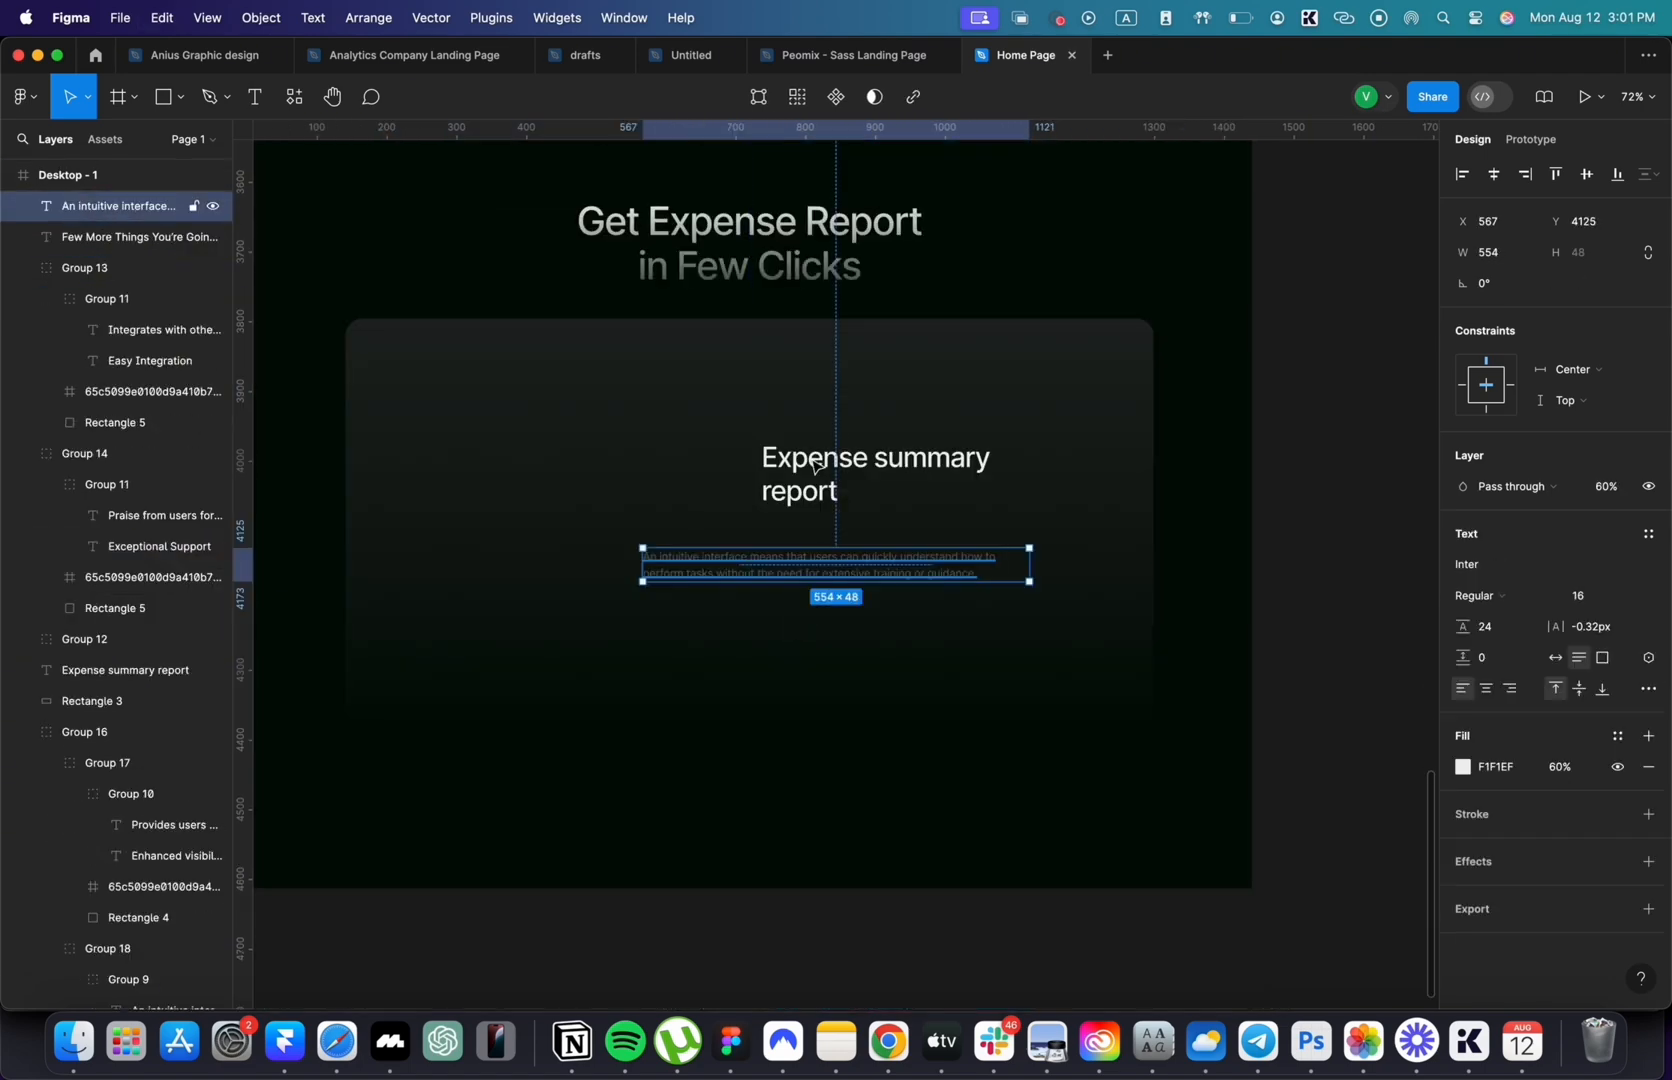
left_click_drag(835, 563, 953, 536)
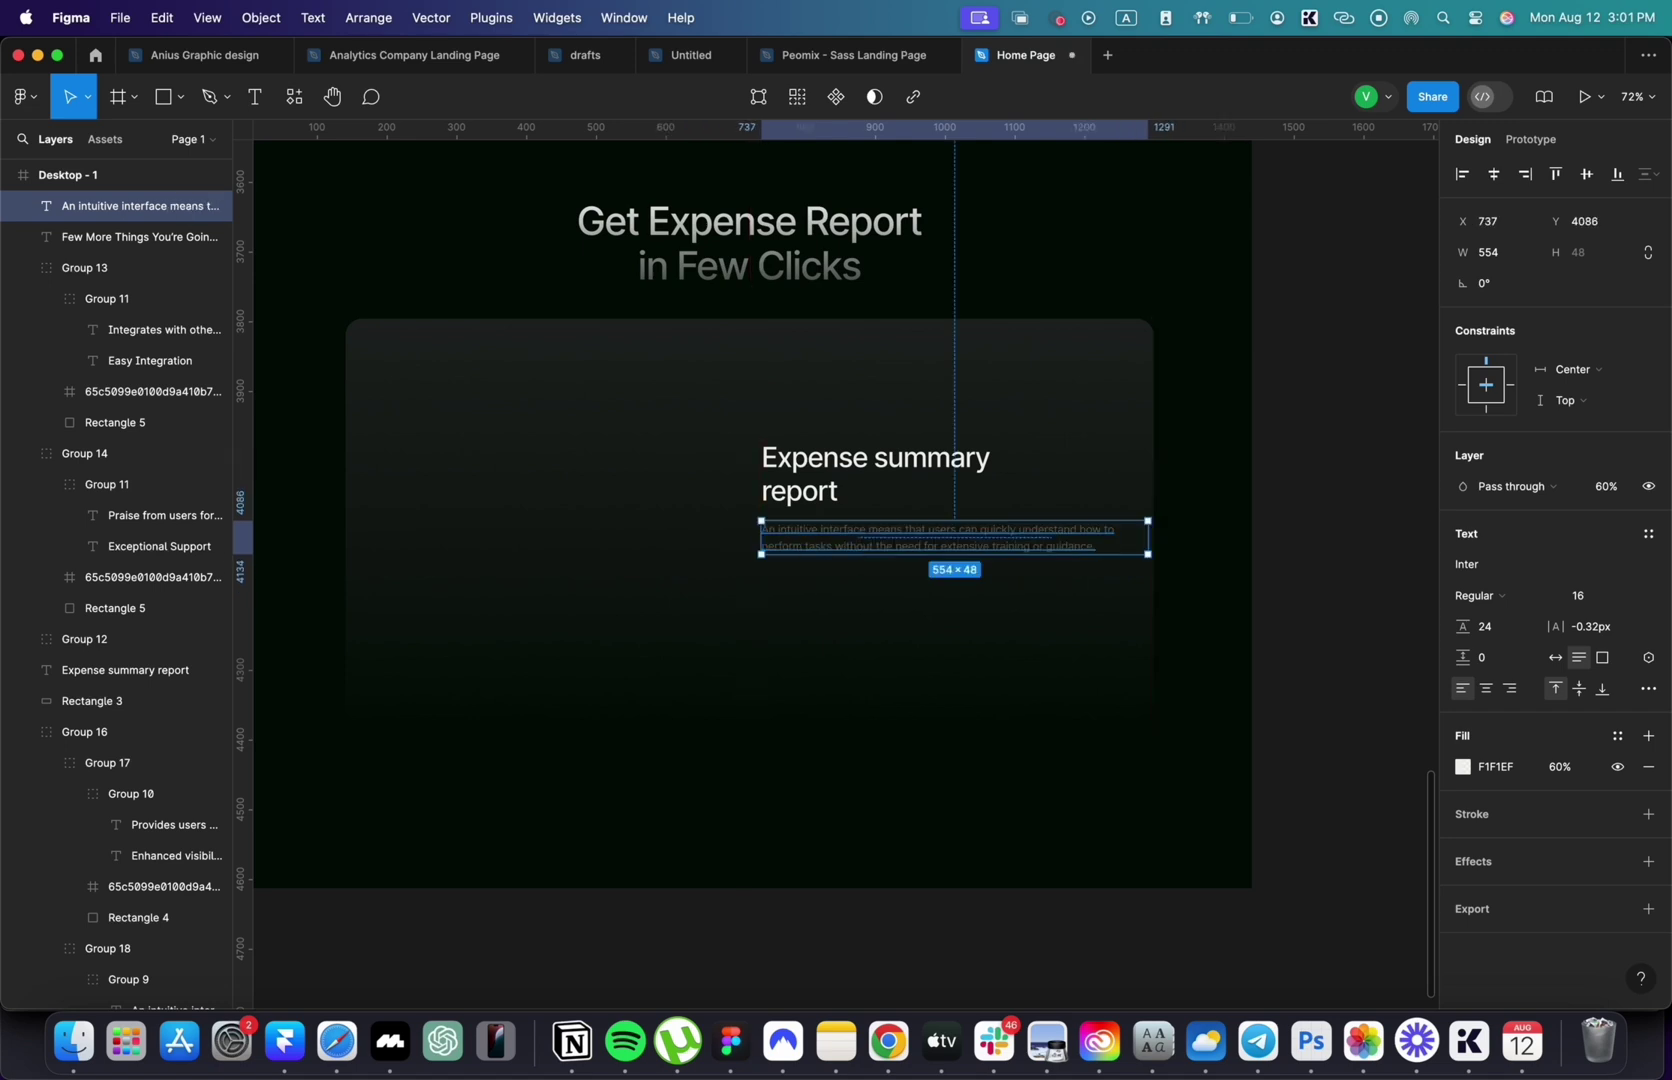
type("Generate an expense summary report that provides an overview of total expenses.")
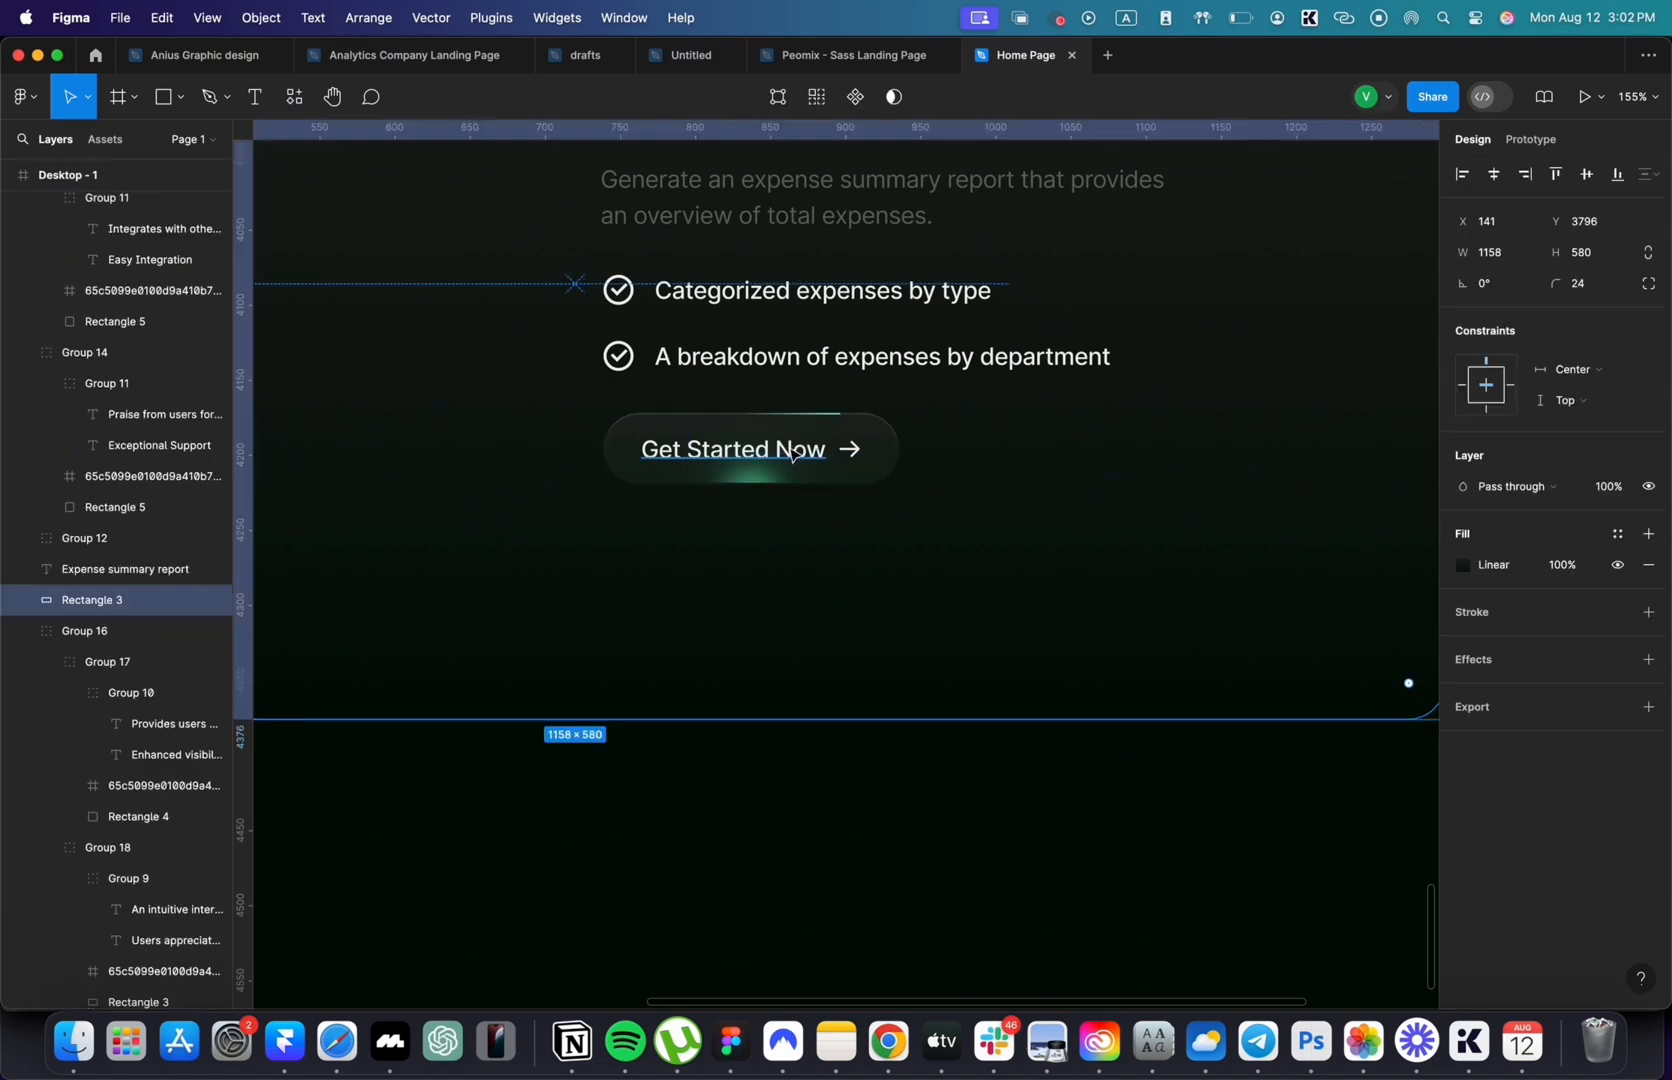
- Relabel the pasted button 'Learn More'
type("Learn More")
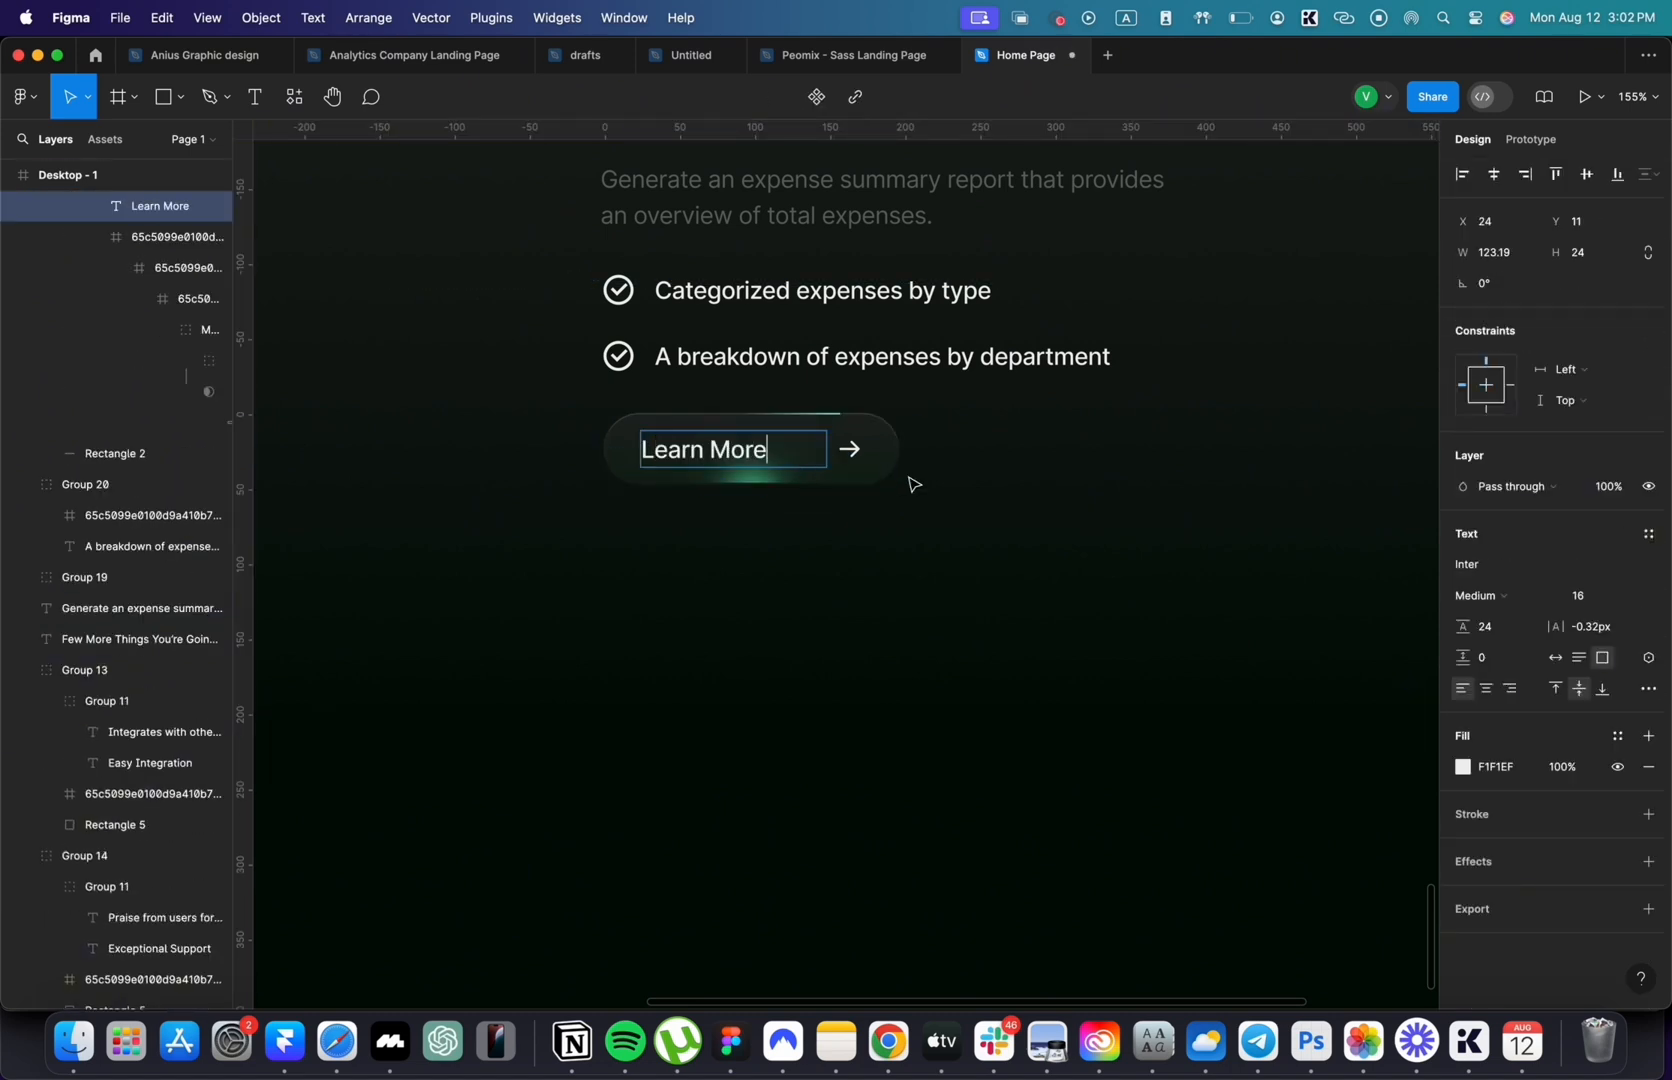
left_click(850, 449)
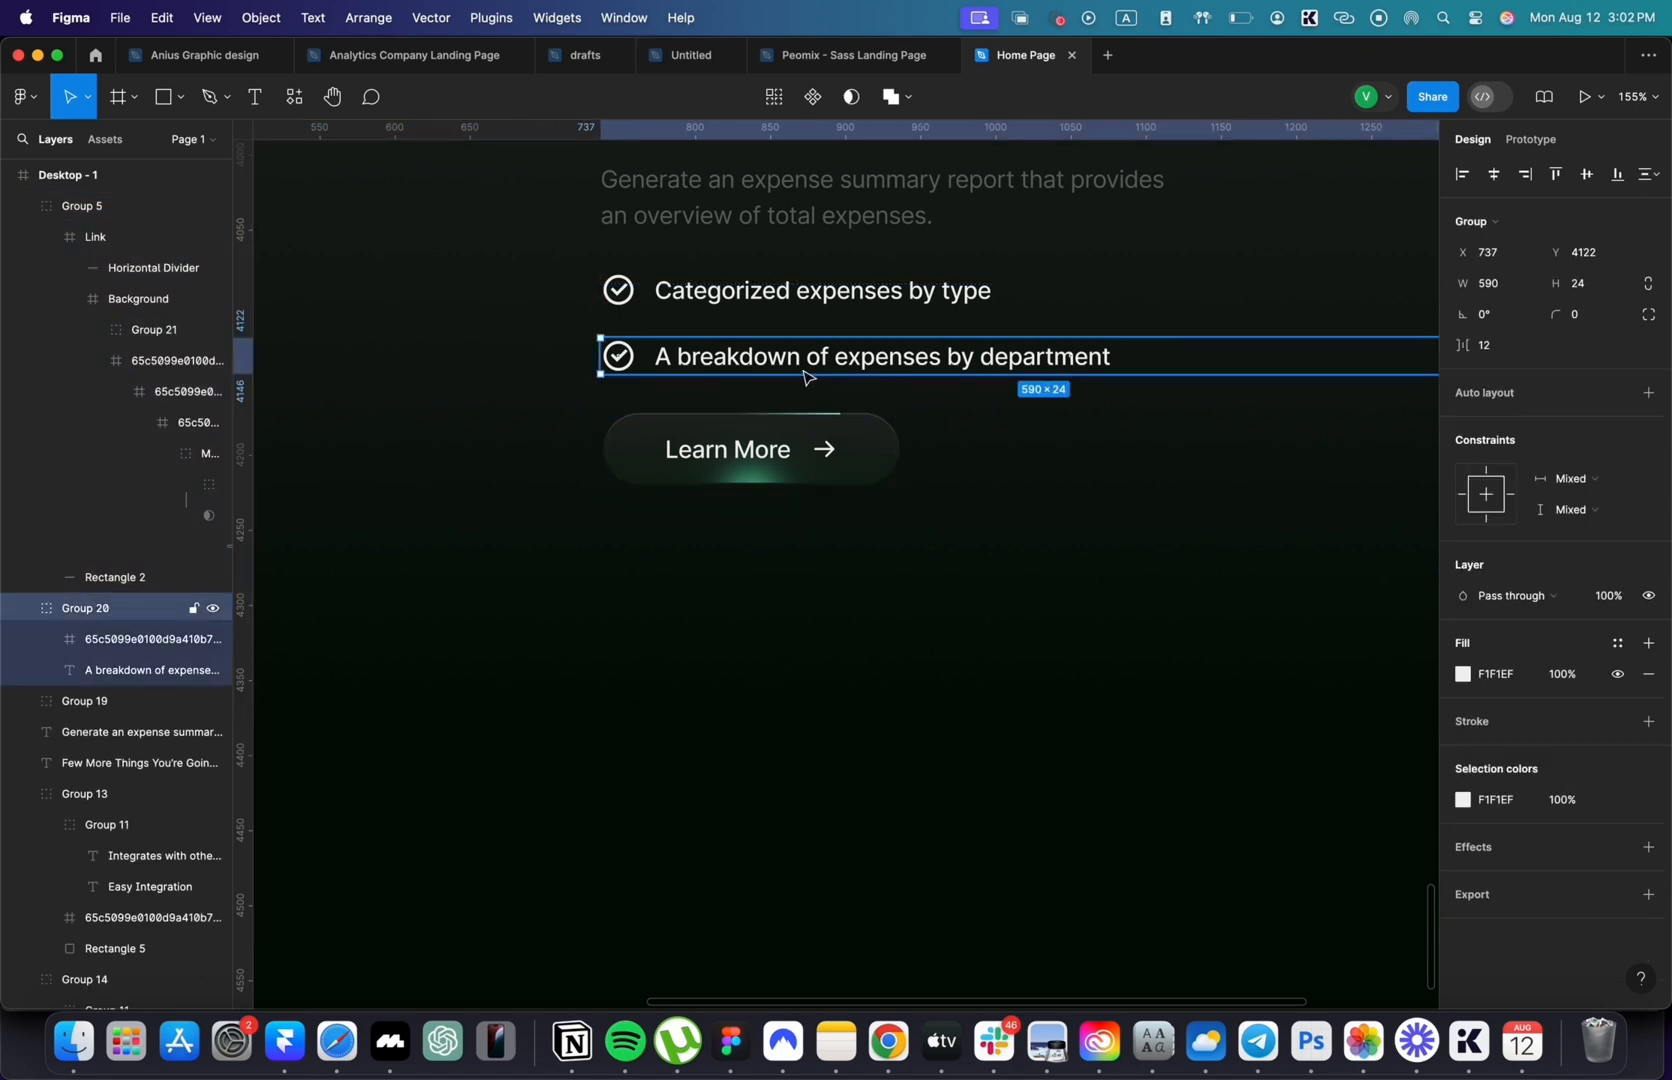
scroll("down", 3)
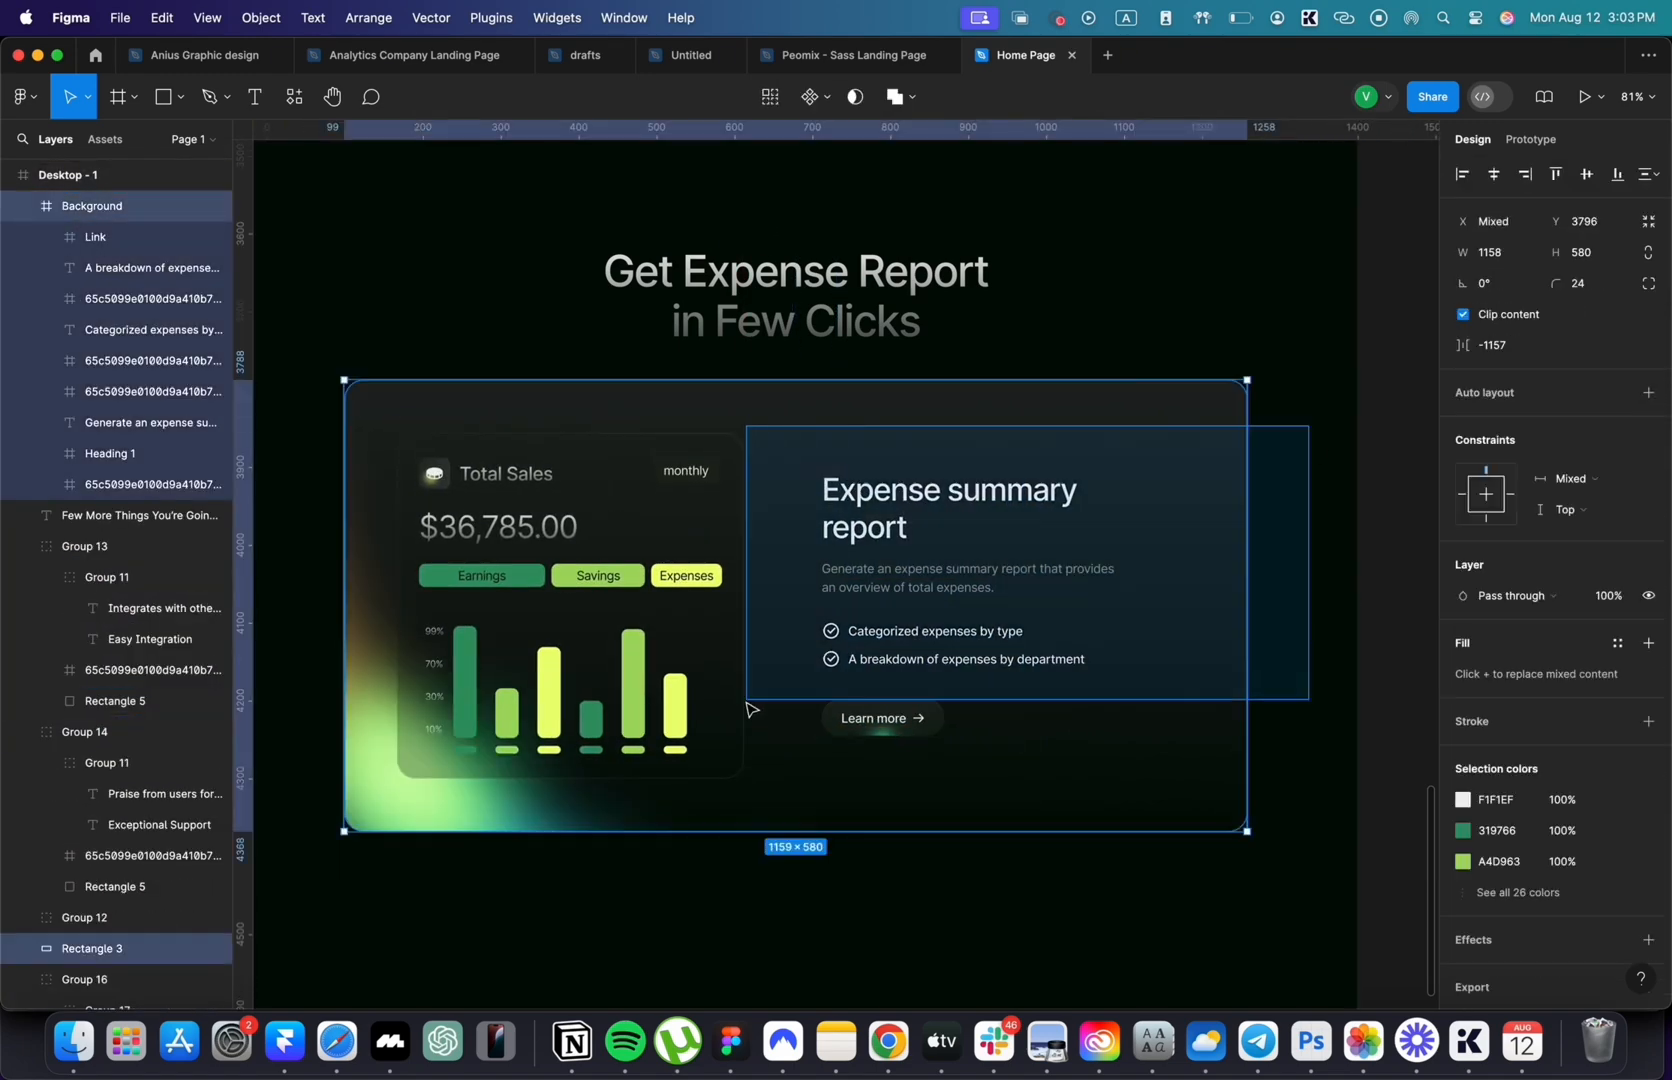
- Retype the card heading as 'Expense compliance report' at a larger font size and select its description
scroll("down", 3)
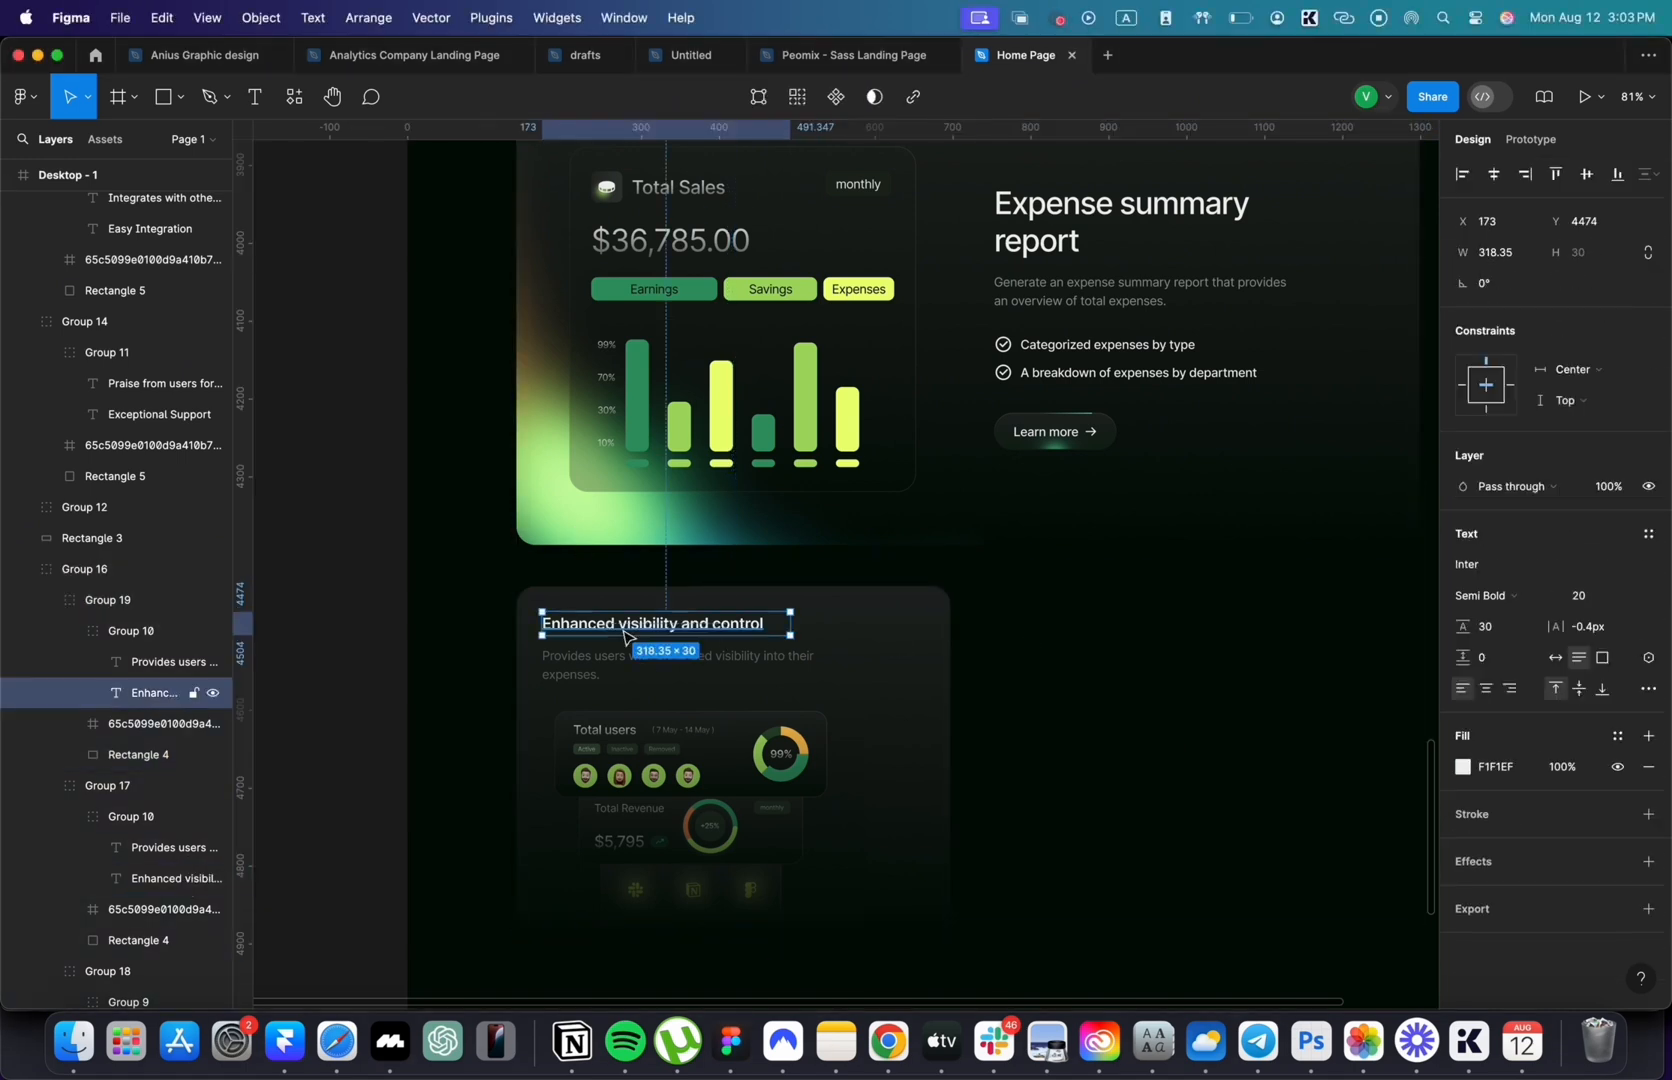
type("Expense compliance report")
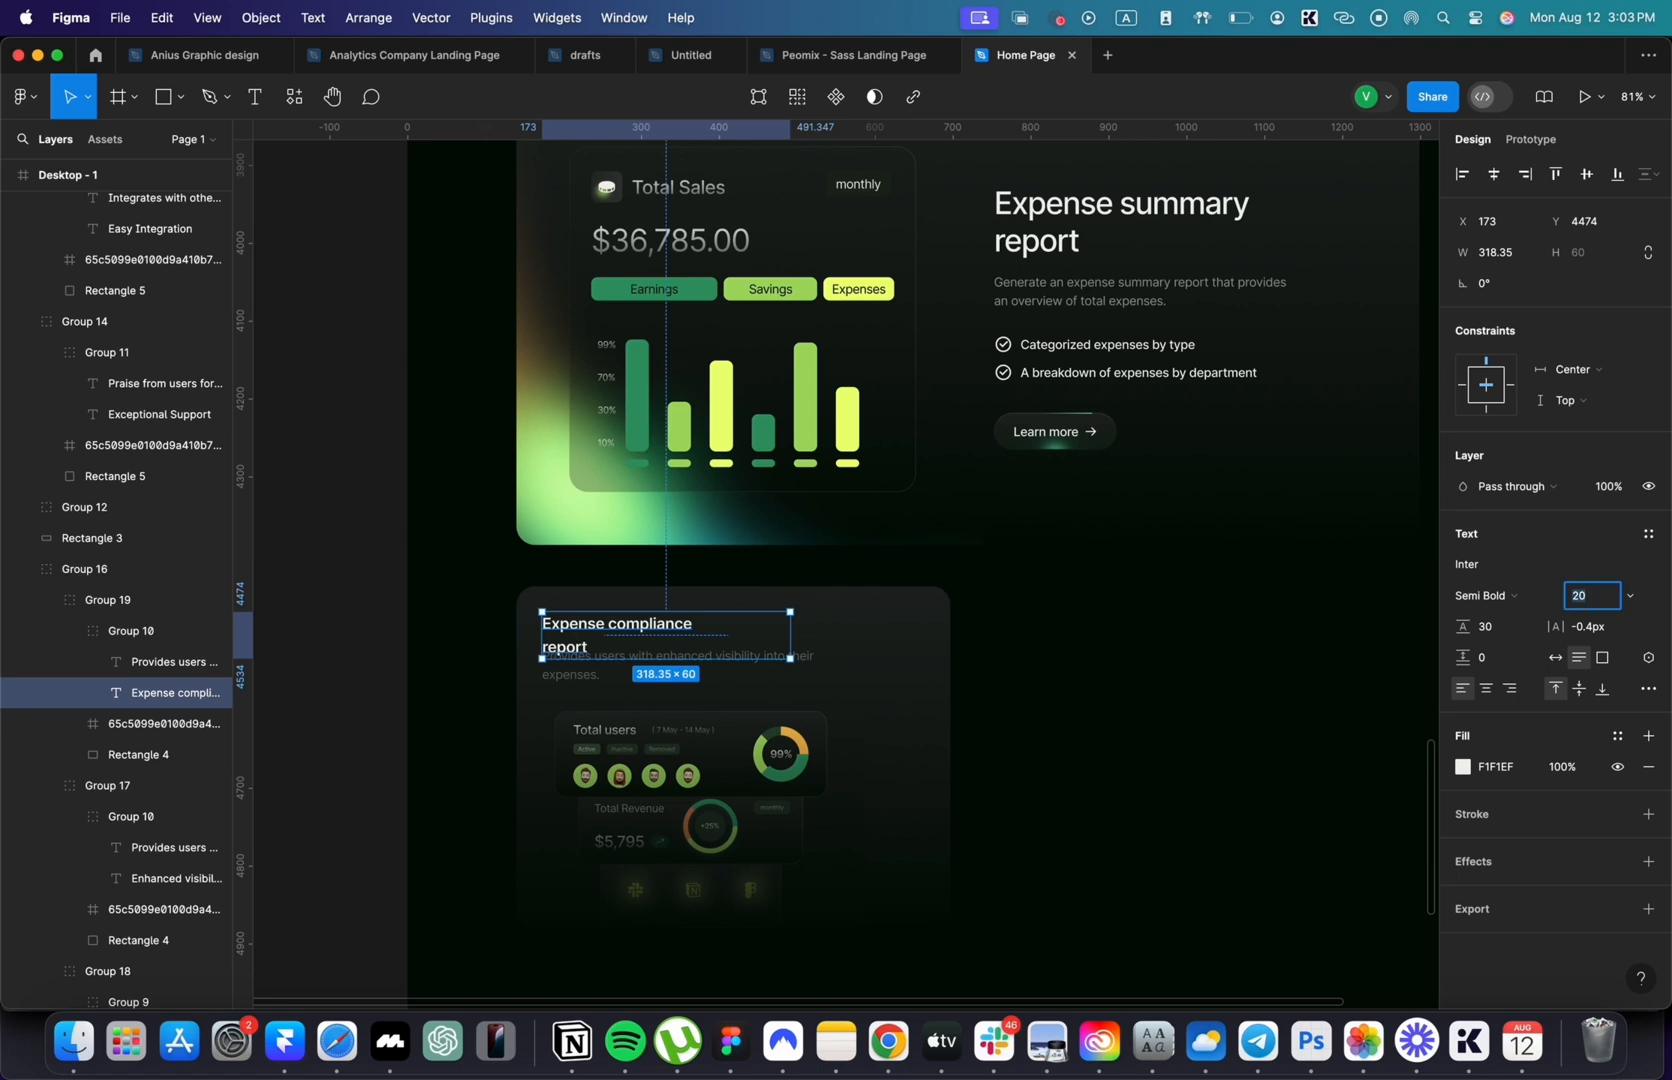
left_click(1480, 595)
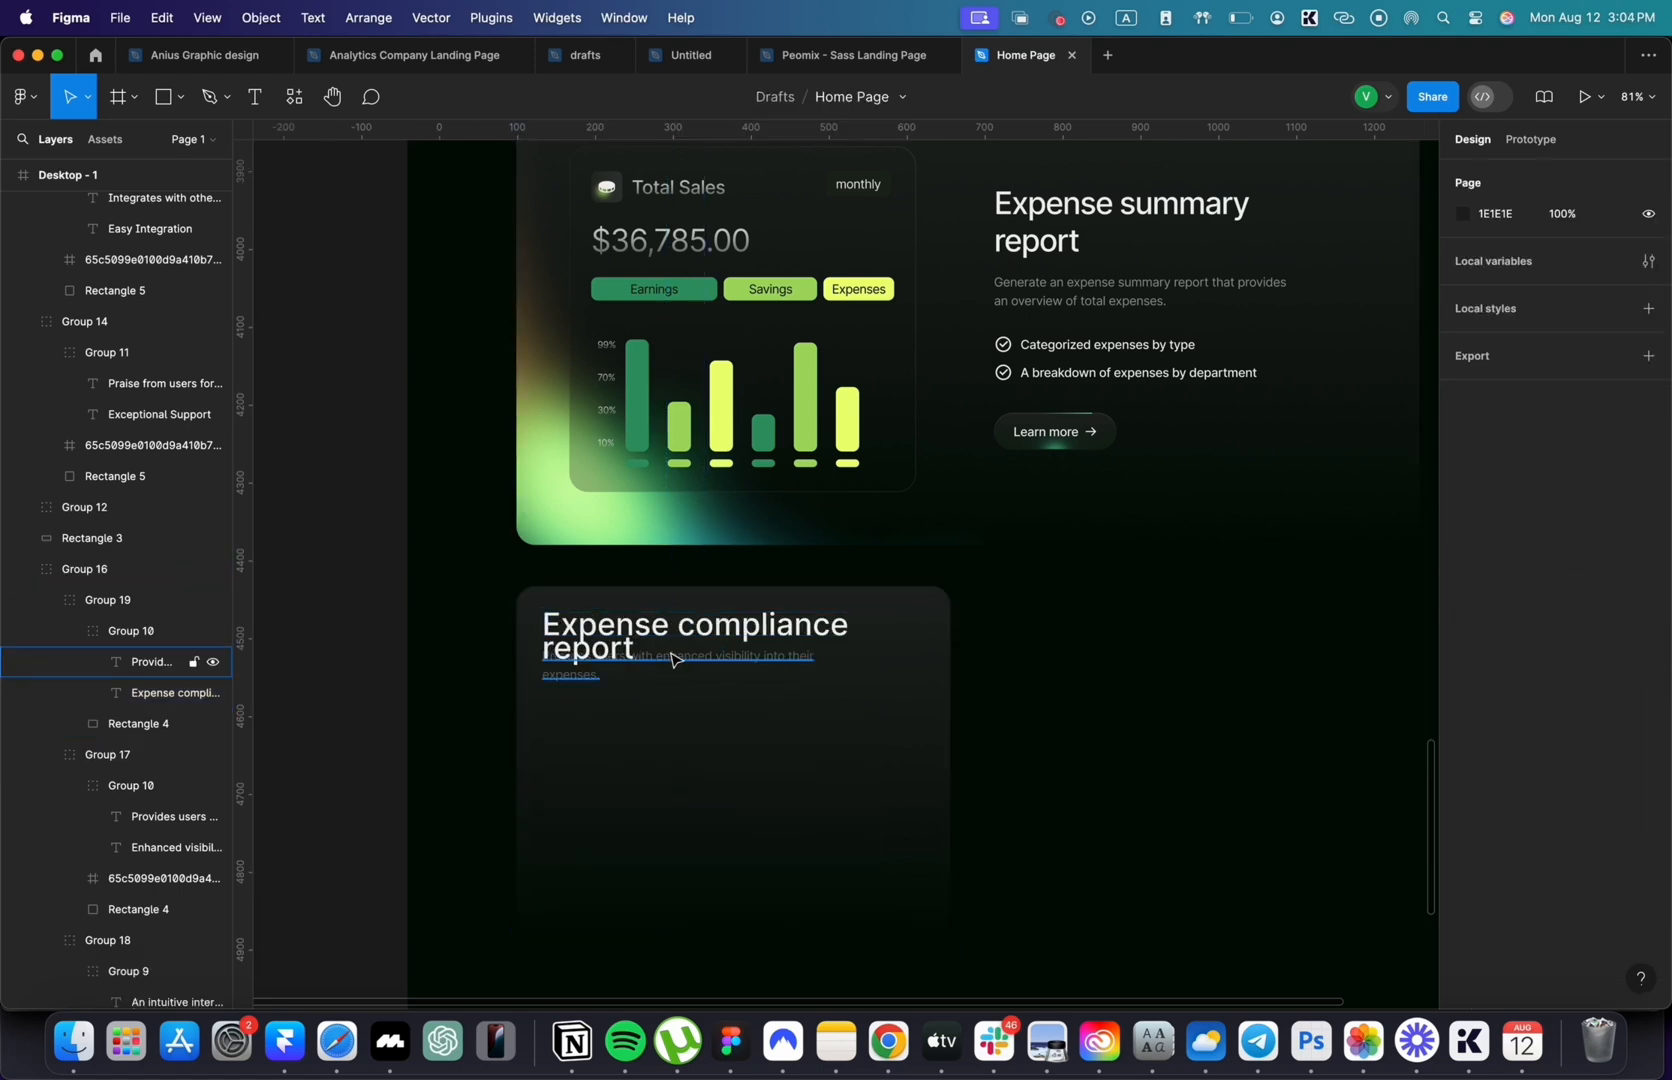
left_click(677, 655)
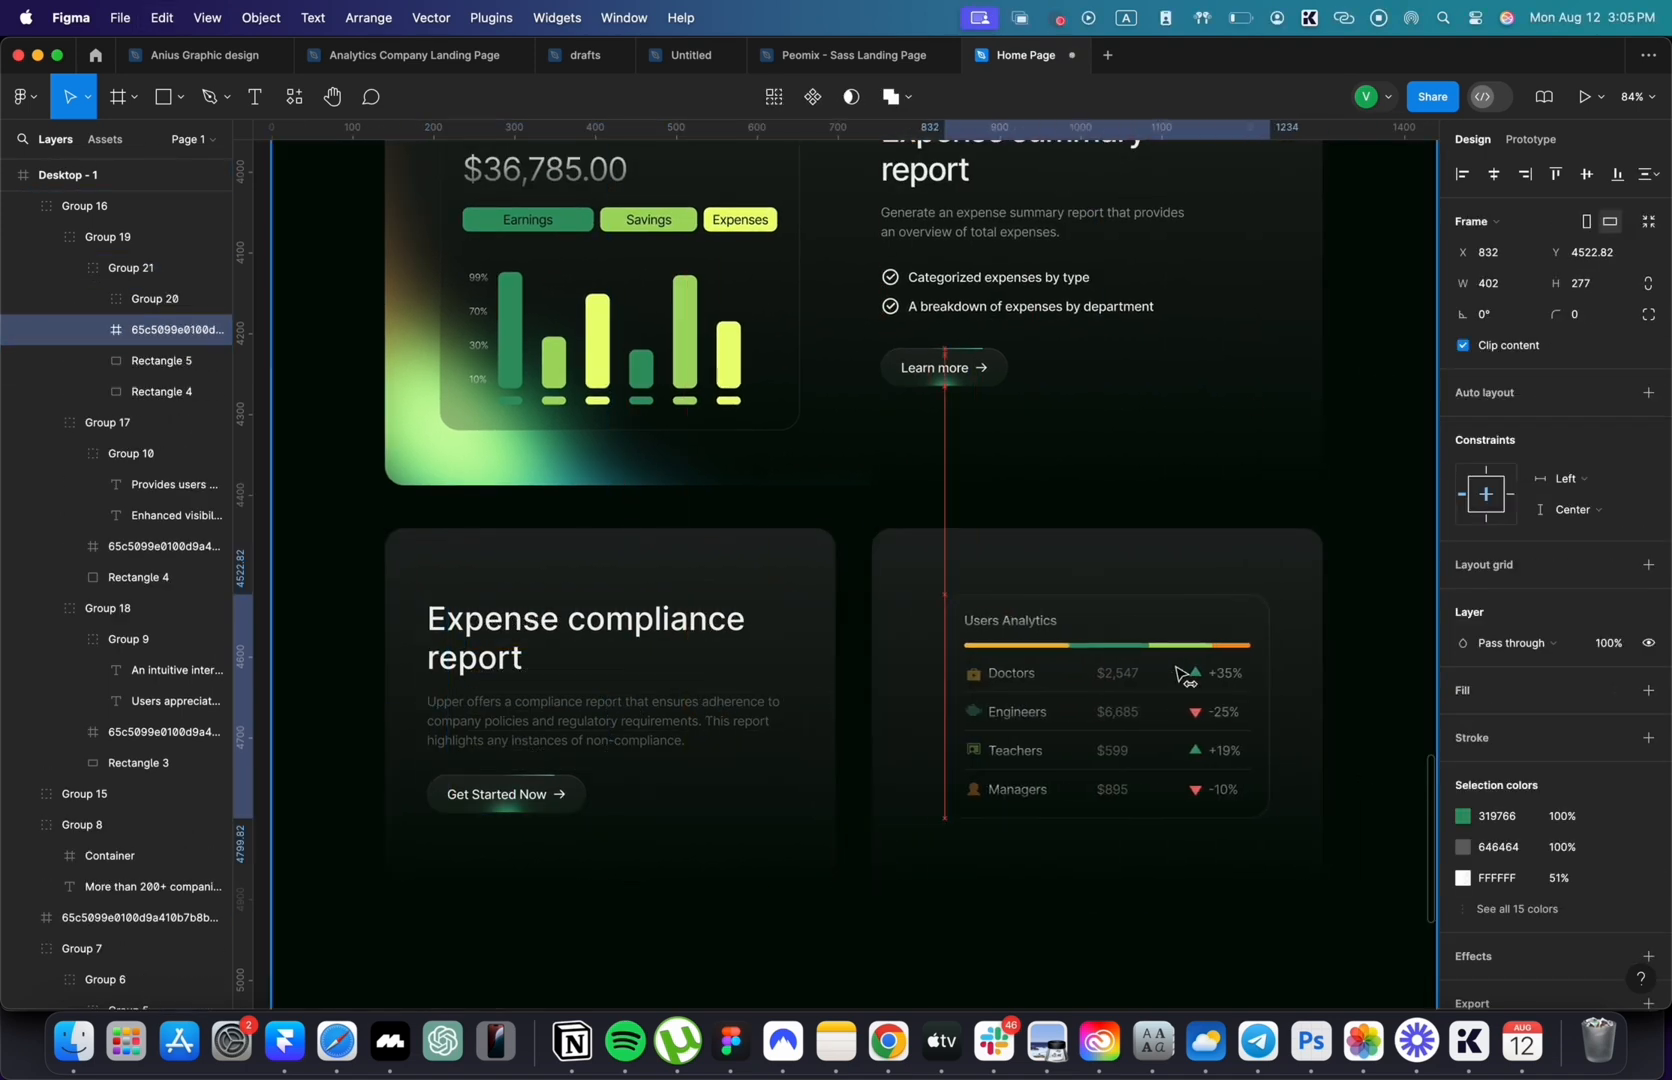
left_click(161, 361)
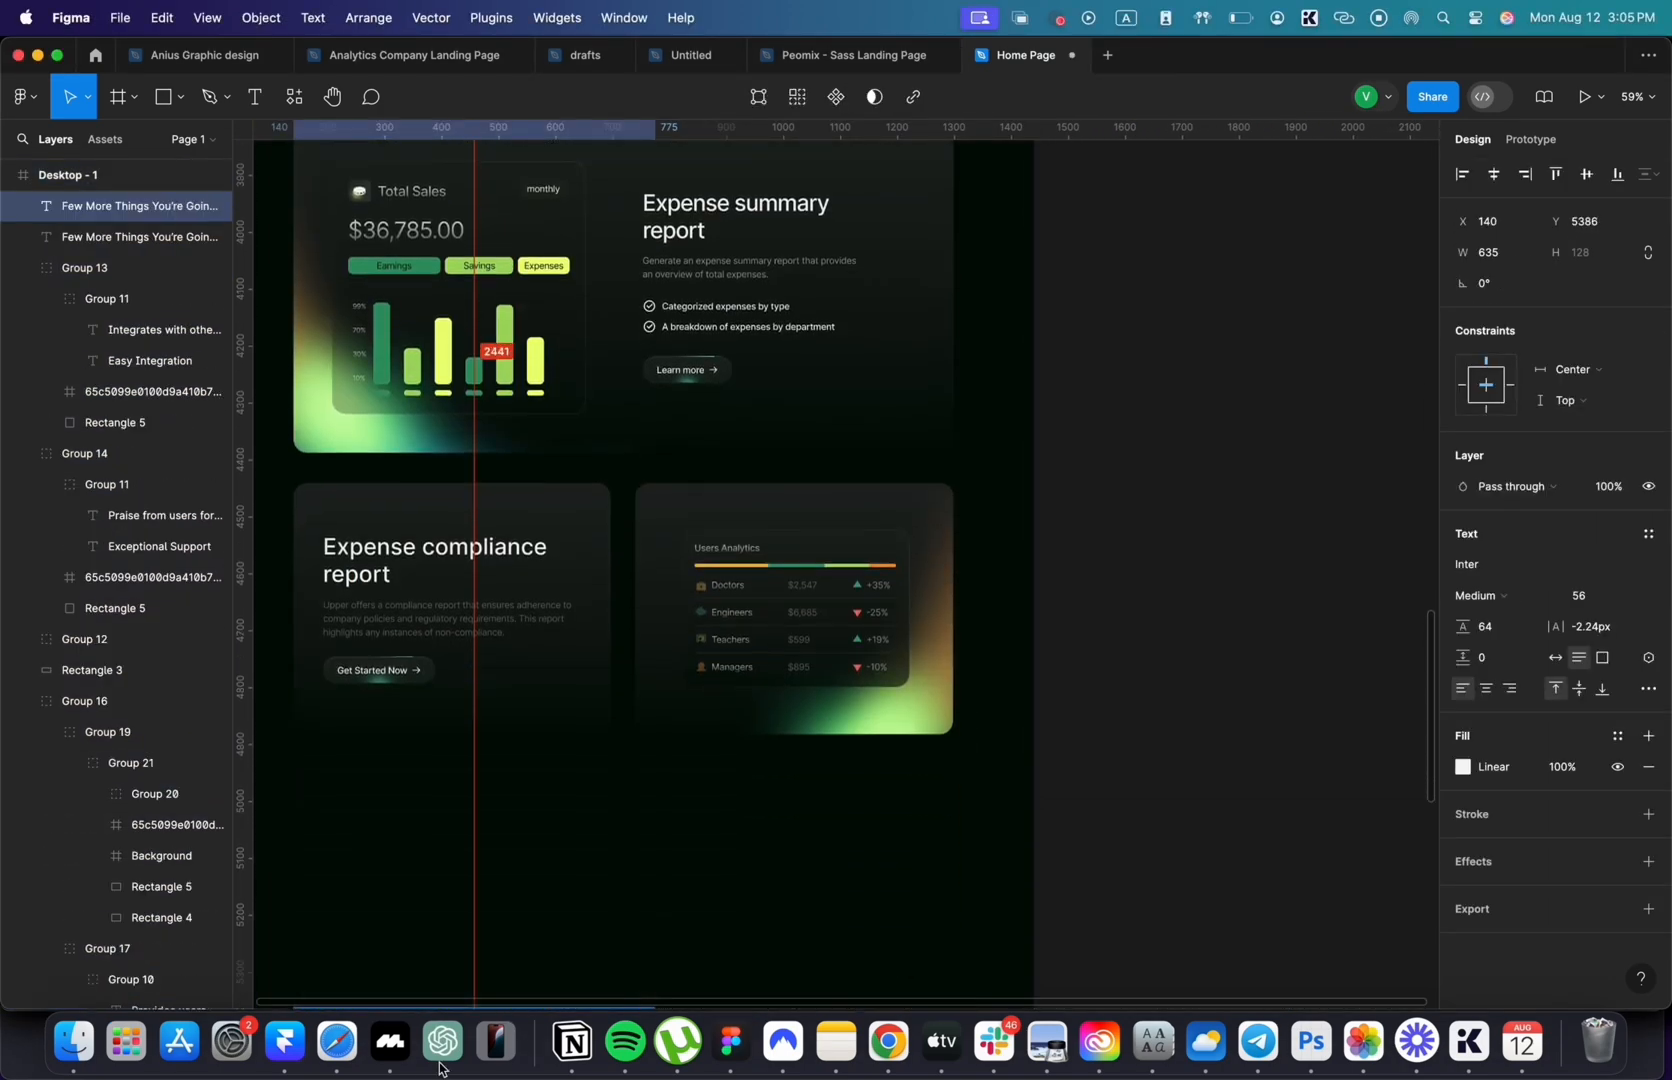
- Retype the heading copy as 'Why customers prefer Upper'
scroll("down", 3)
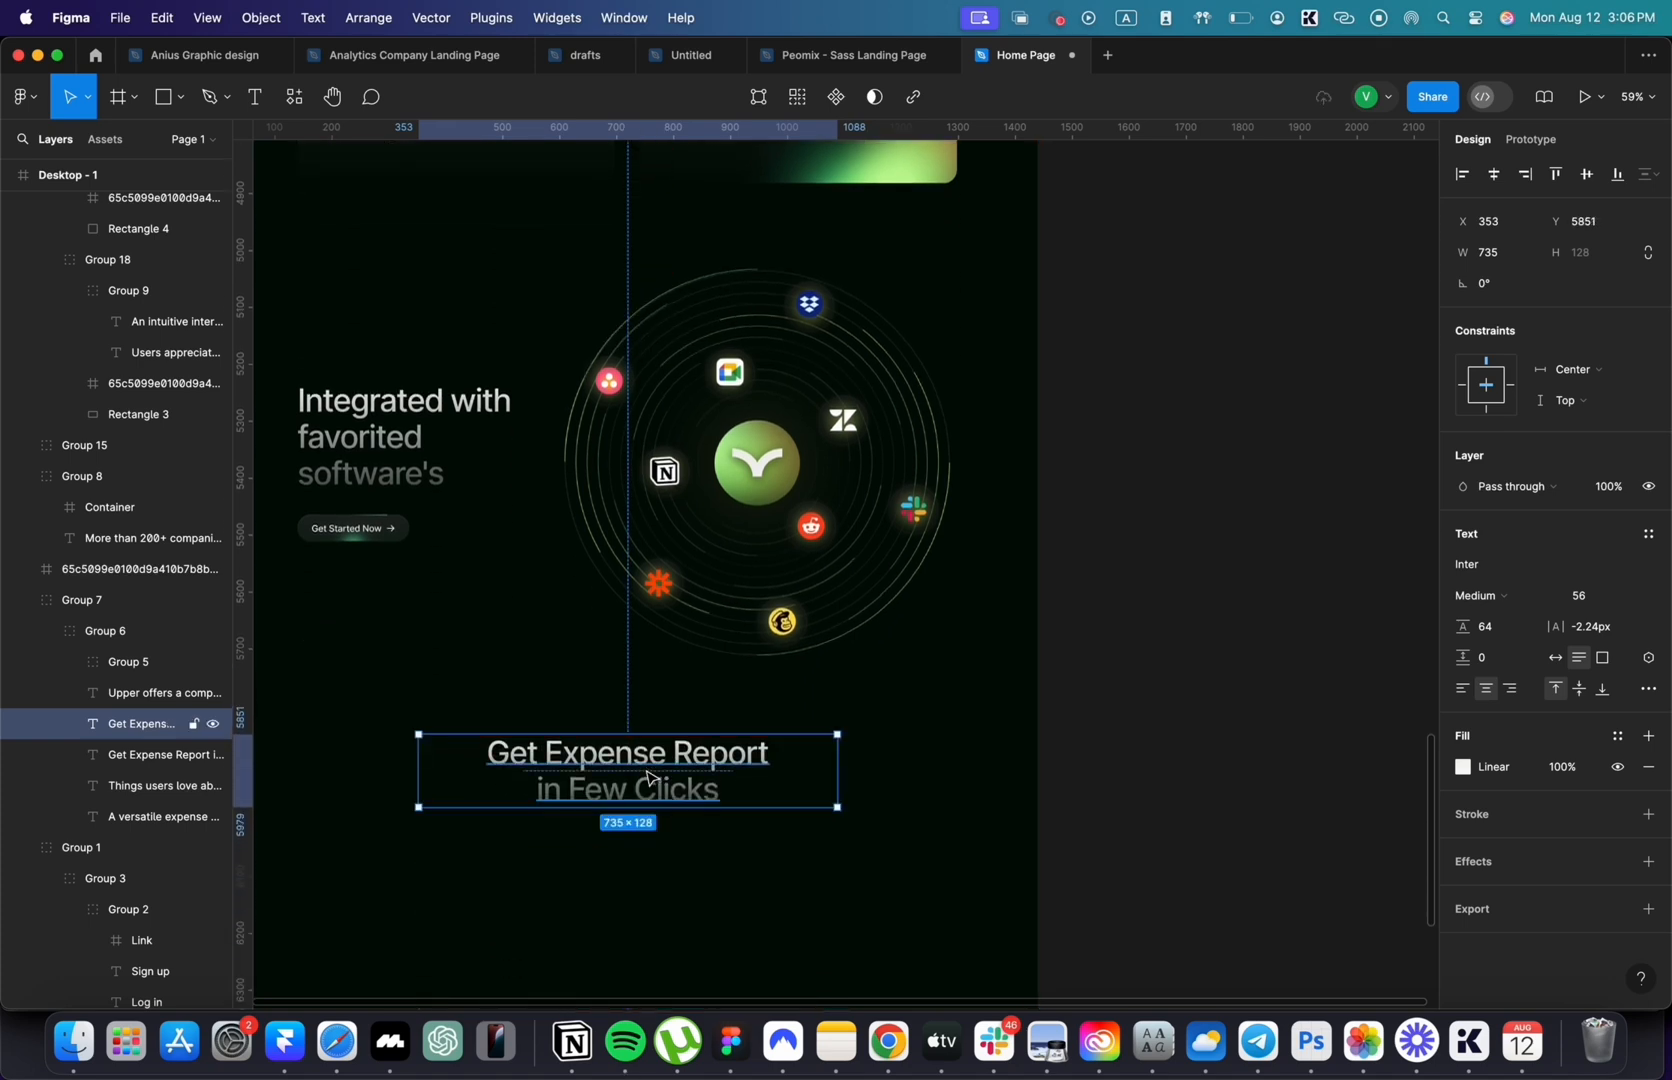
type("Why customers")
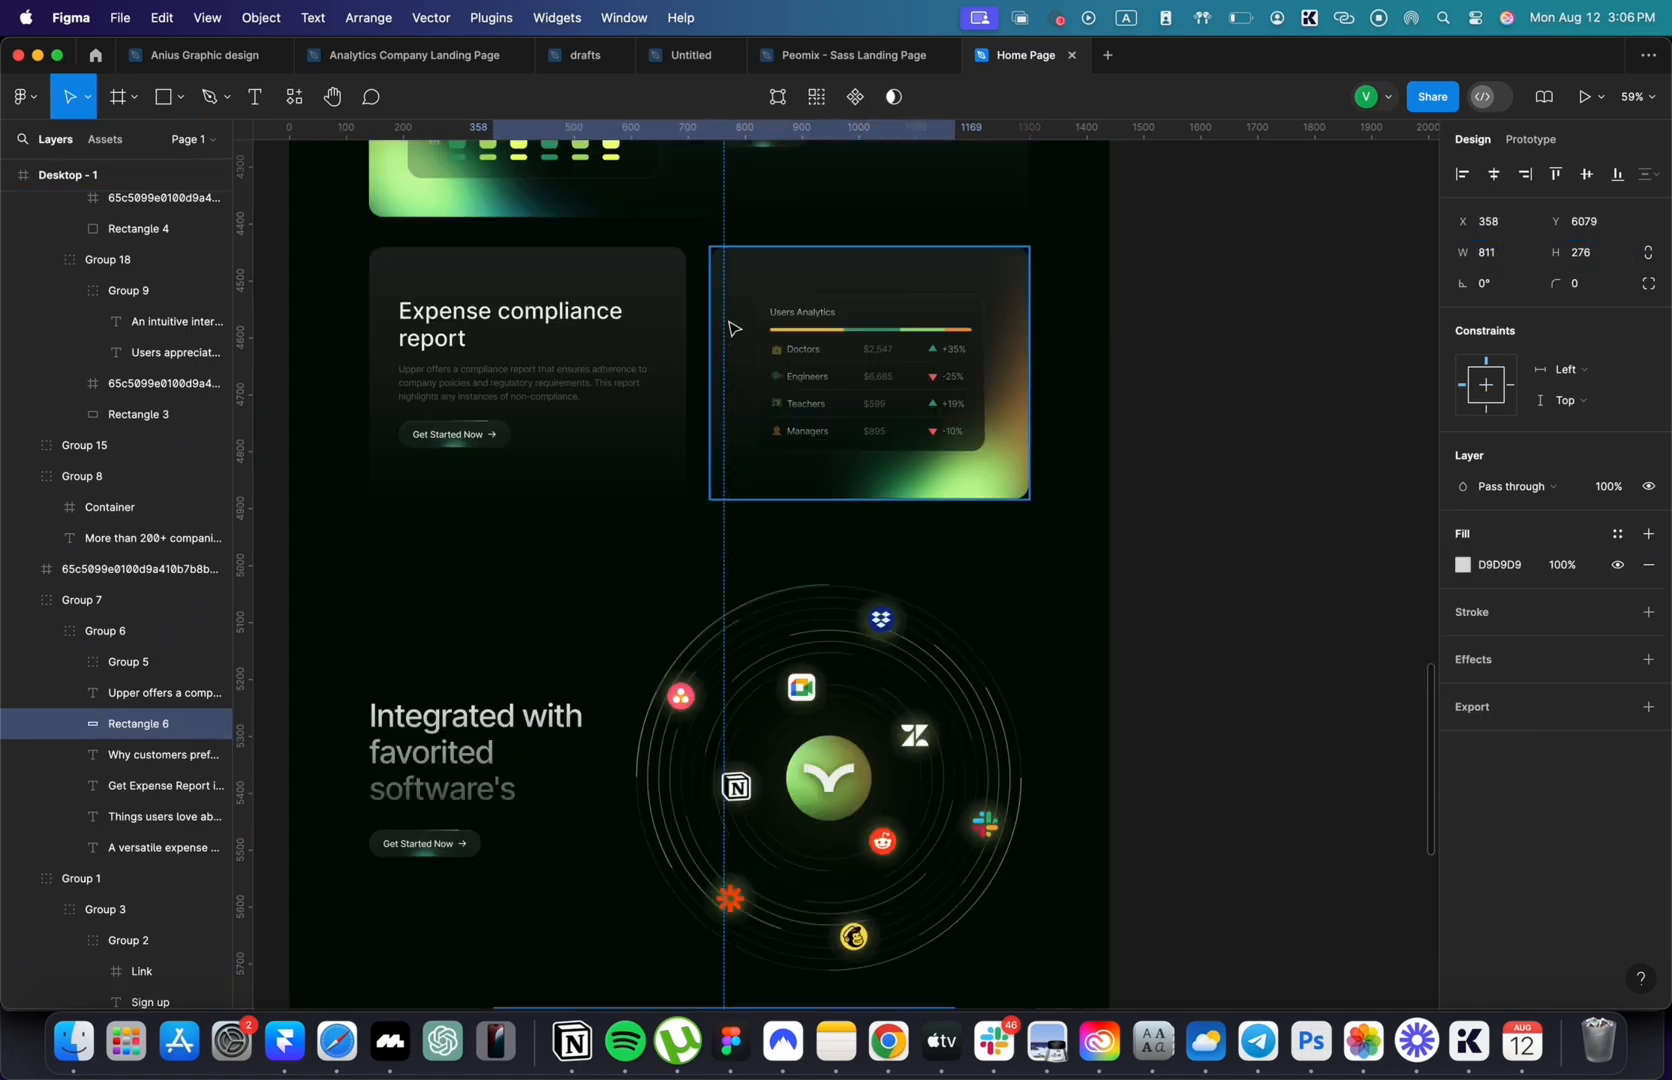
- Add a green '2X' figure to the testimonial card
scroll("down", 3)
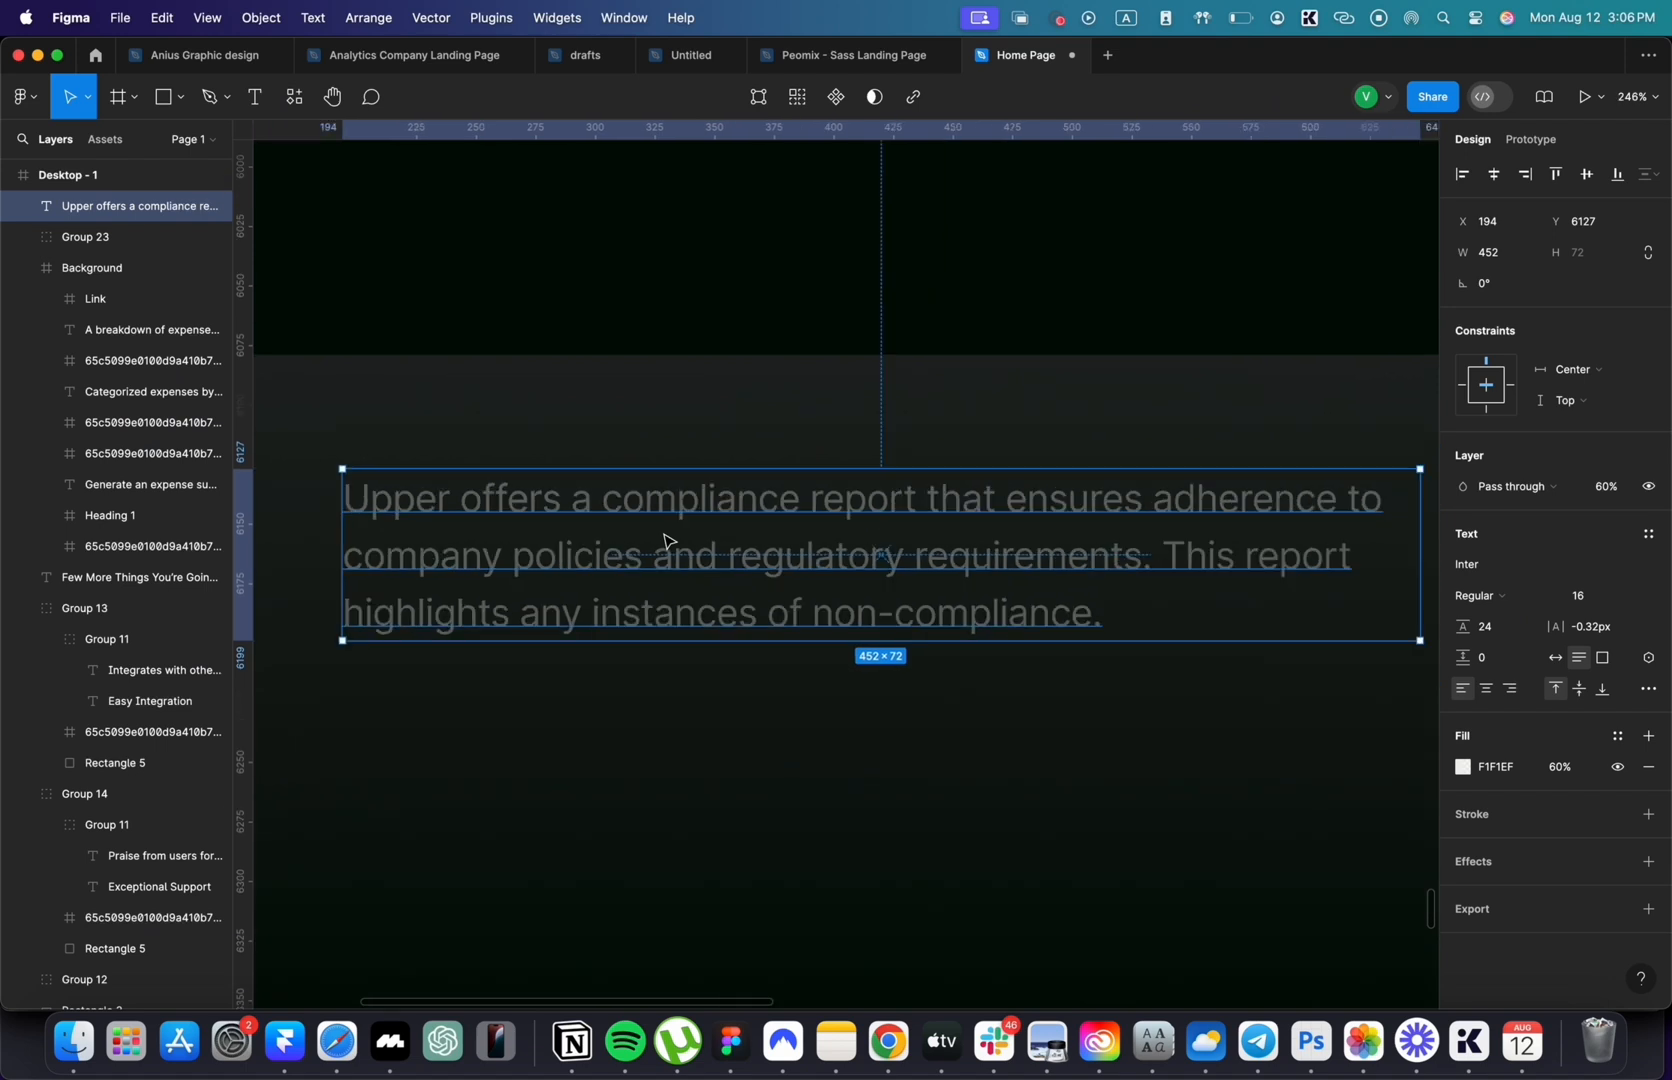
scroll("down", 3)
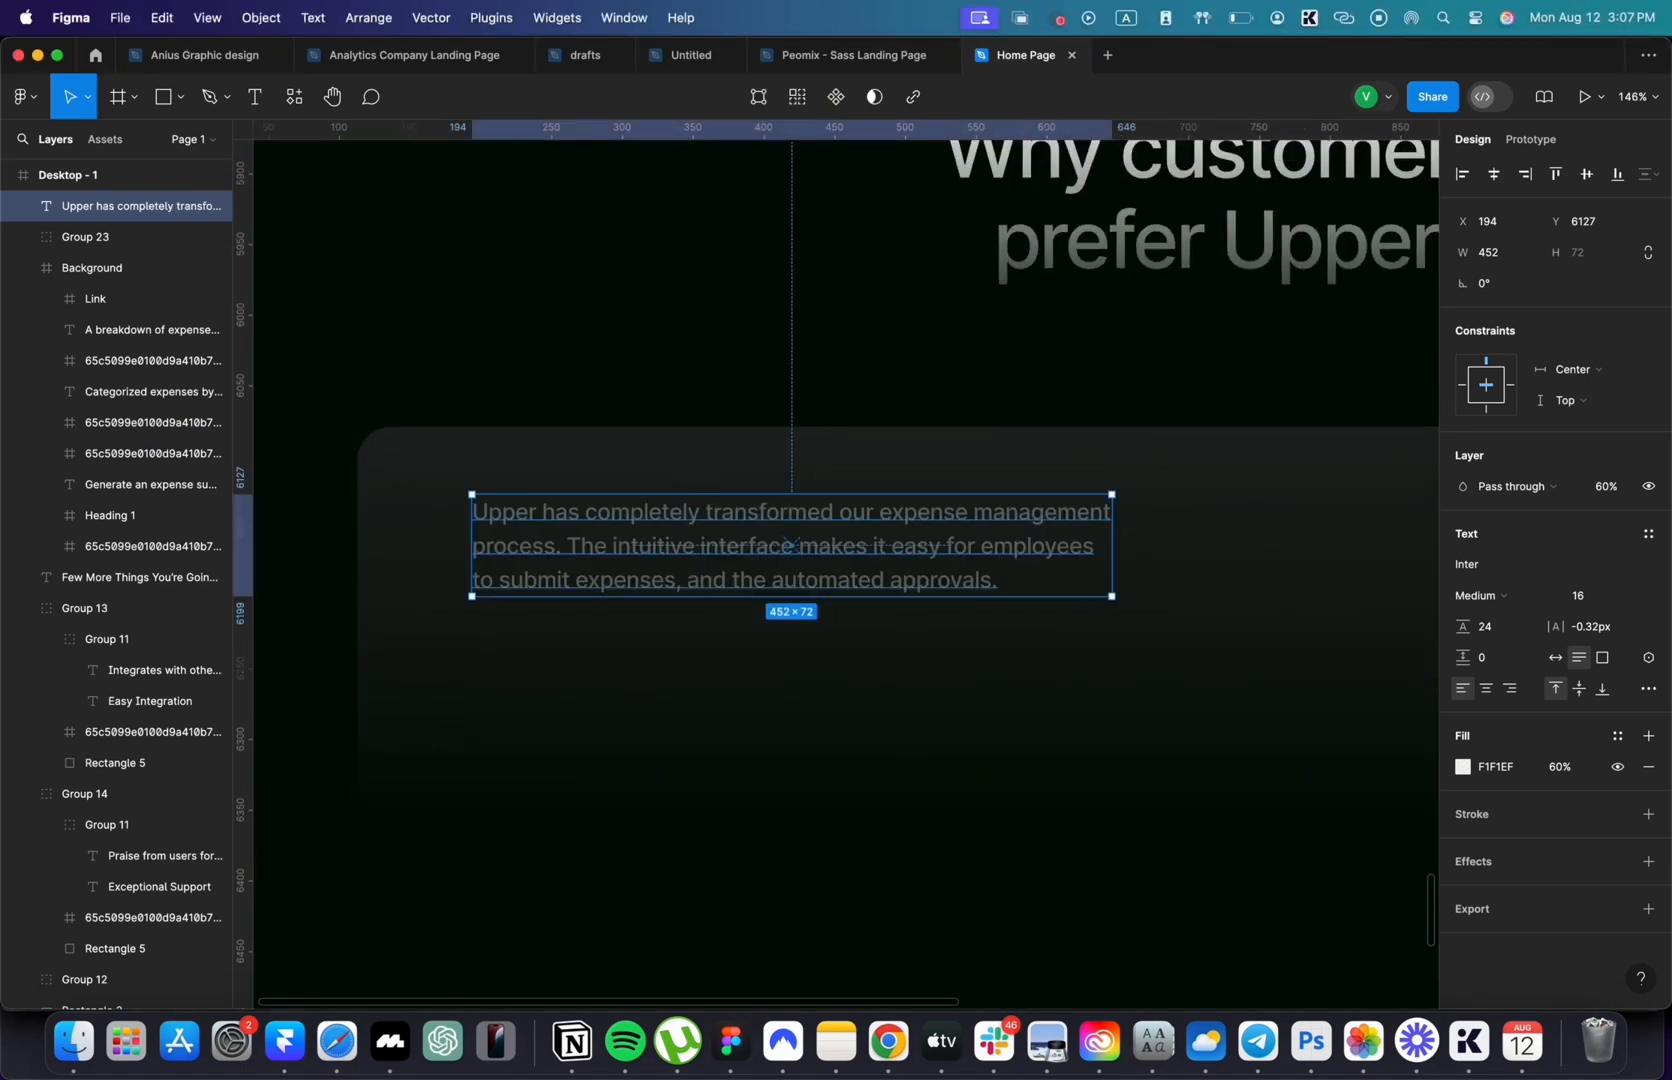
type("2X")
left_click(1518, 767)
type("A")
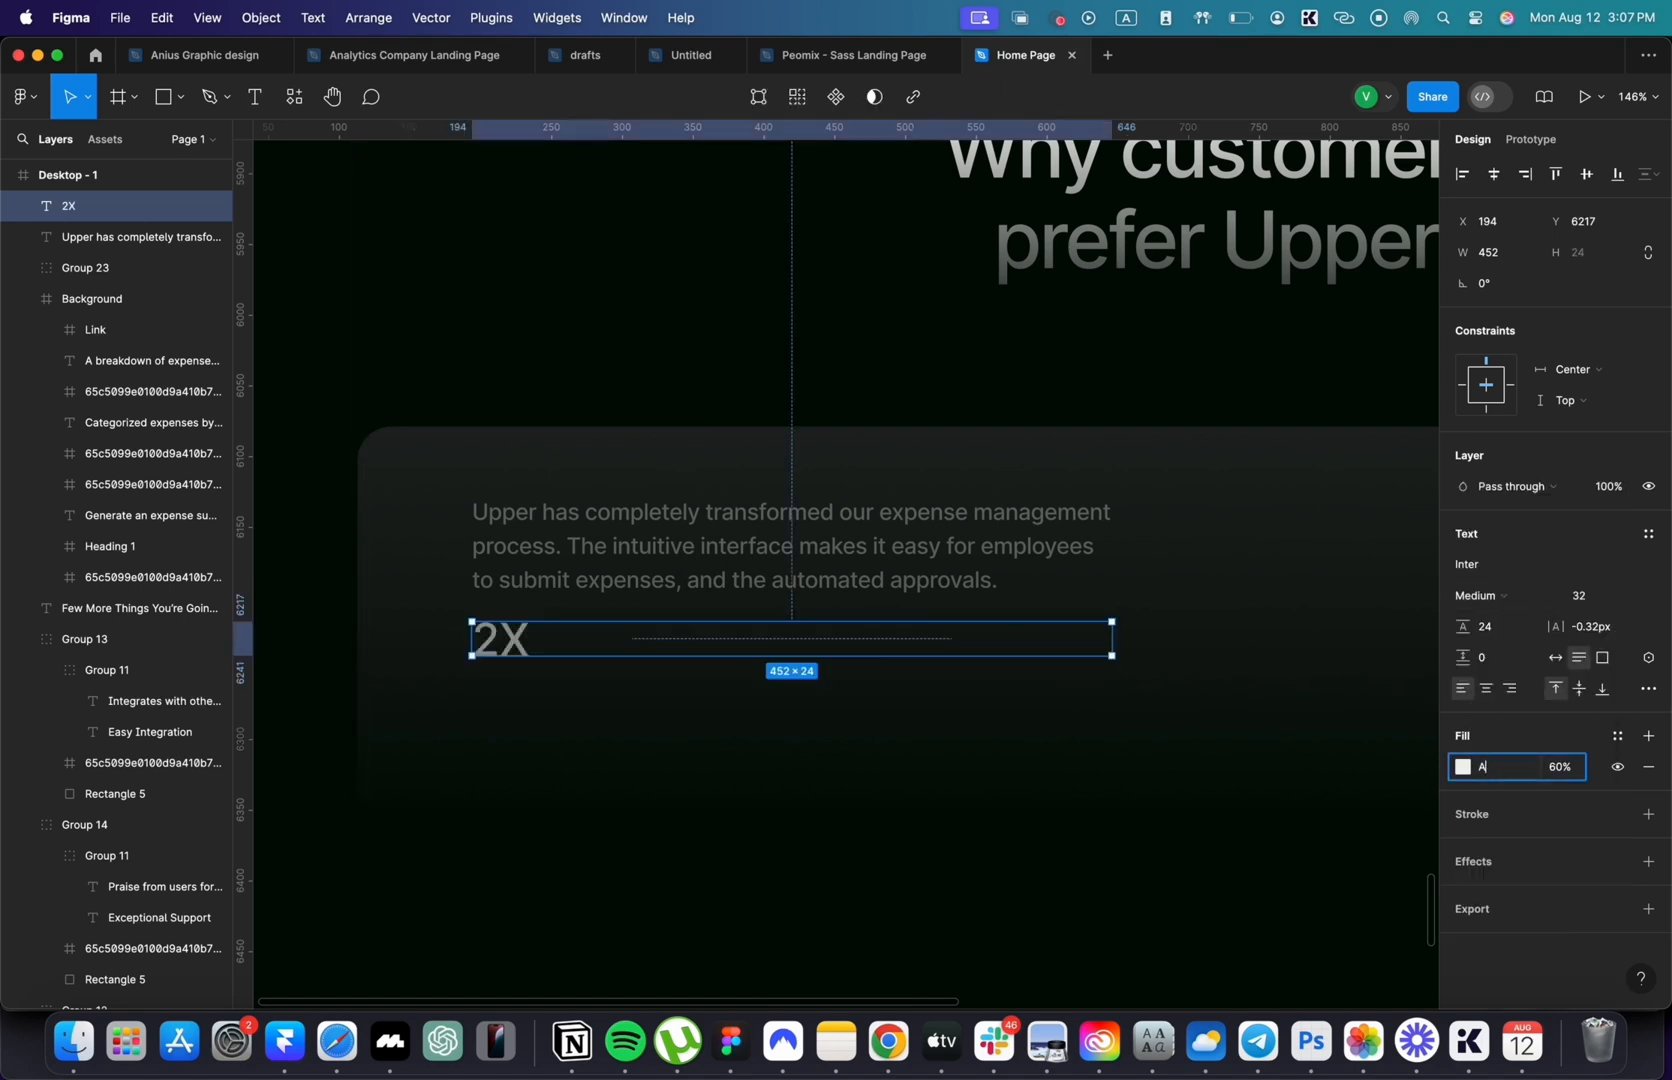
type("4D963")
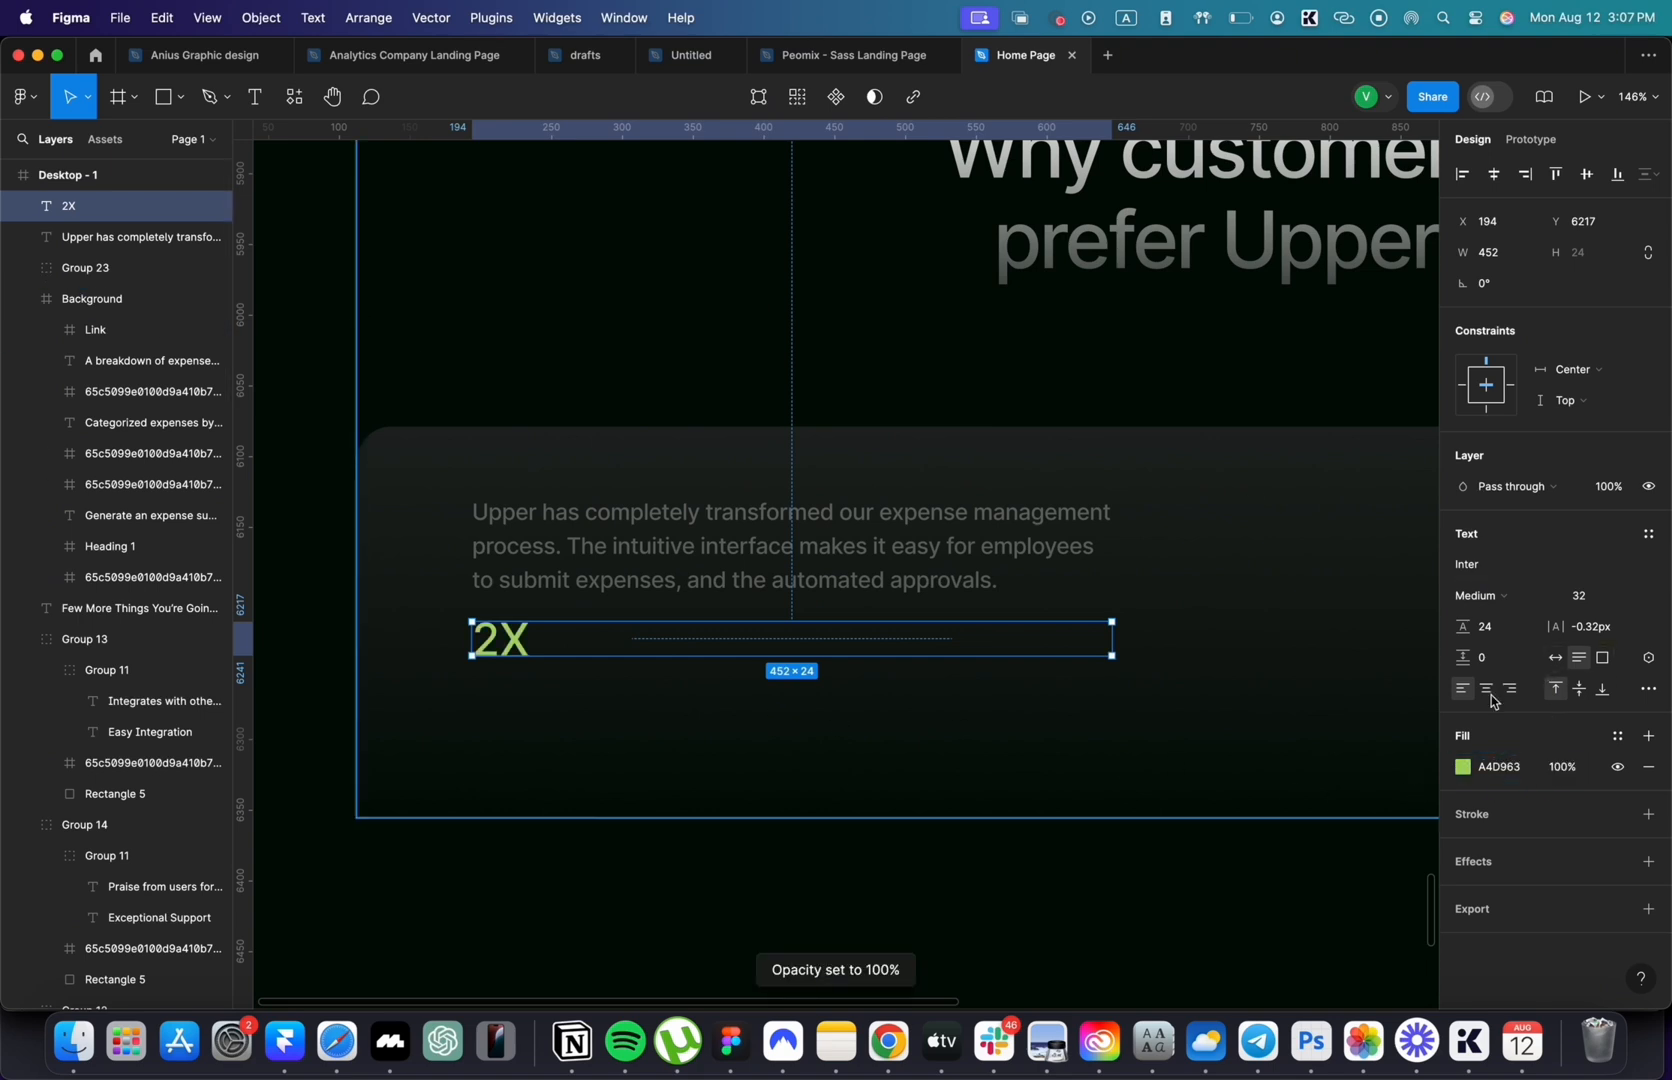
- Add 'Sales increase' under the figure and duplicate the stat to its right
left_click_drag(1111, 639, 531, 639)
type("s")
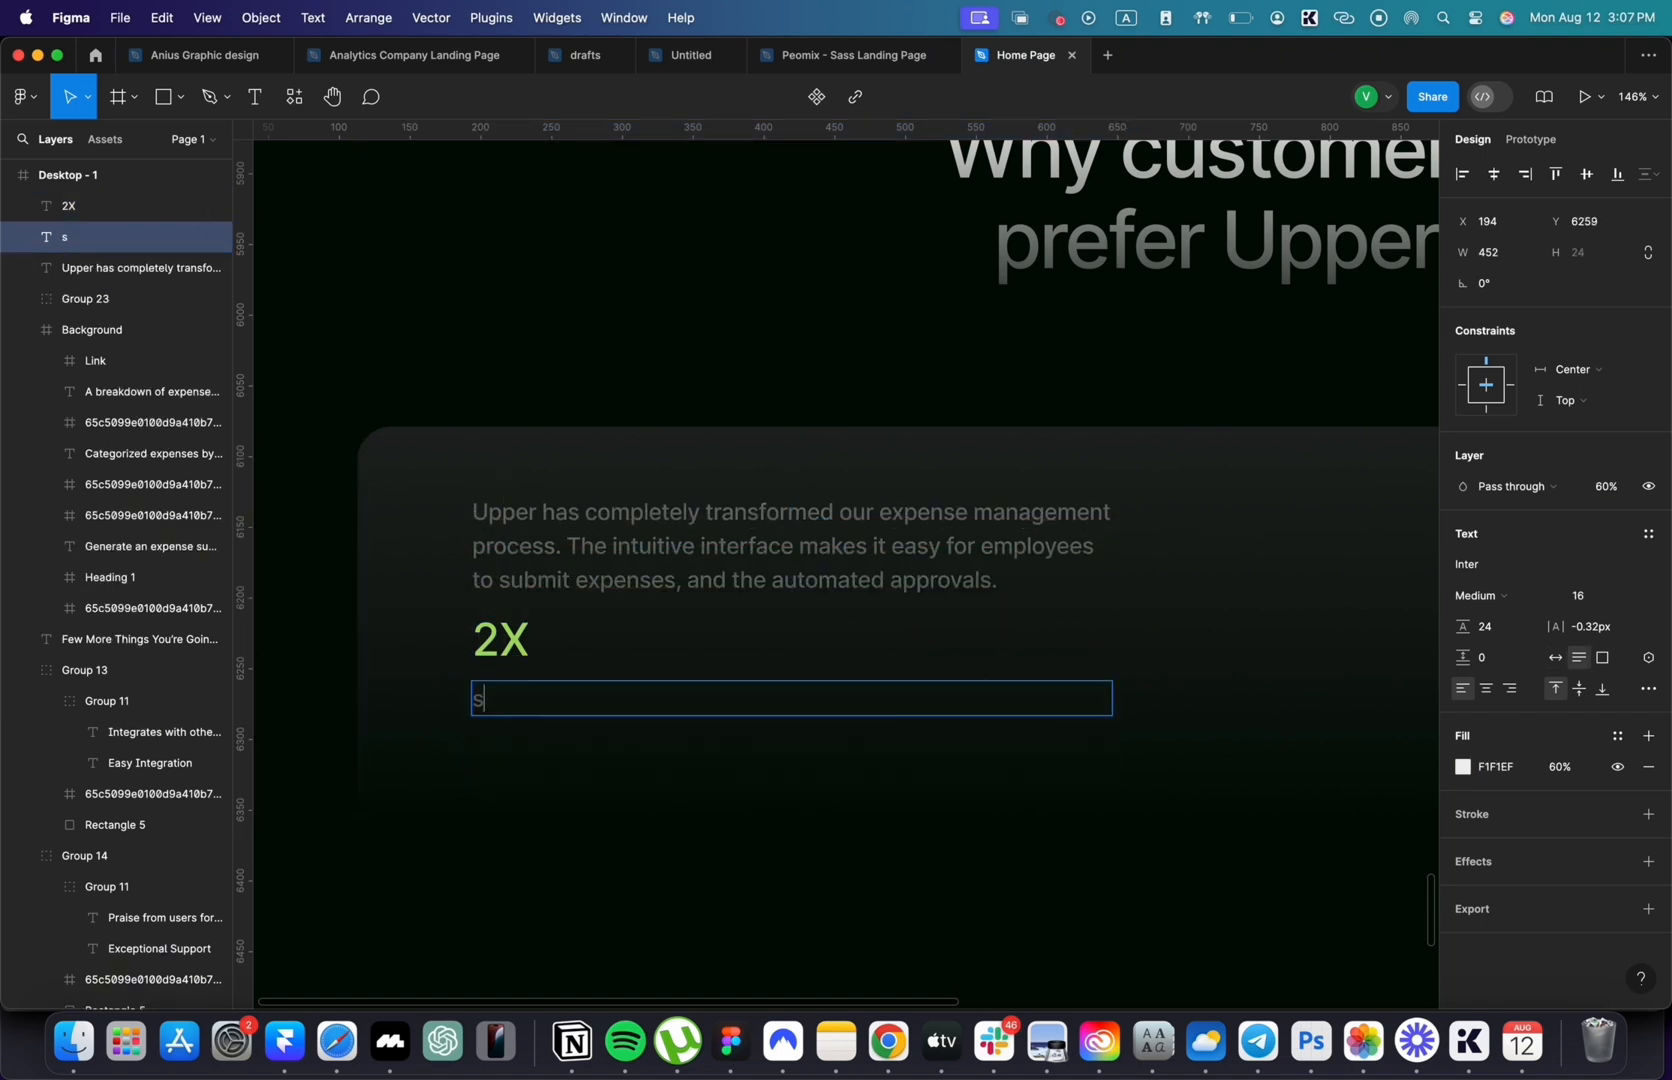
type("ales increase")
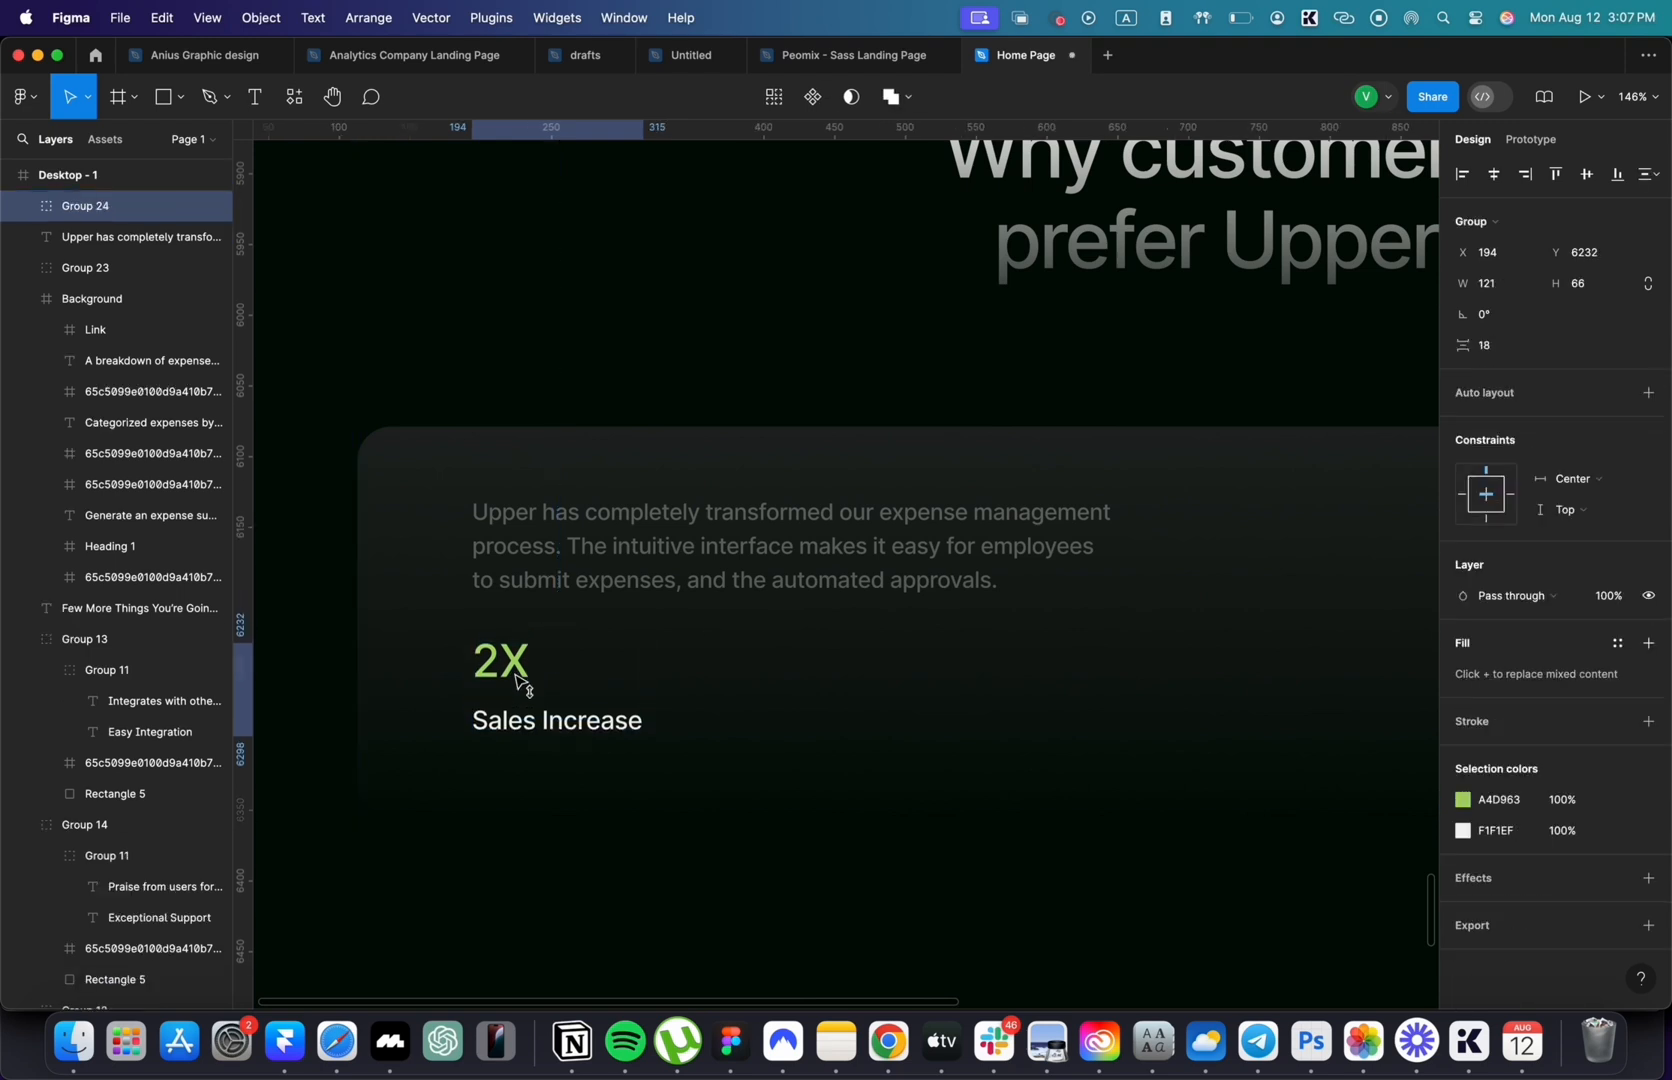
left_click_drag(501, 661, 832, 661)
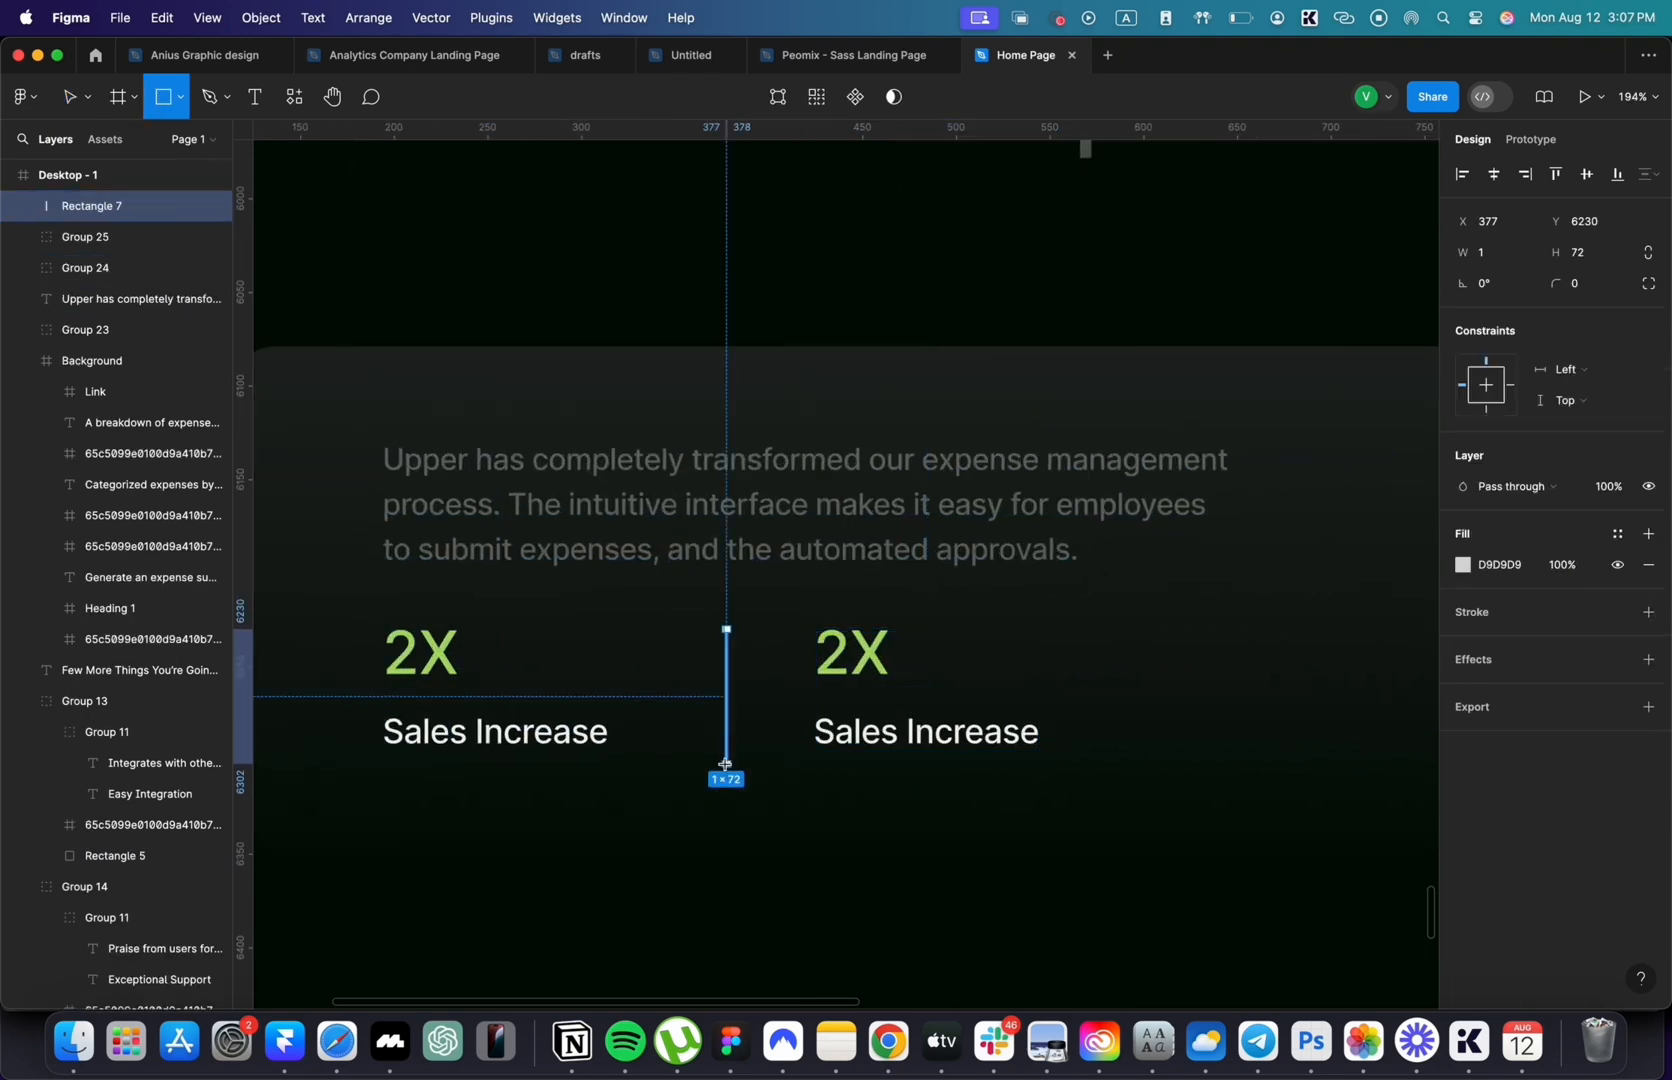
left_click(1463, 564)
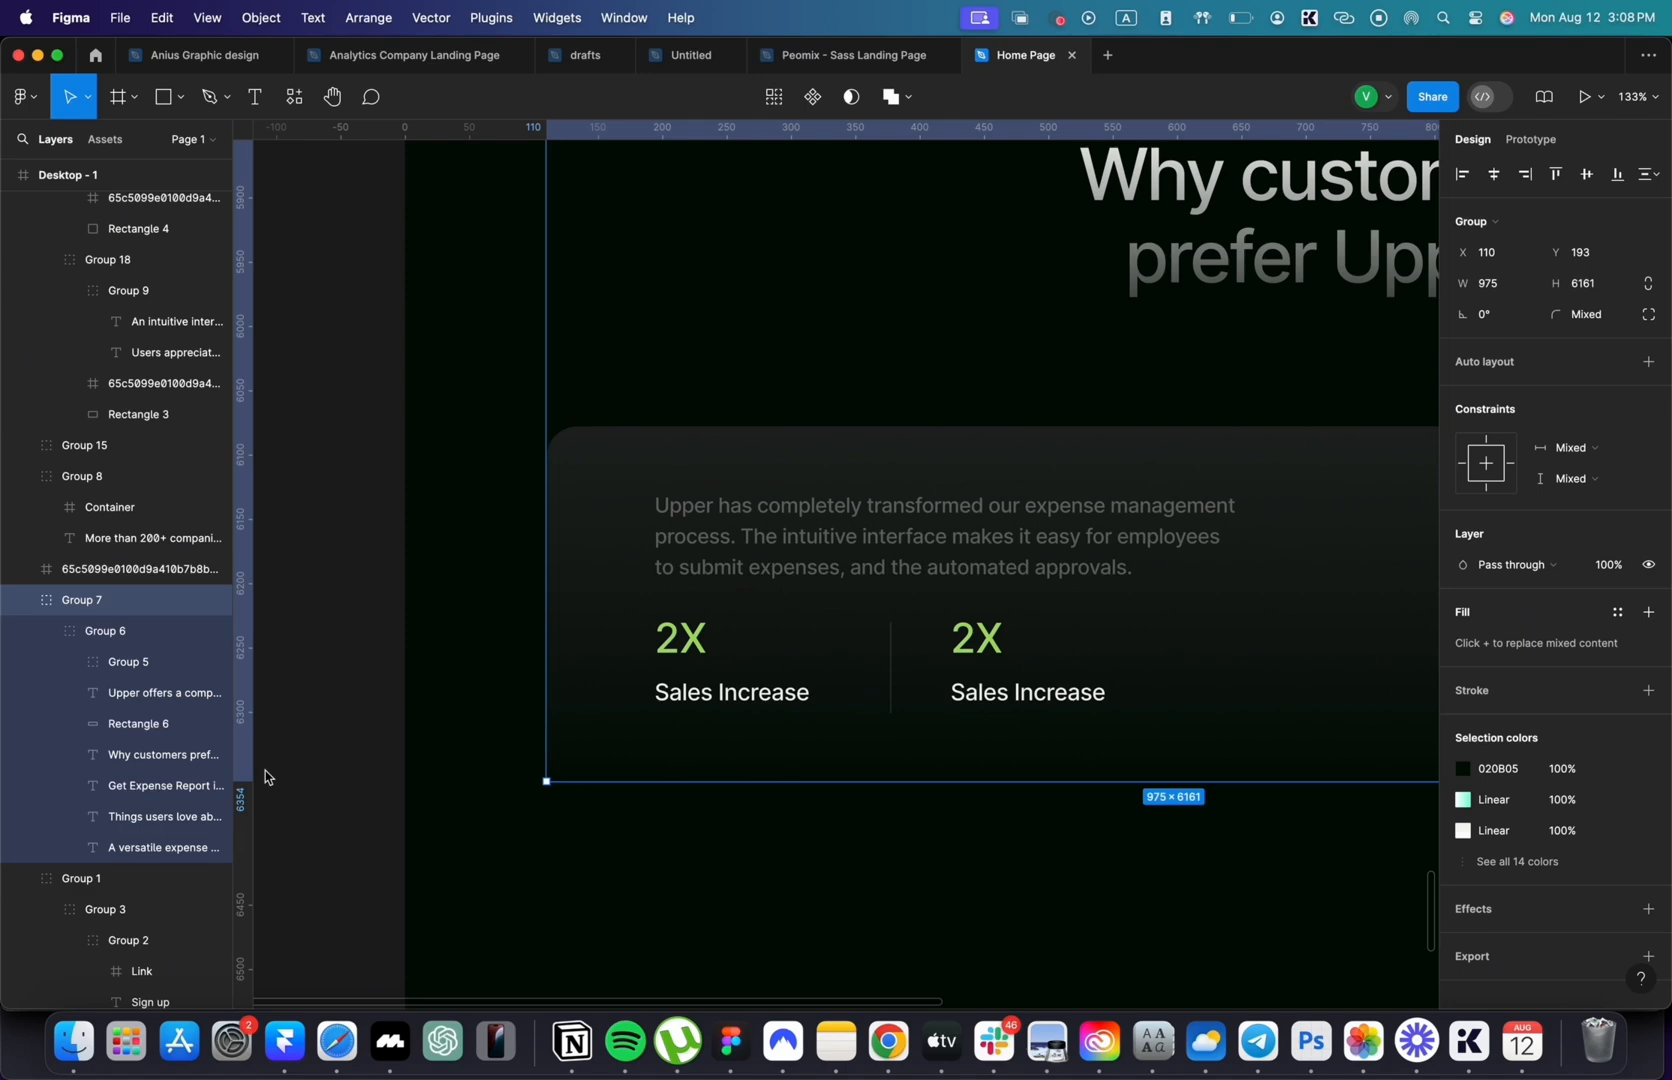
- Open the testimonial card group and apply the smaller title font size
double_click(1028, 692)
type("14")
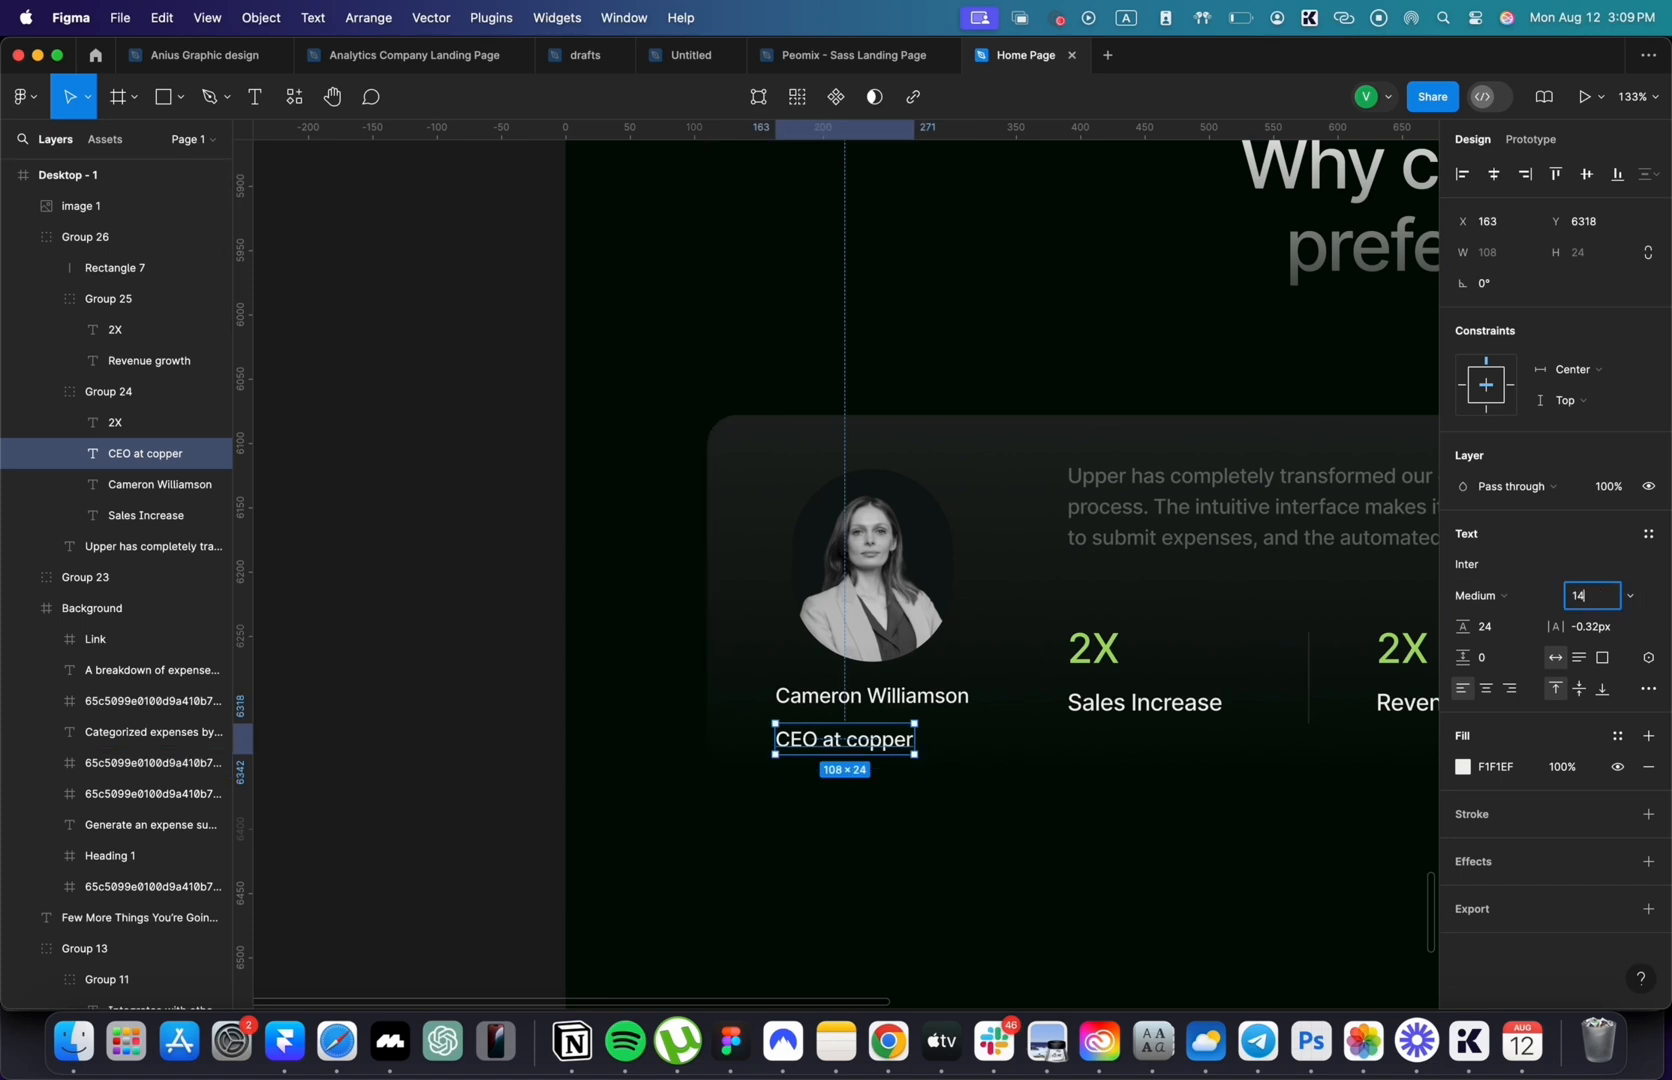
key("Shift+A")
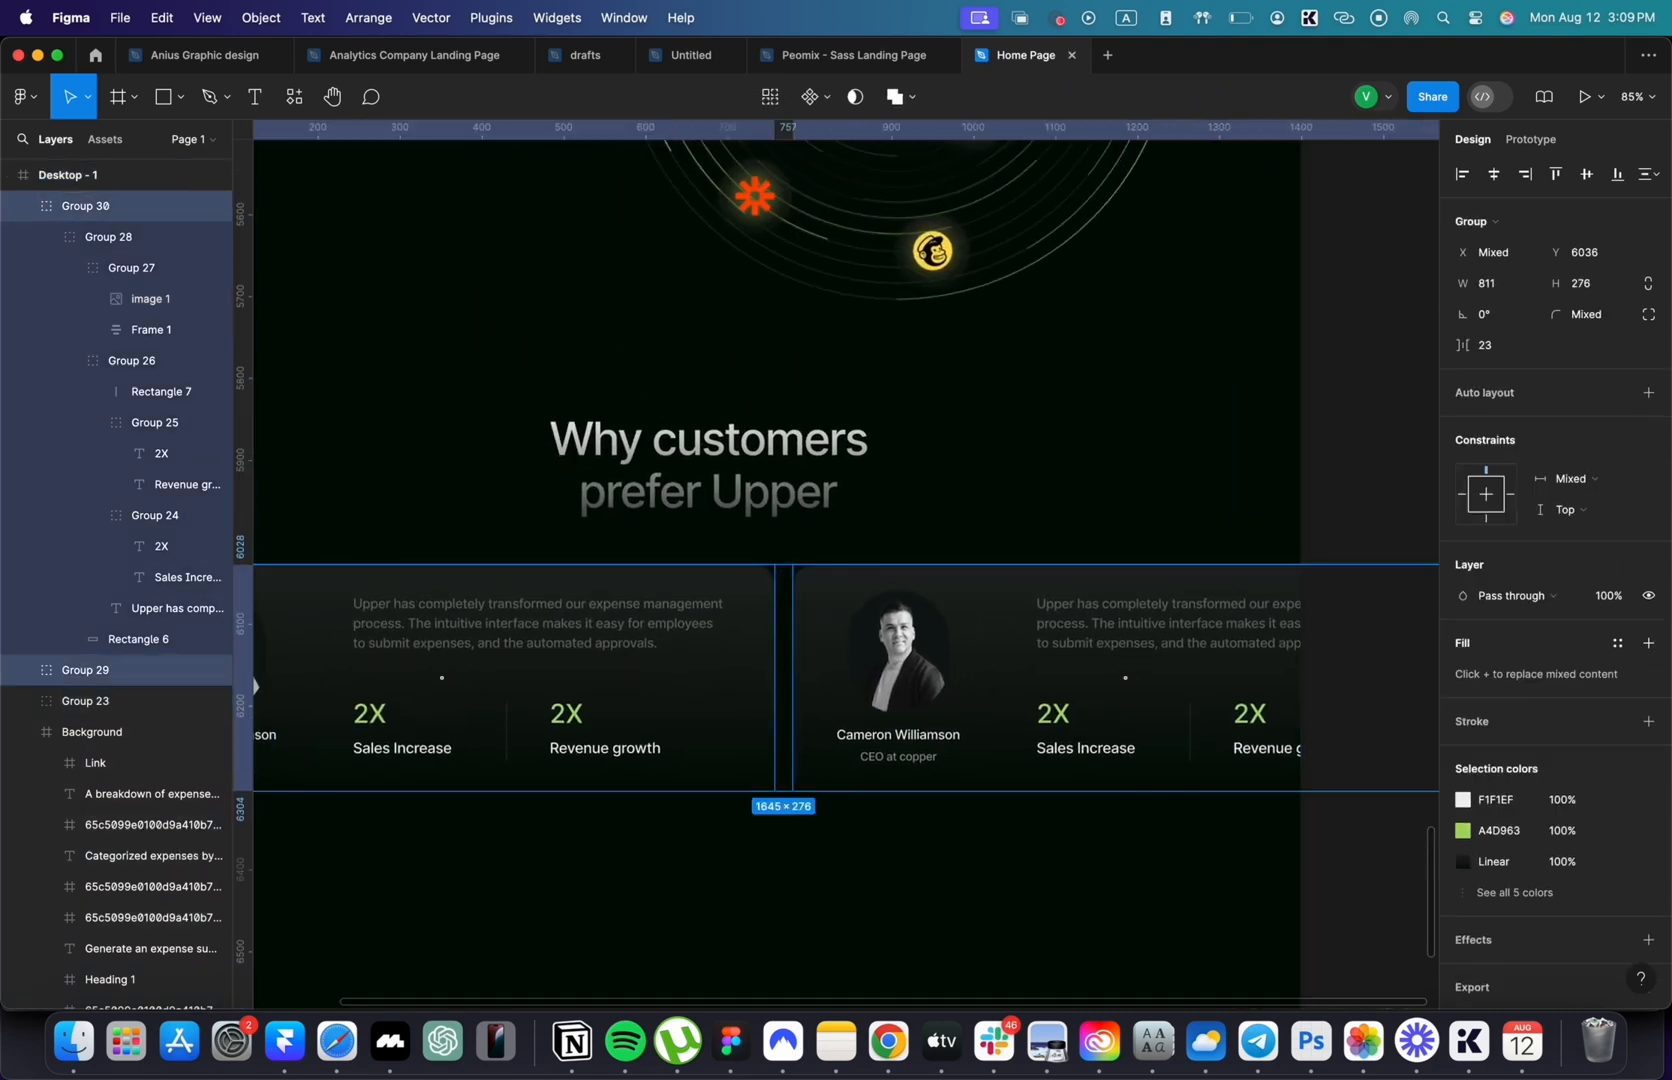
mouse_move(1177, 442)
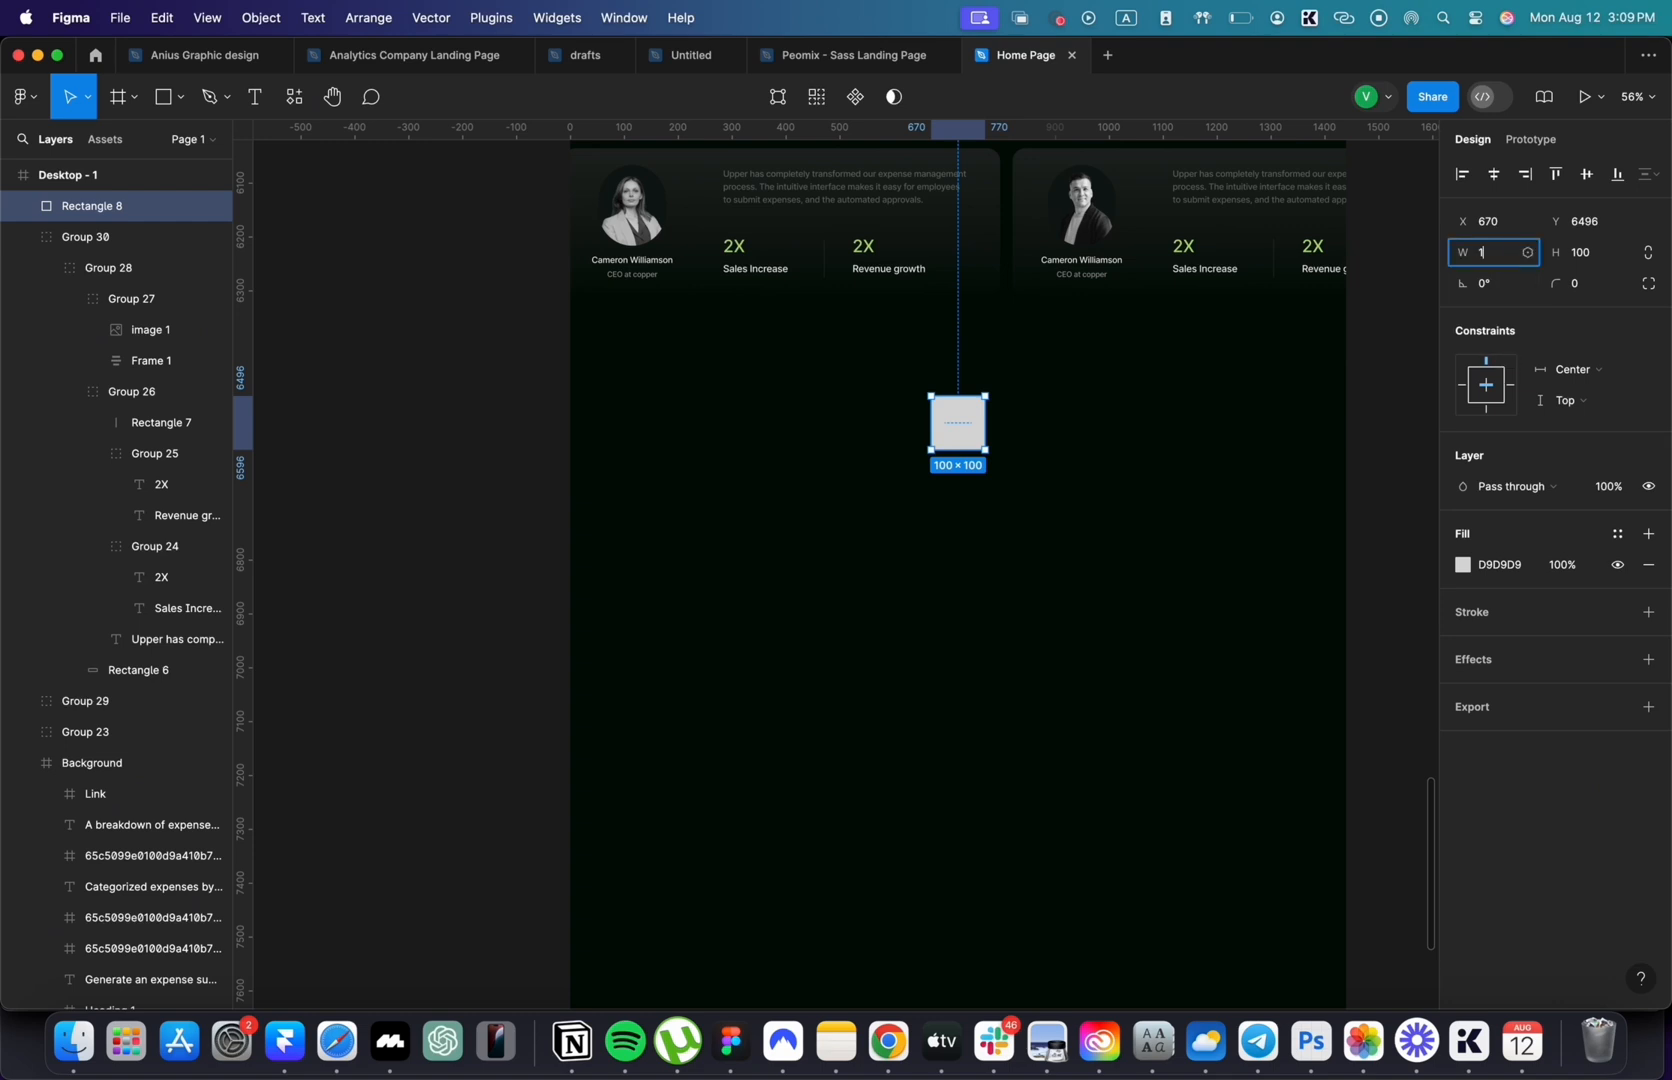
- Widen the banner card to 1158 and drop in a heading copy reading 'Choose Upper for Smarter Finances'
type("1158")
left_click(1589, 283)
type("24")
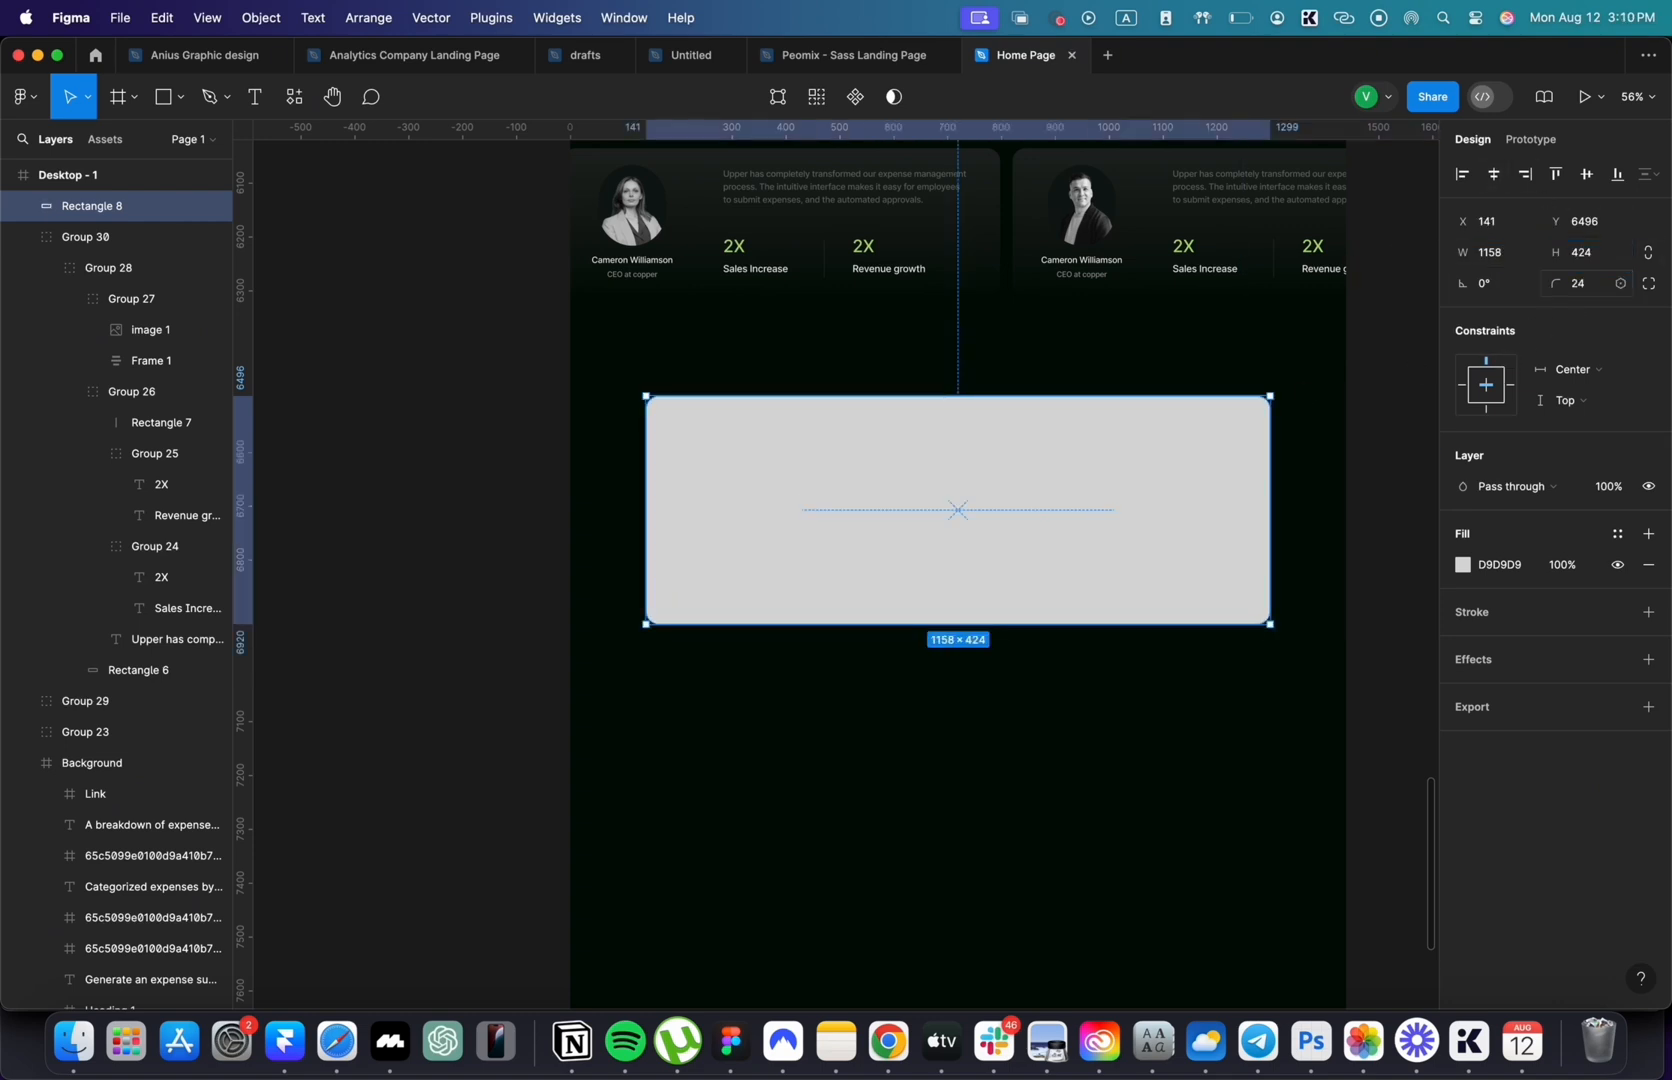
left_click(1463, 565)
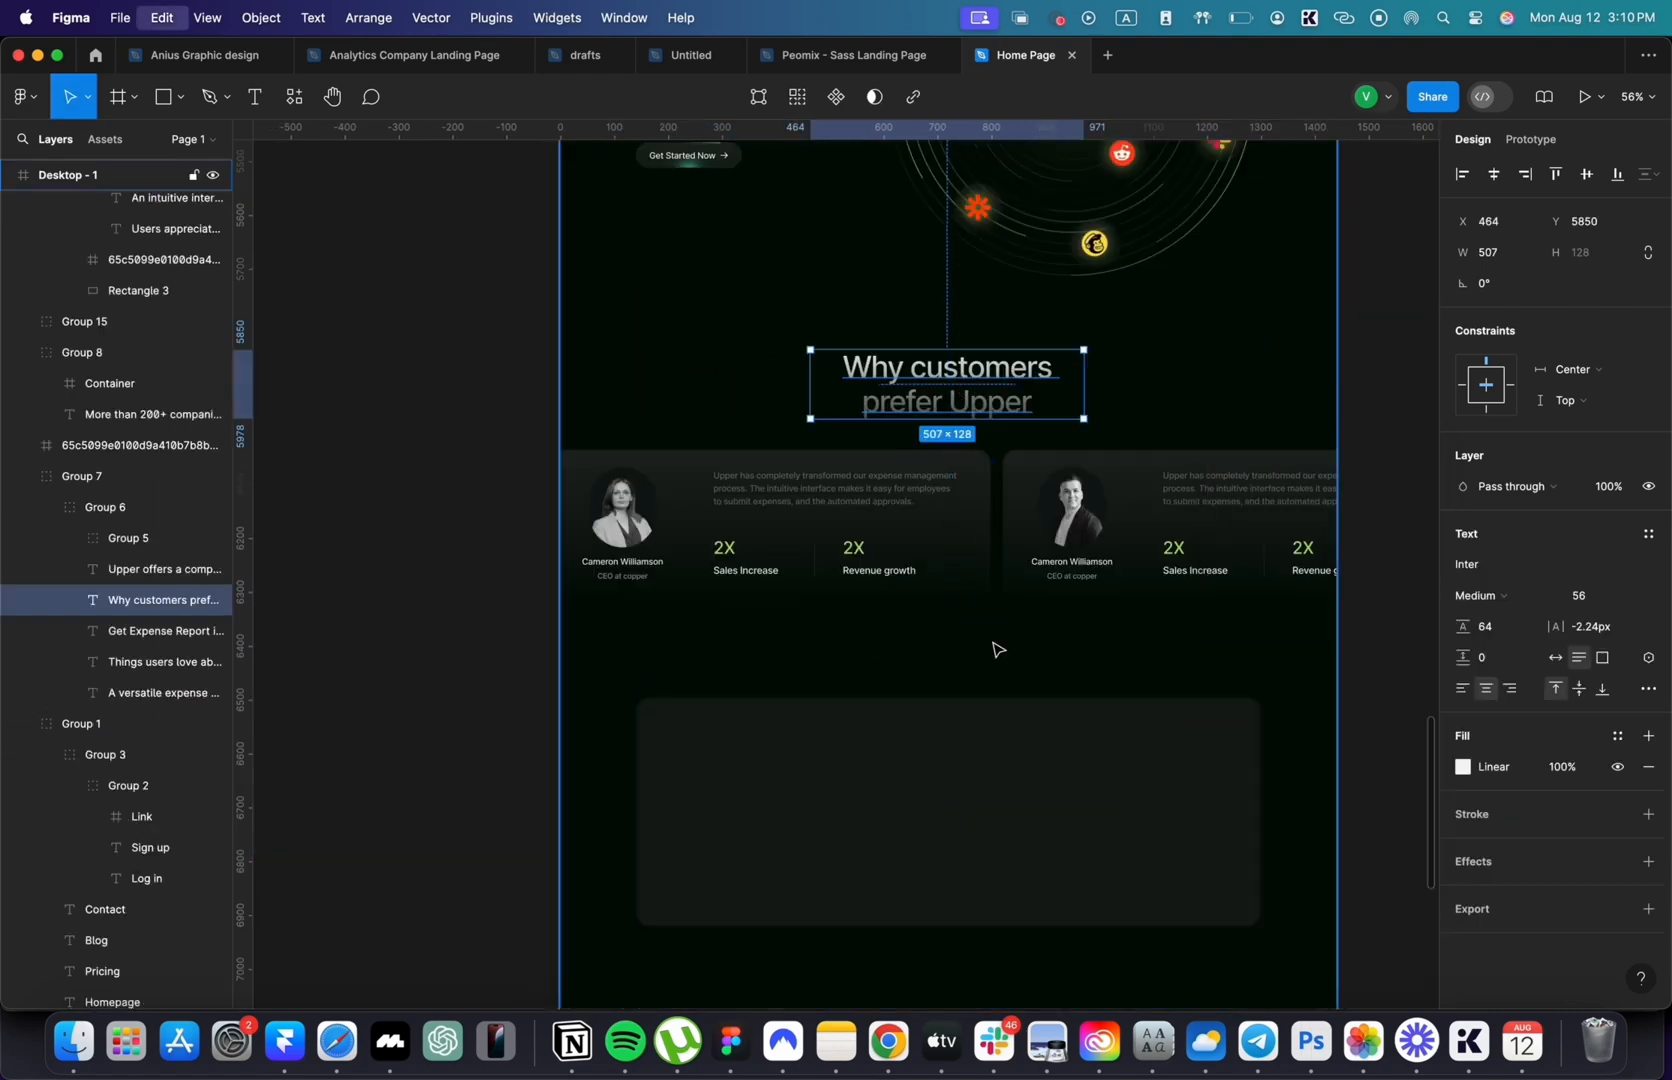
left_click_drag(945, 384, 947, 812)
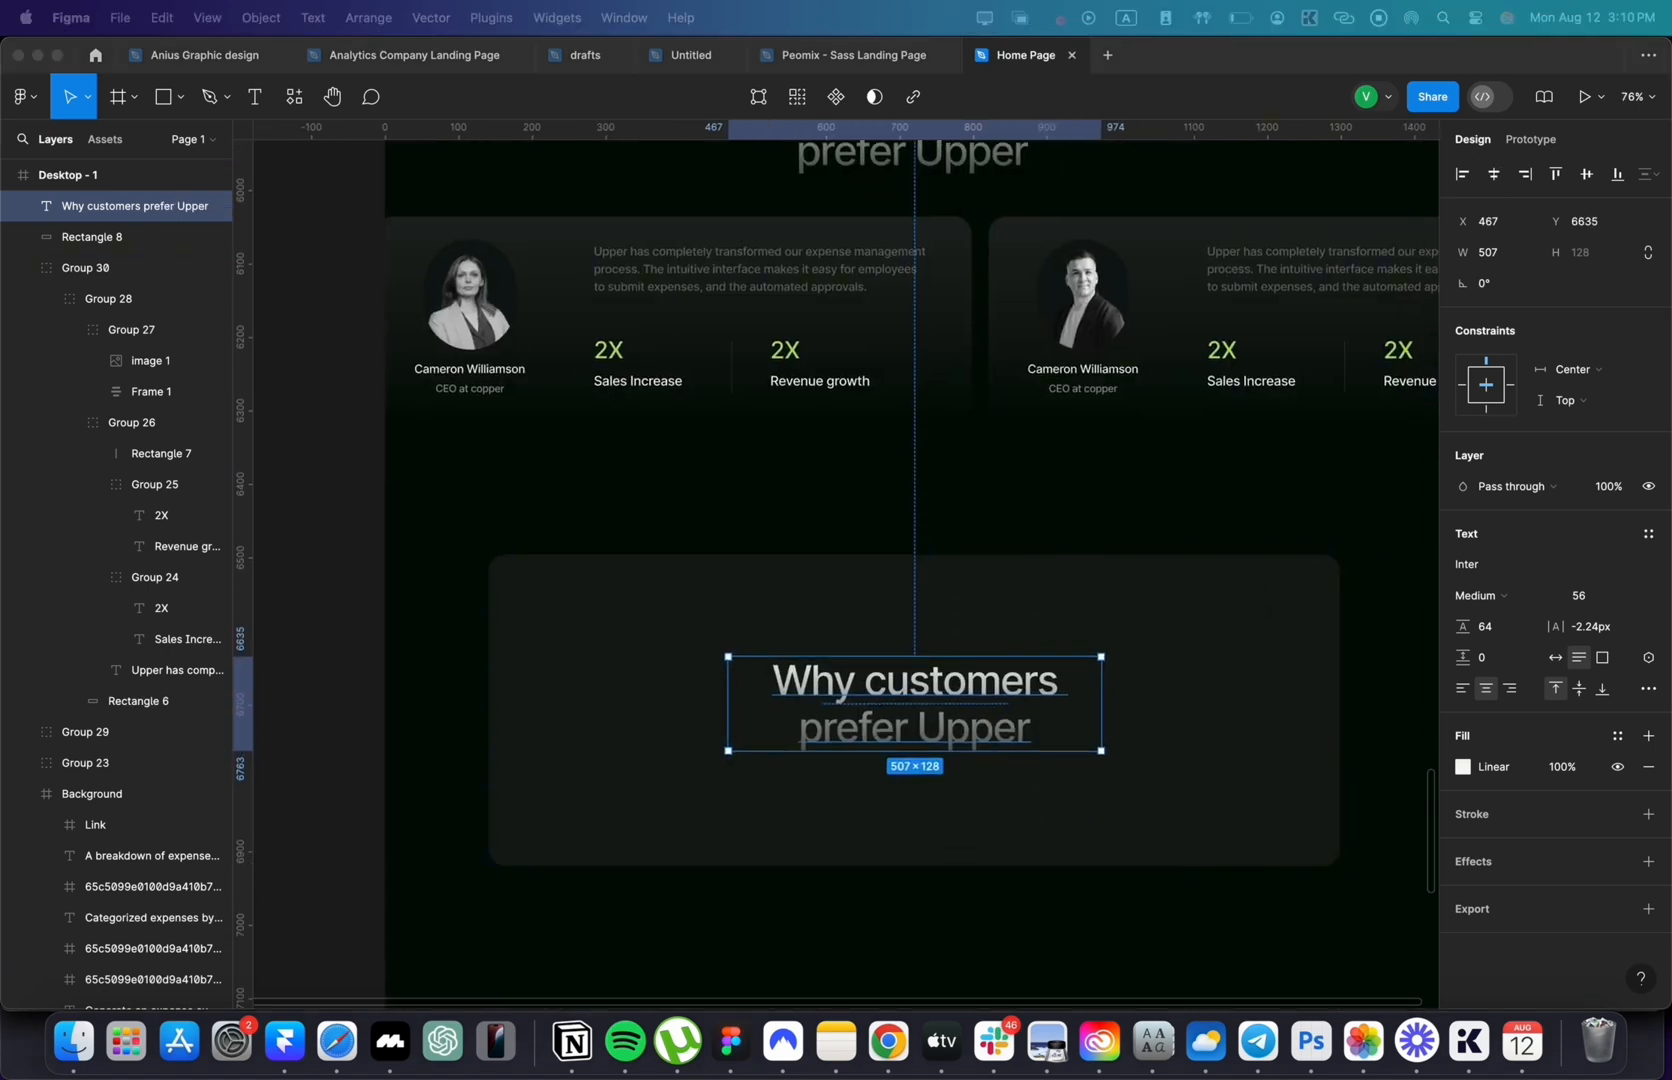
type("Choose Upper for Smarter Finances")
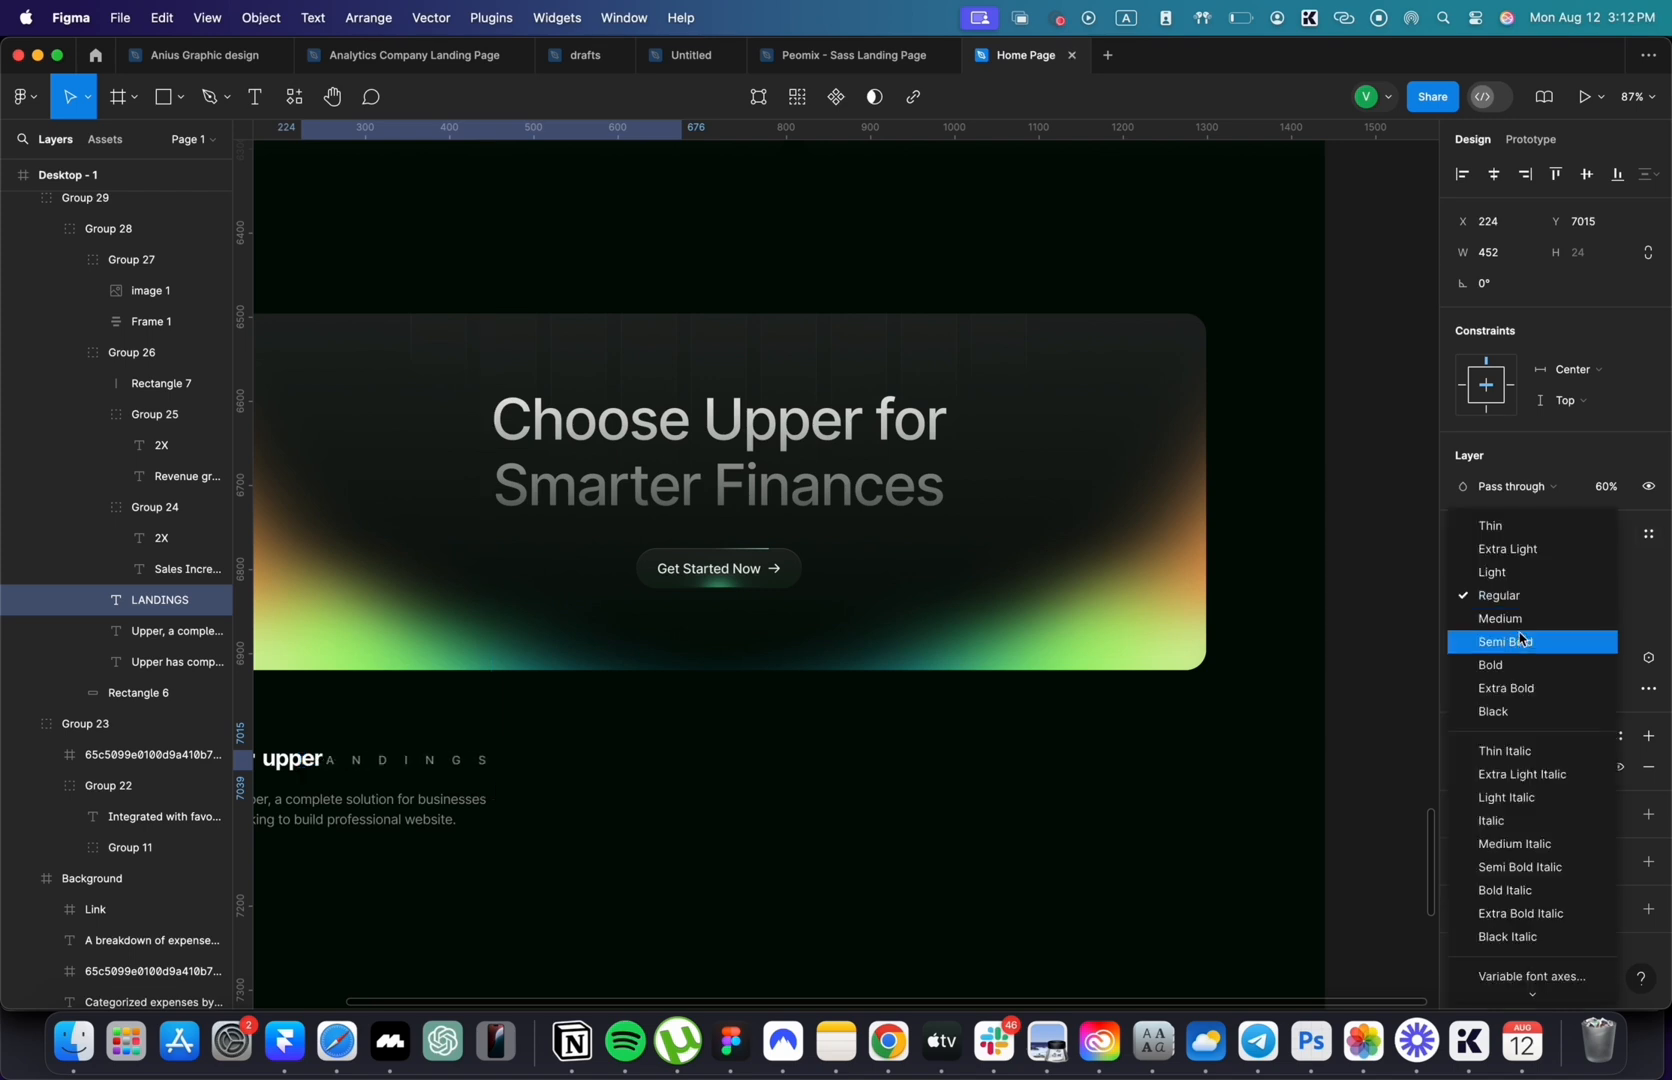
- Make the LANDINGS label Semi Bold, edit the copied link column text, and select the tagline
left_click(1504, 641)
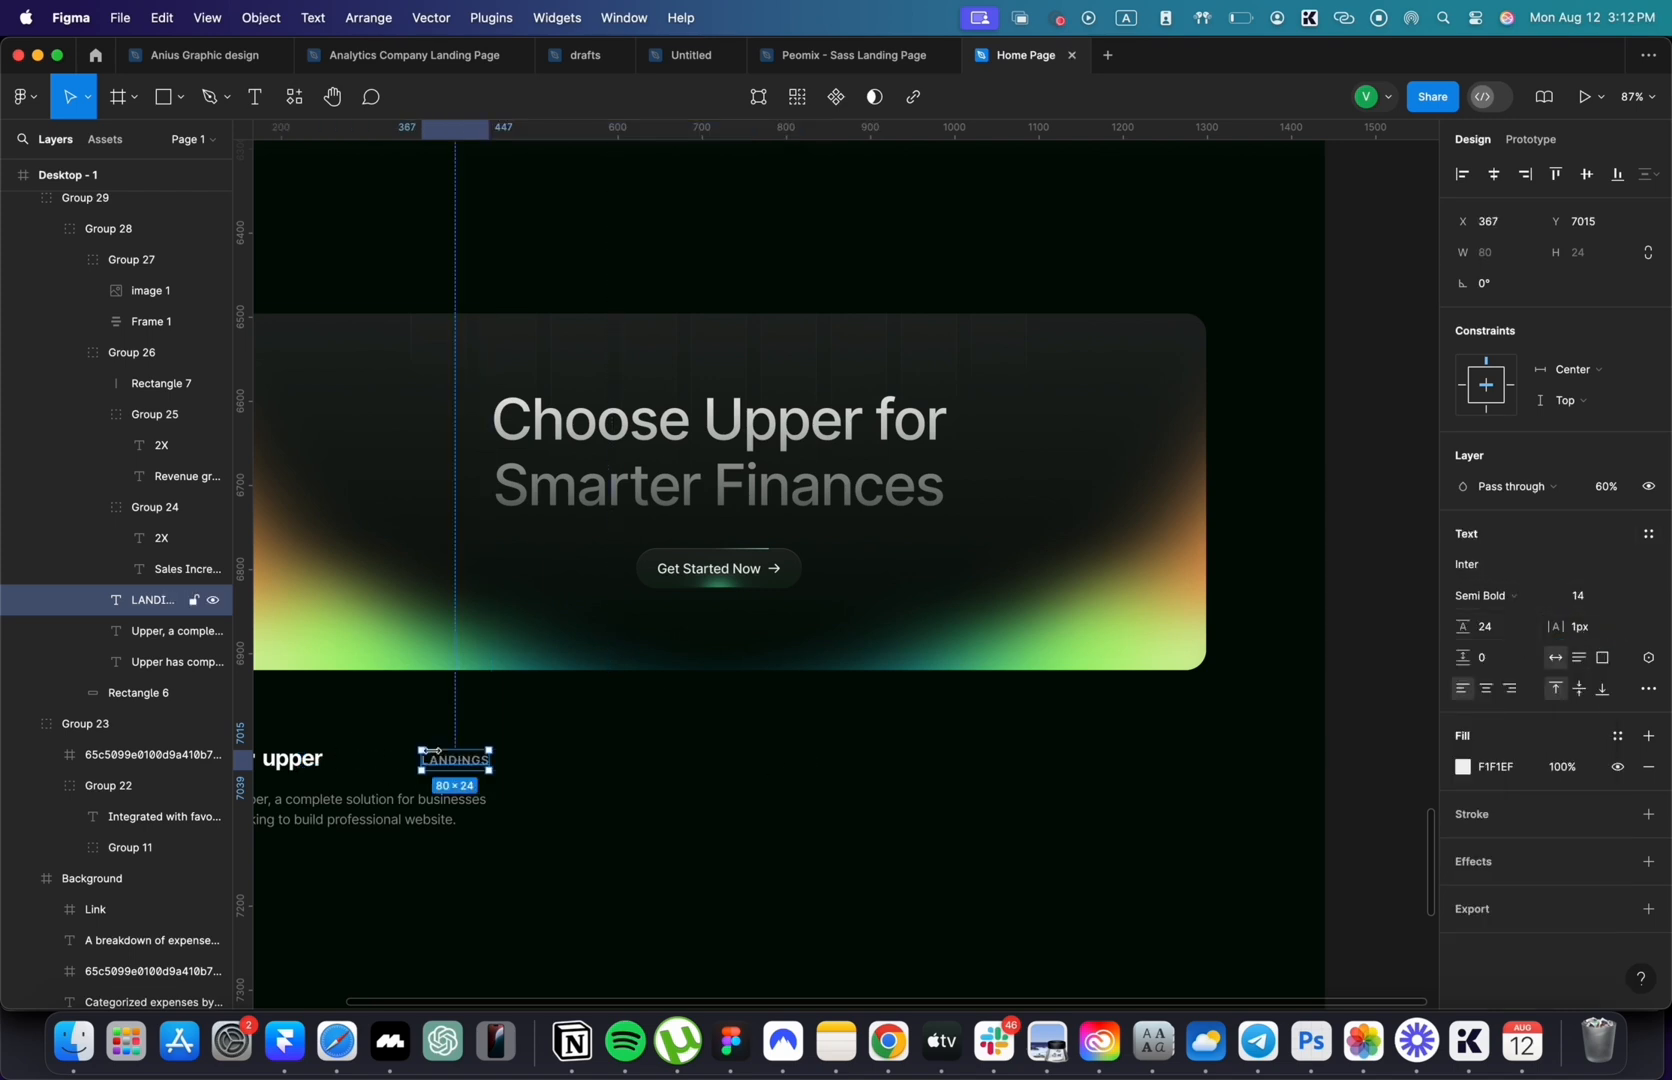
type("gOM")
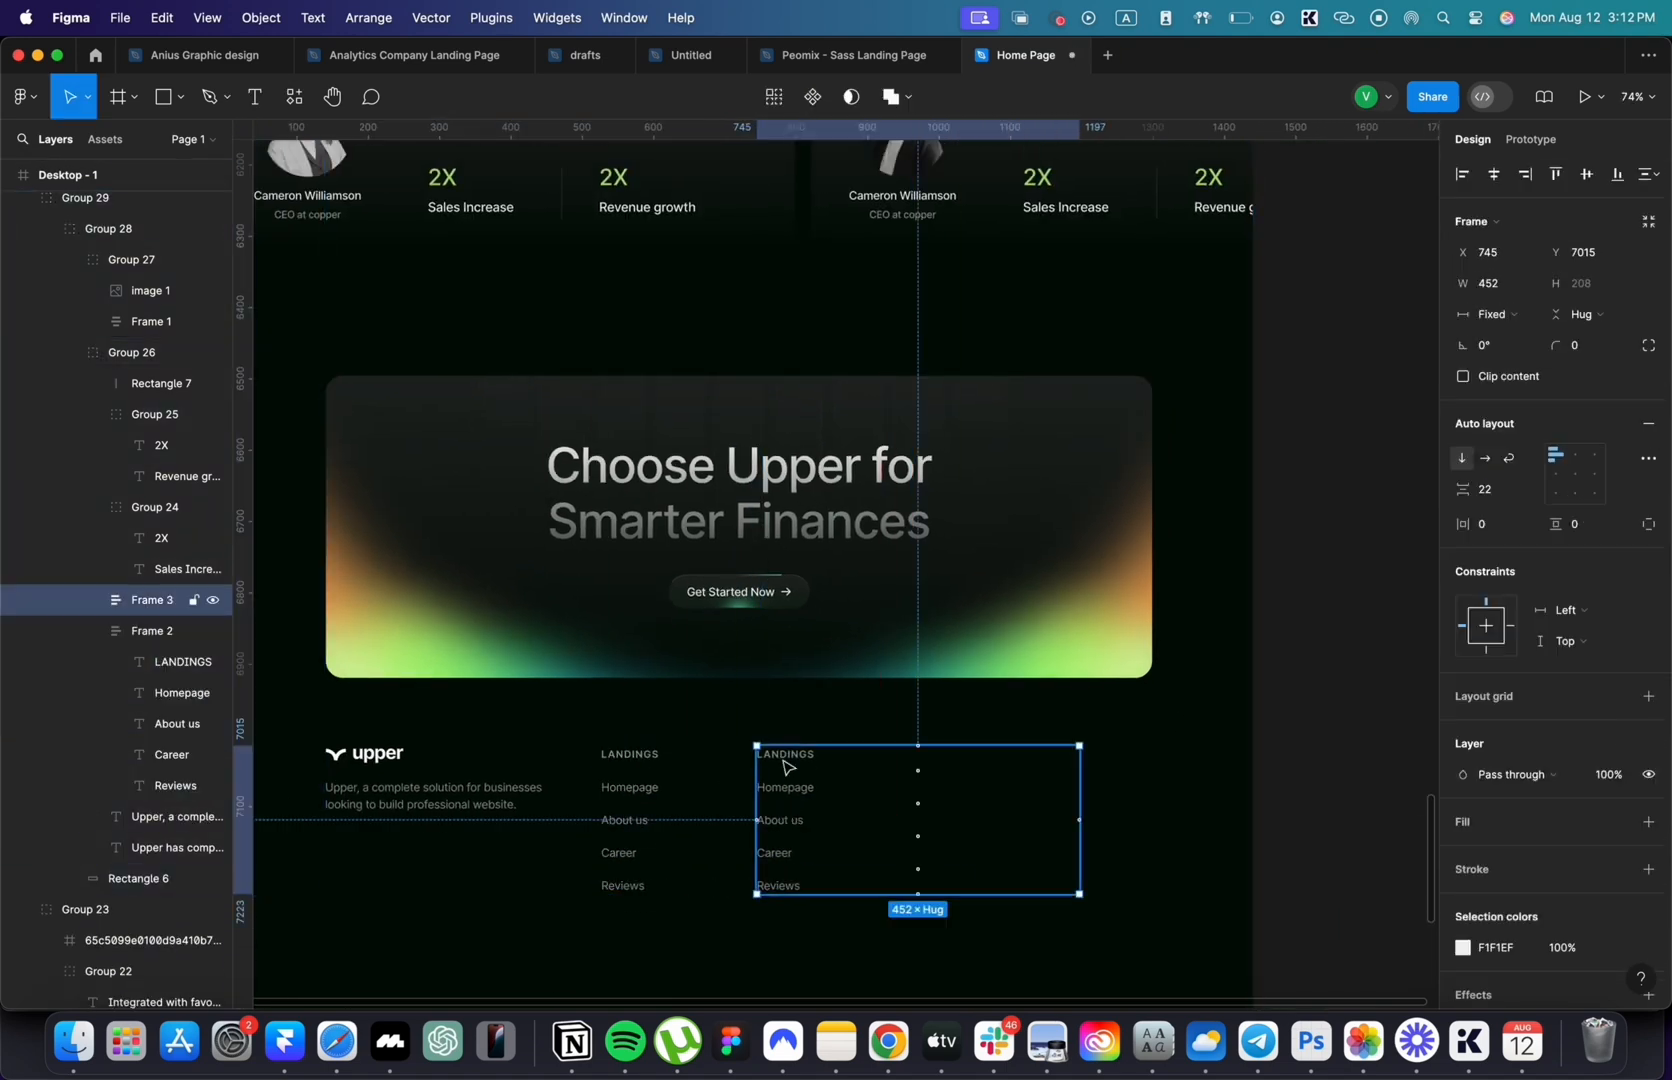
double_click(780, 820)
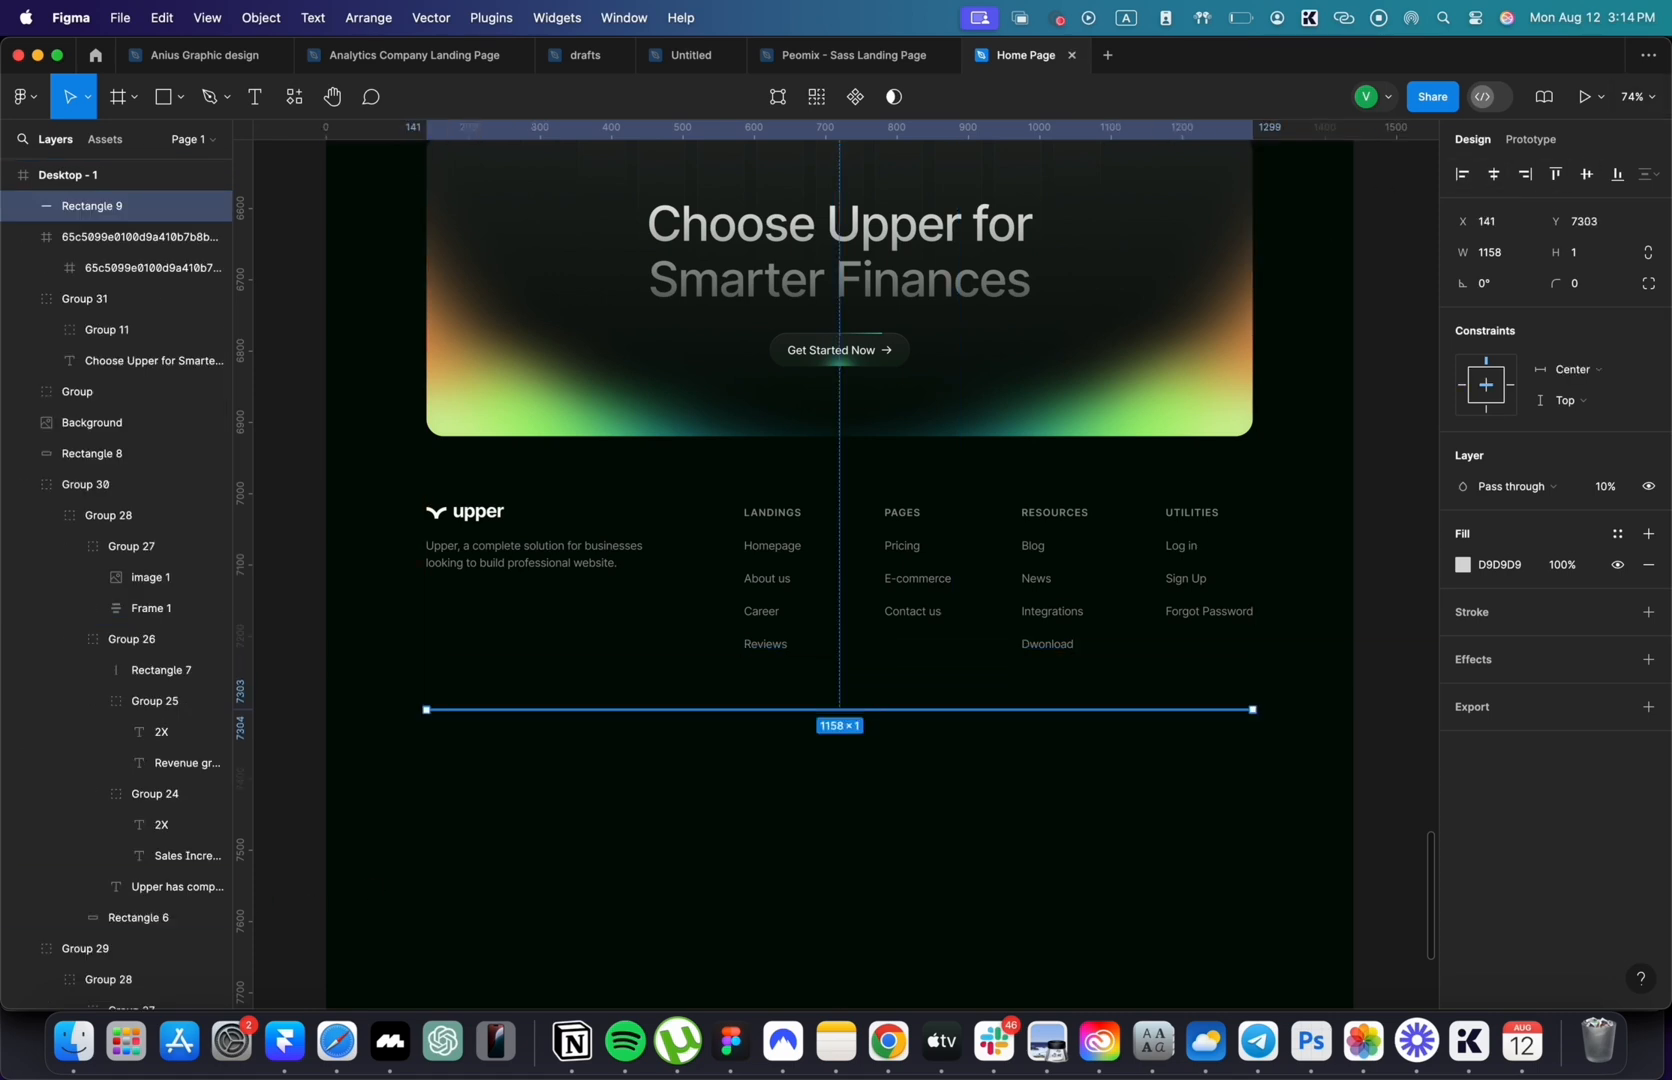
left_click(543, 563)
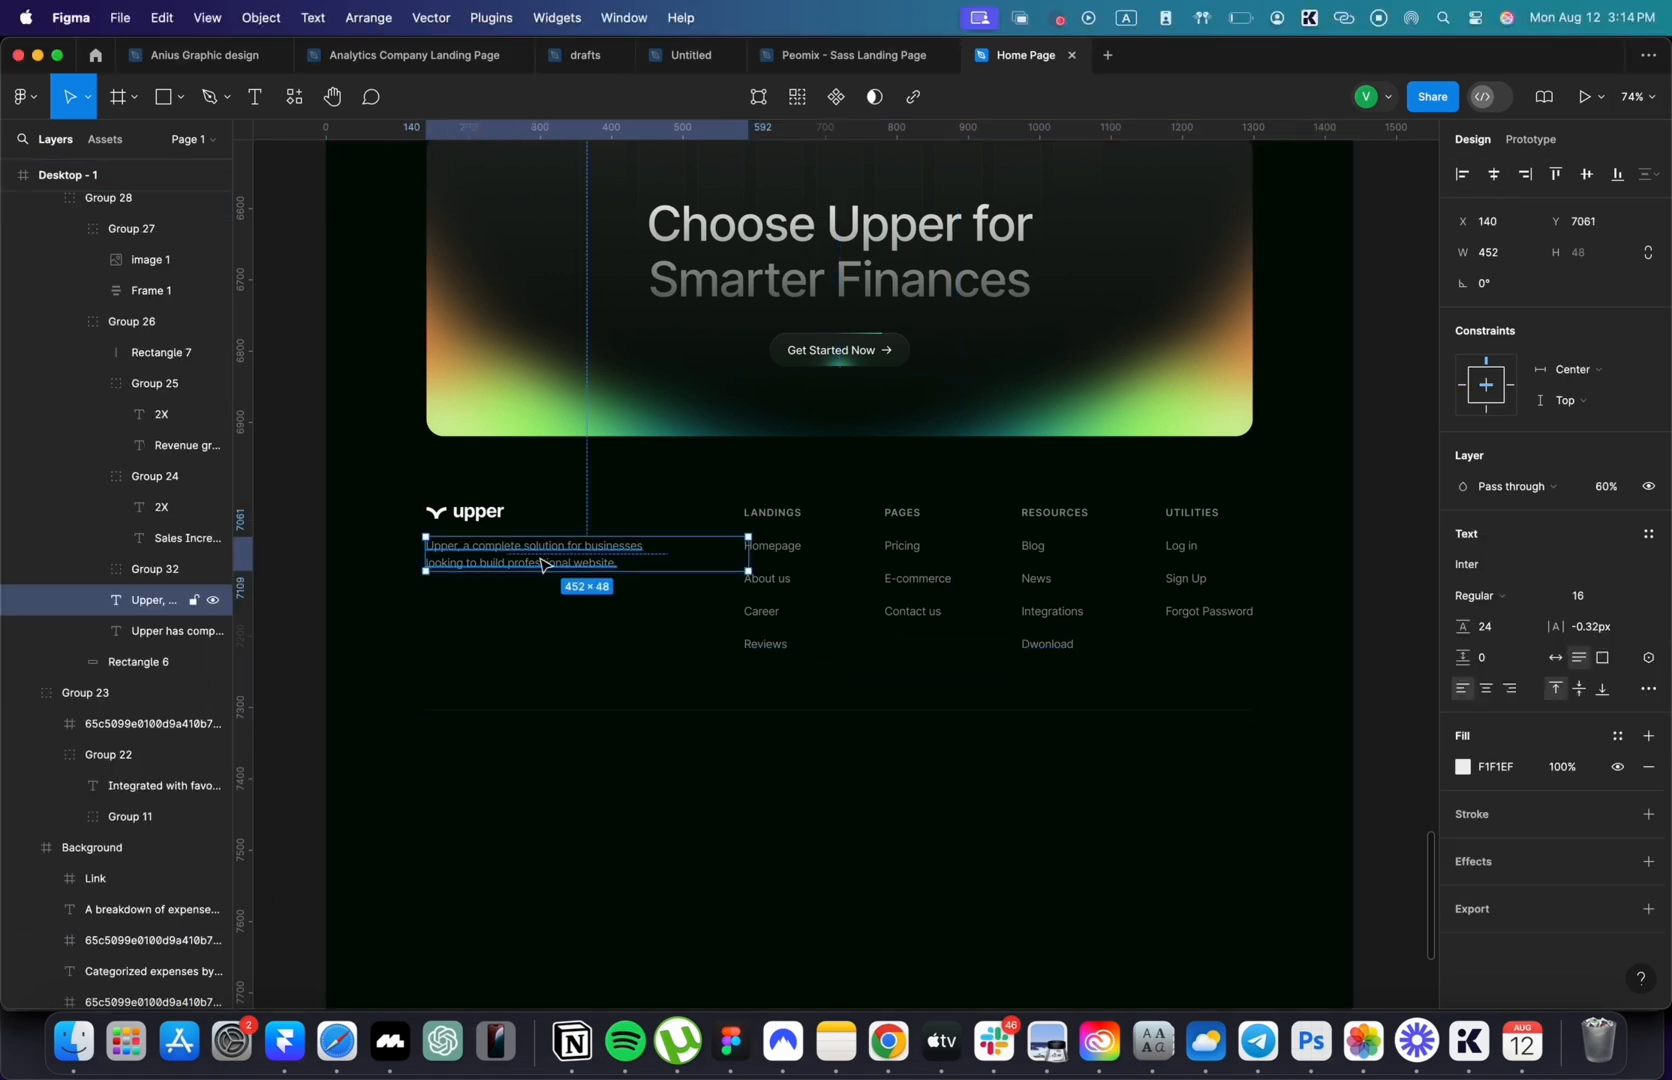